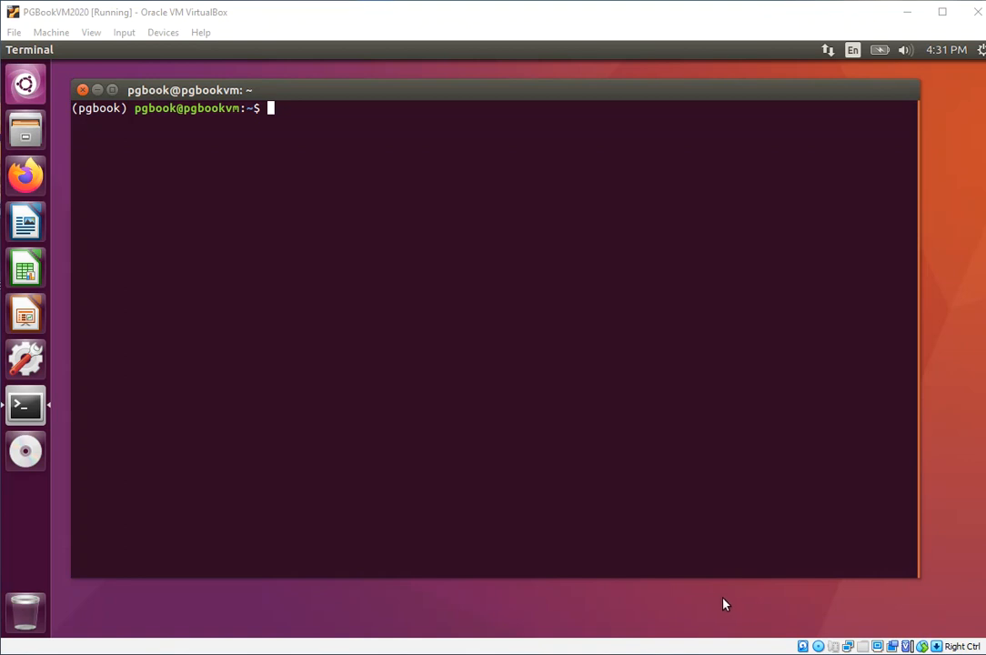
pyautogui.moveTo(732, 598)
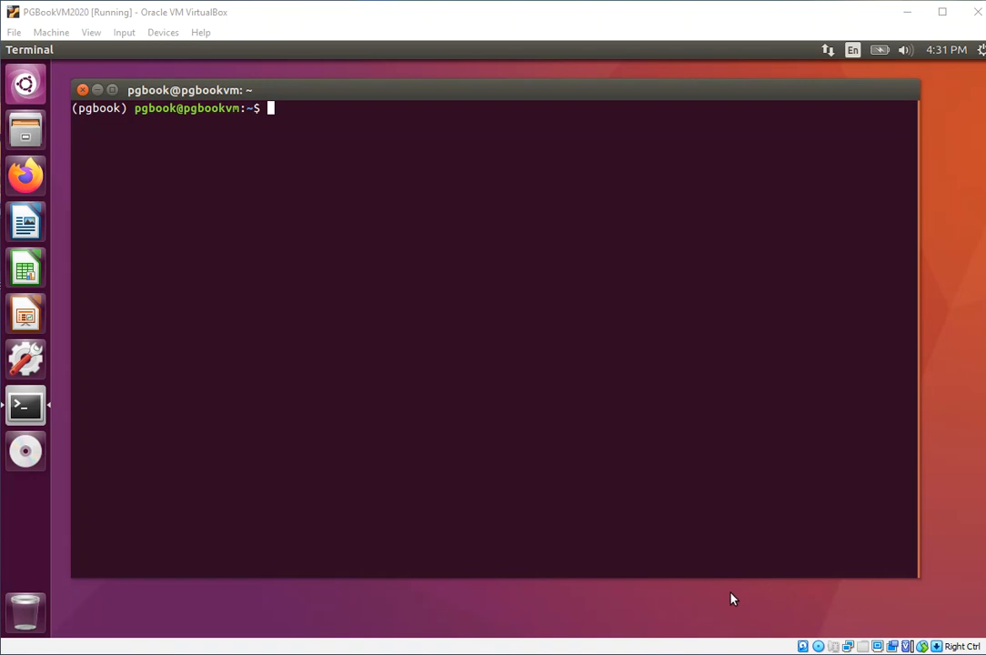
pyautogui.moveTo(734, 578)
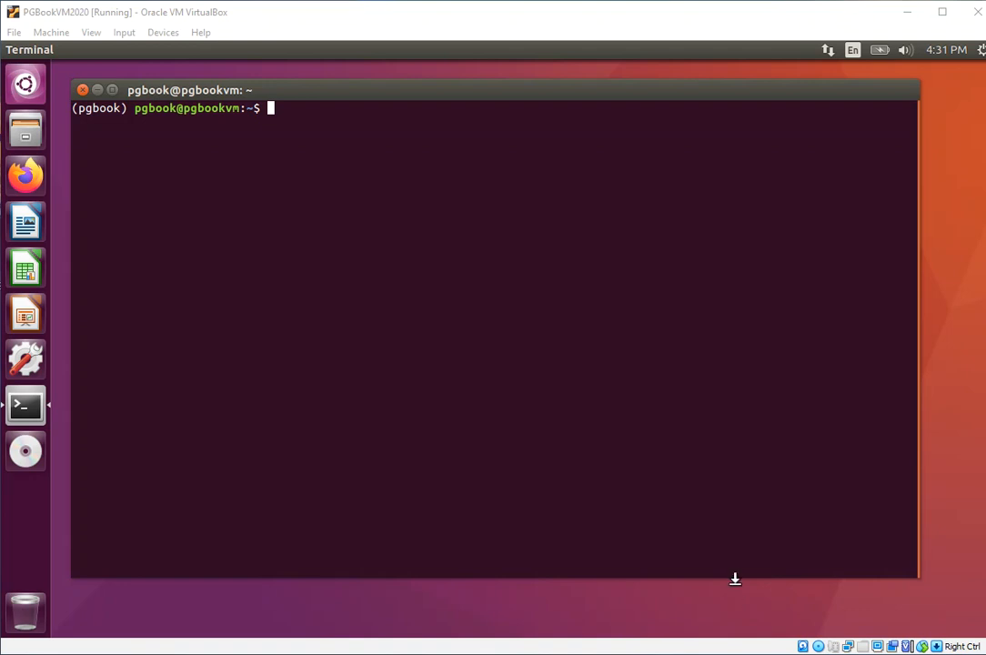
pyautogui.moveTo(756, 509)
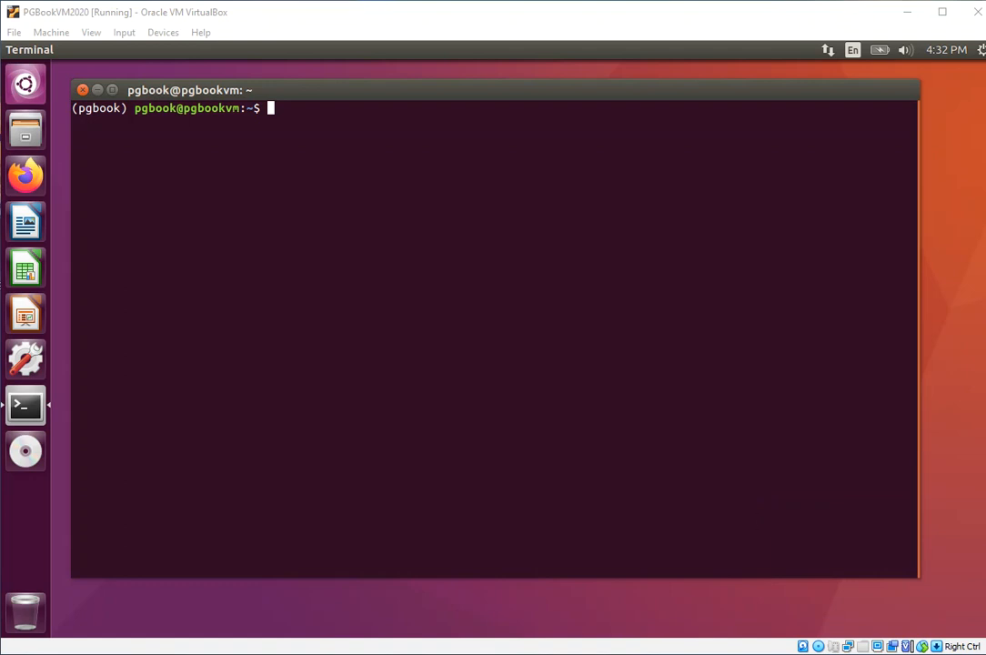
pyautogui.moveTo(797, 408)
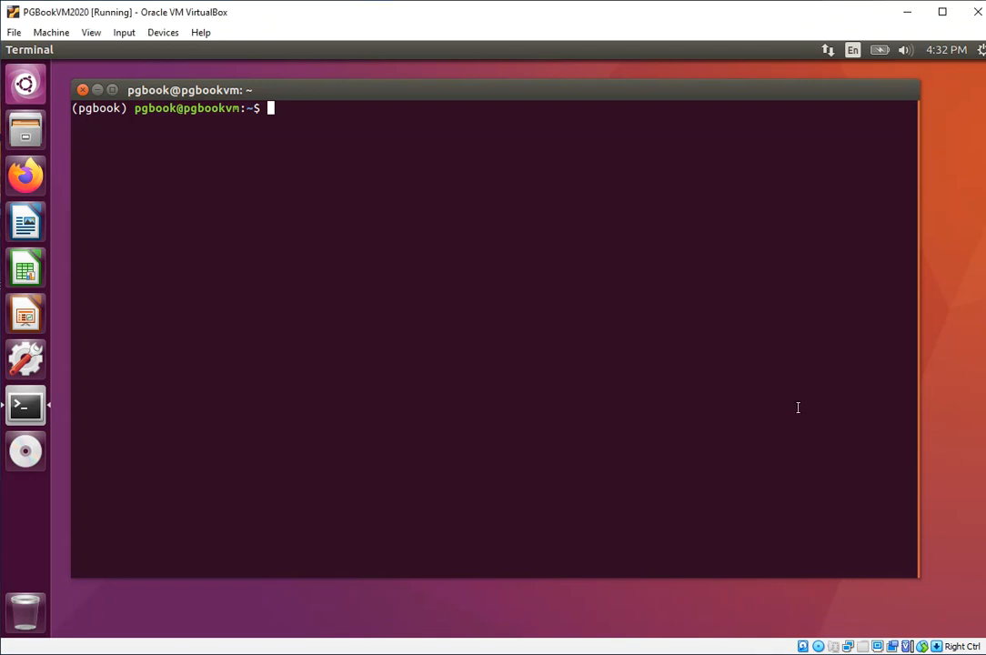
# Step: Become root with sudo su, entering the pgbook password
pyautogui.write('sudo')
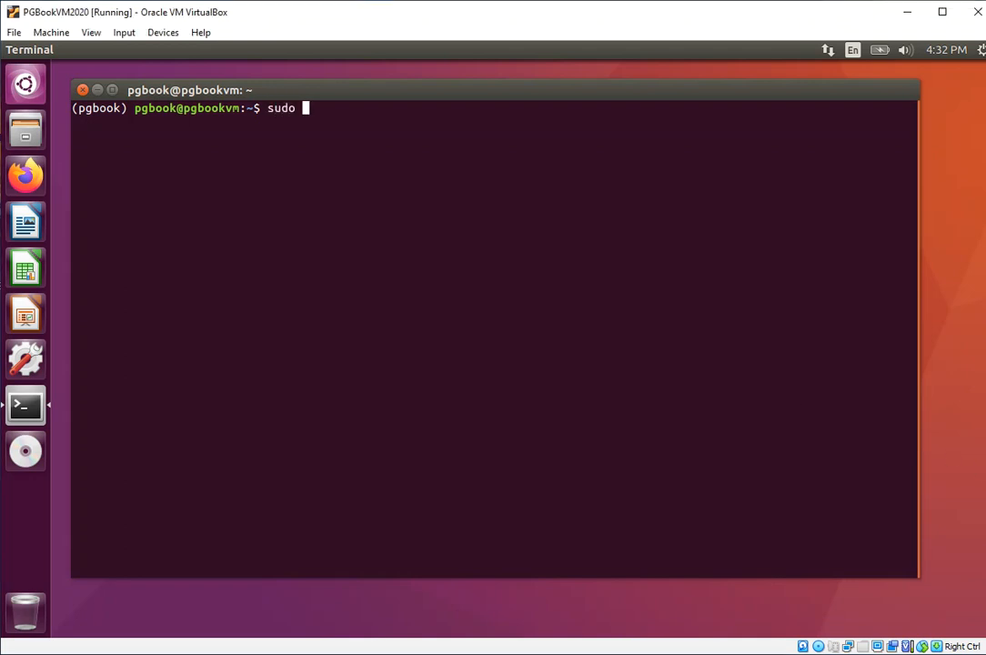
pyautogui.write('su')
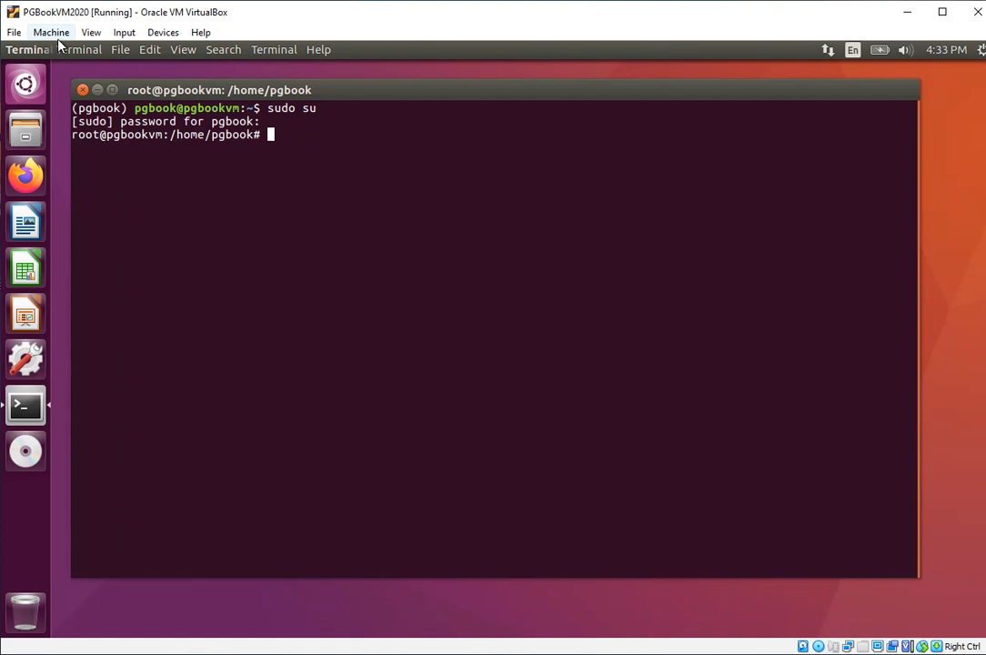
pyautogui.moveTo(60, 43)
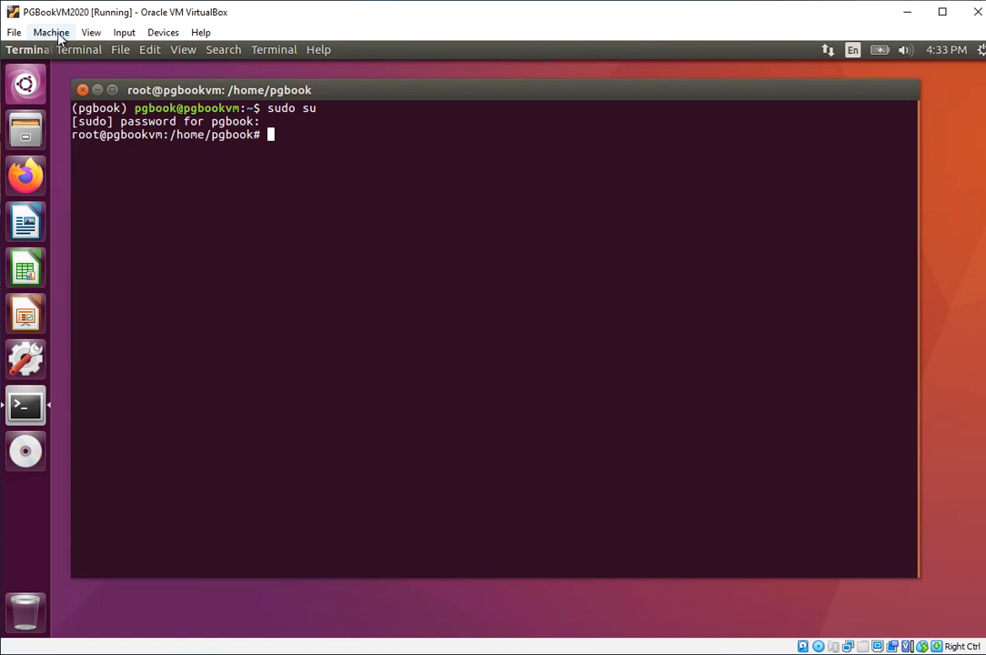
pyautogui.click(51, 32)
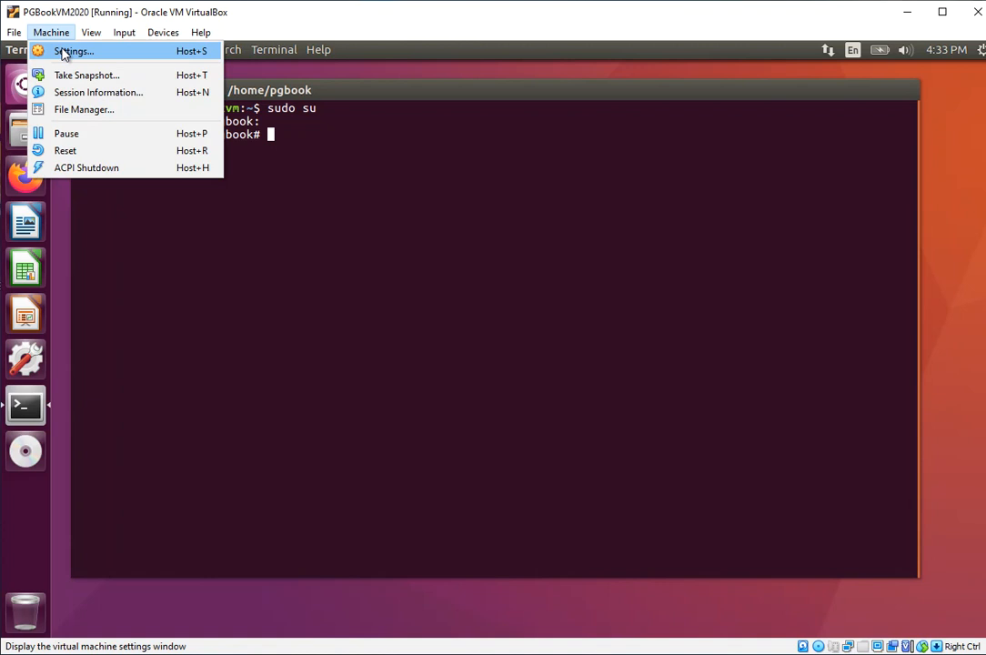
pyautogui.click(73, 51)
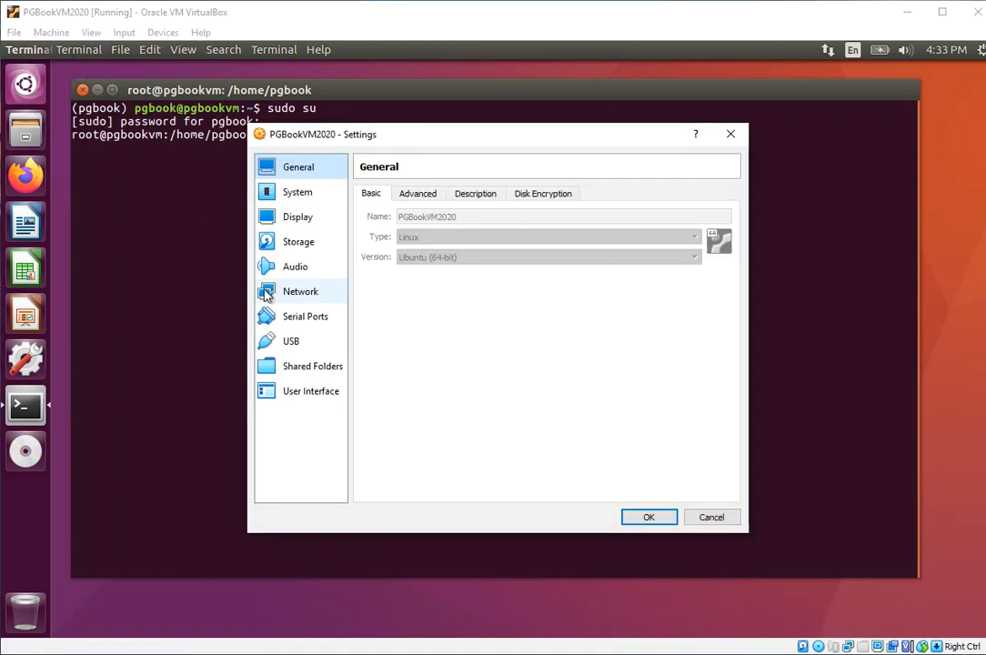
pyautogui.click(300, 291)
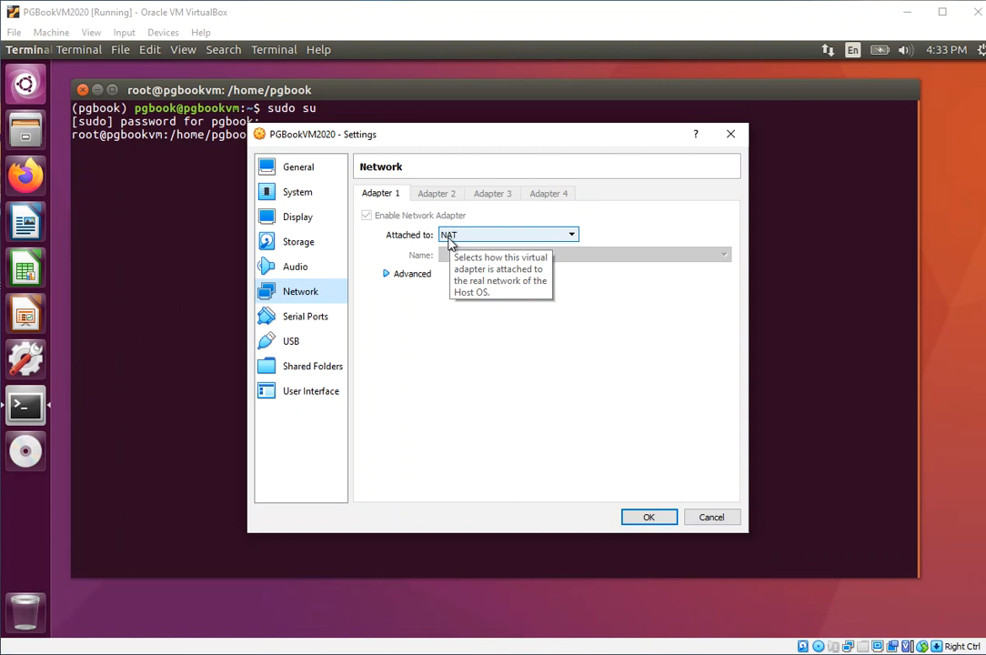
pyautogui.moveTo(458, 242)
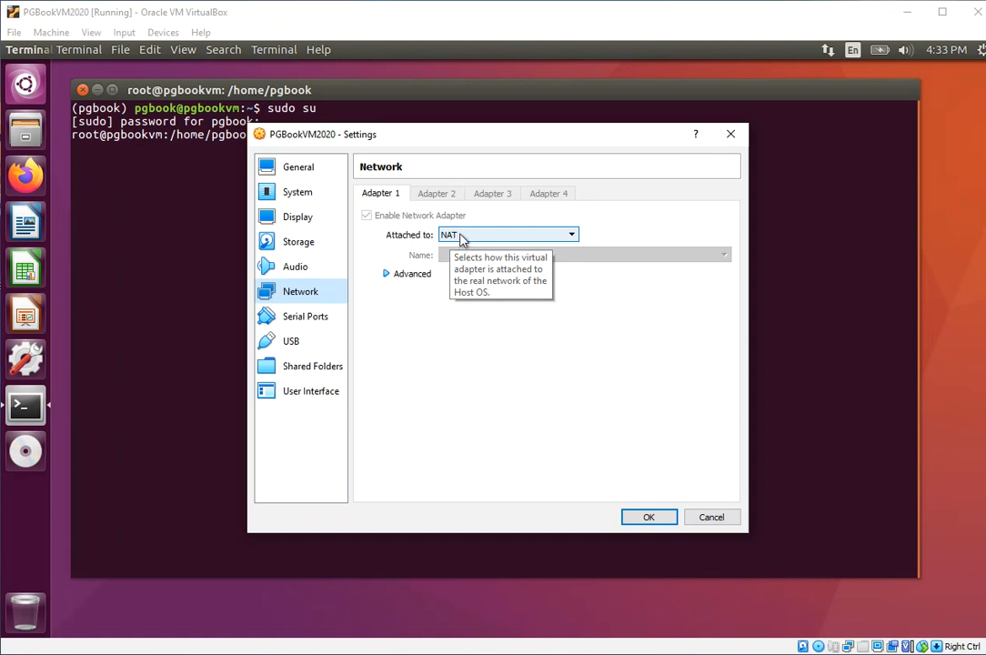
pyautogui.moveTo(582, 294)
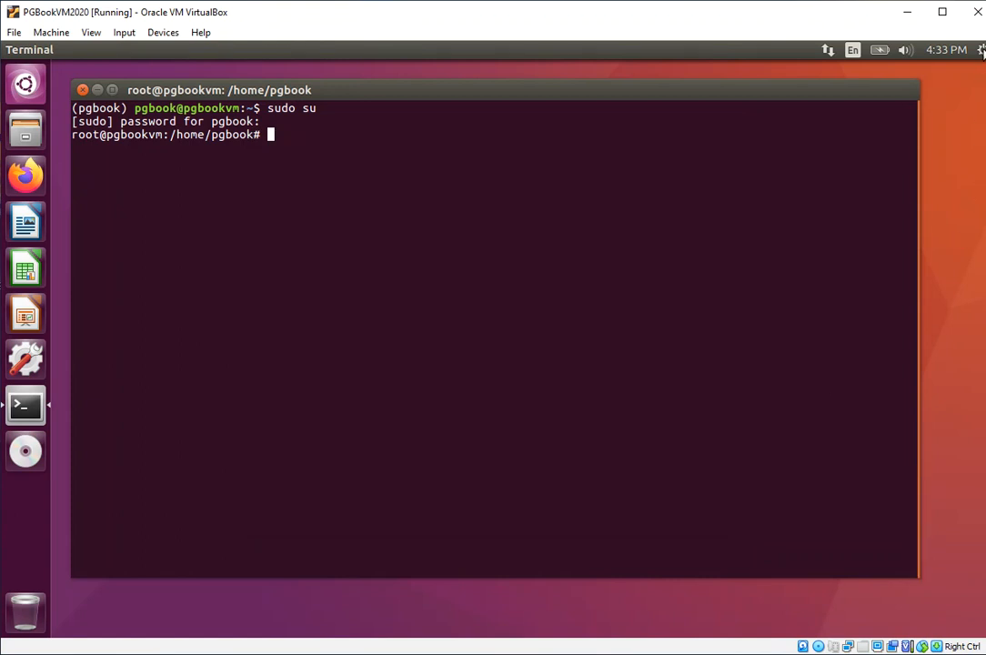
pyautogui.click(980, 51)
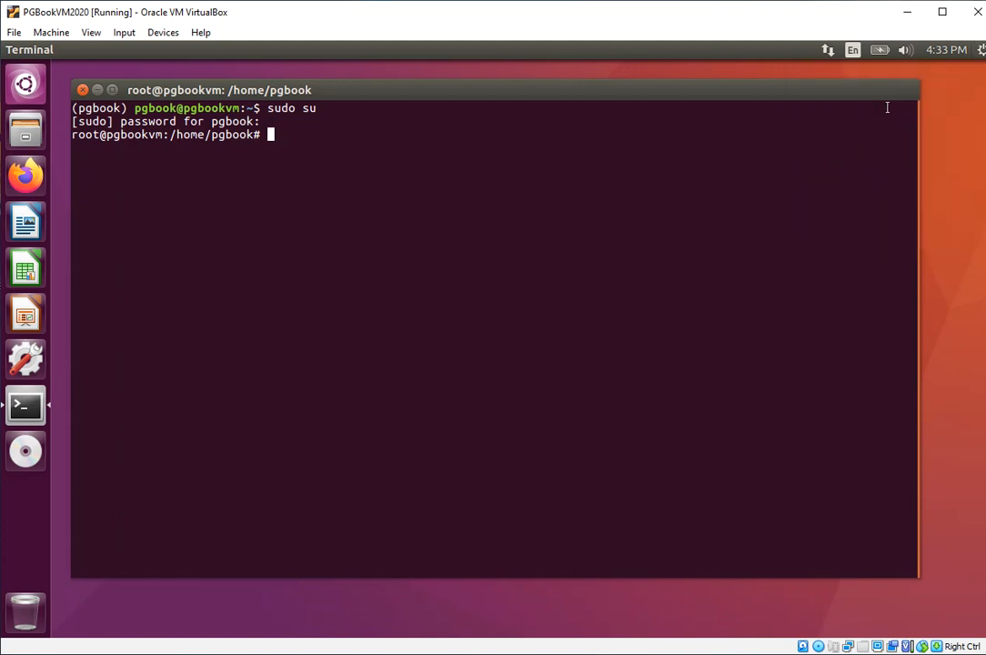
pyautogui.click(25, 359)
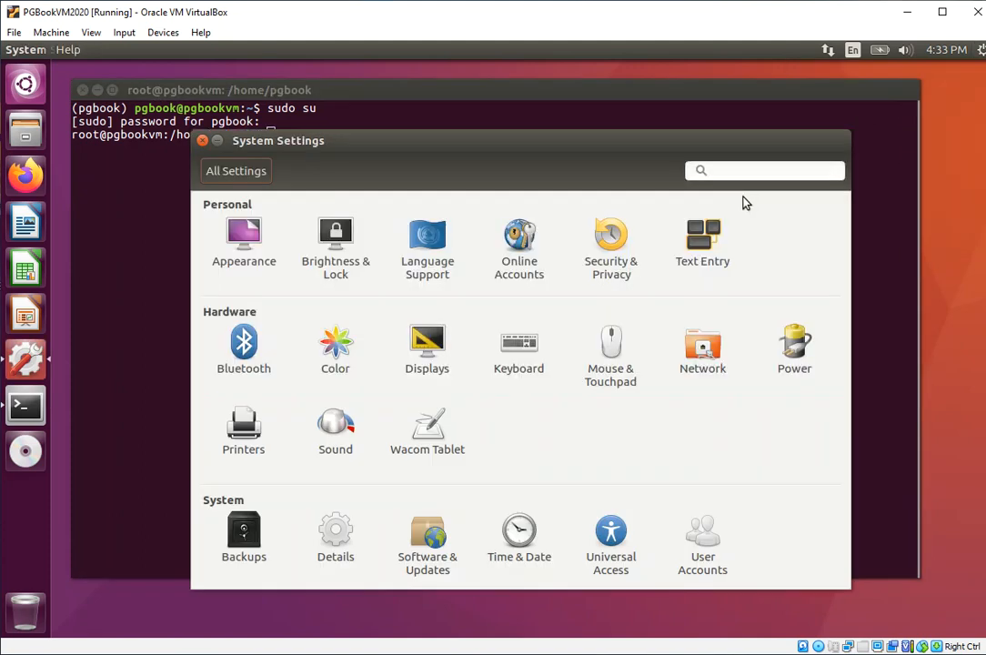
pyautogui.click(702, 355)
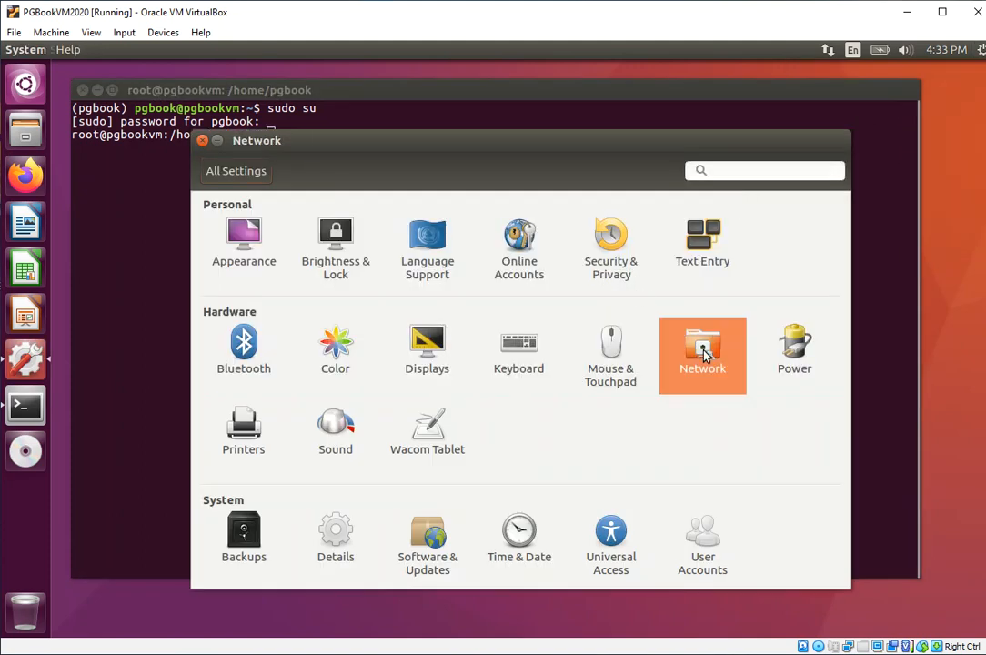
pyautogui.click(702, 354)
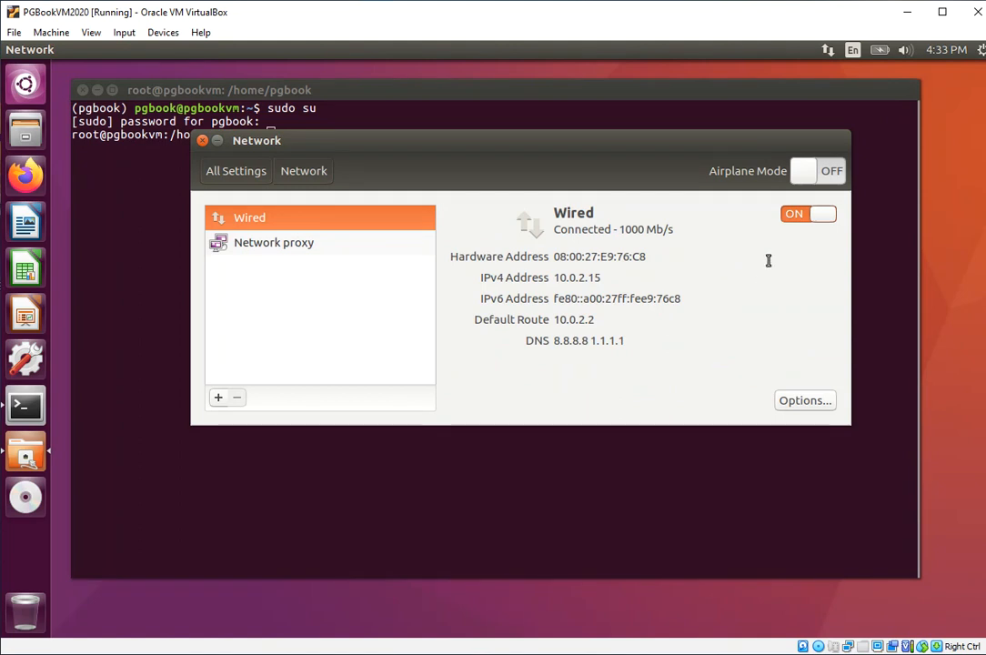
pyautogui.moveTo(812, 229)
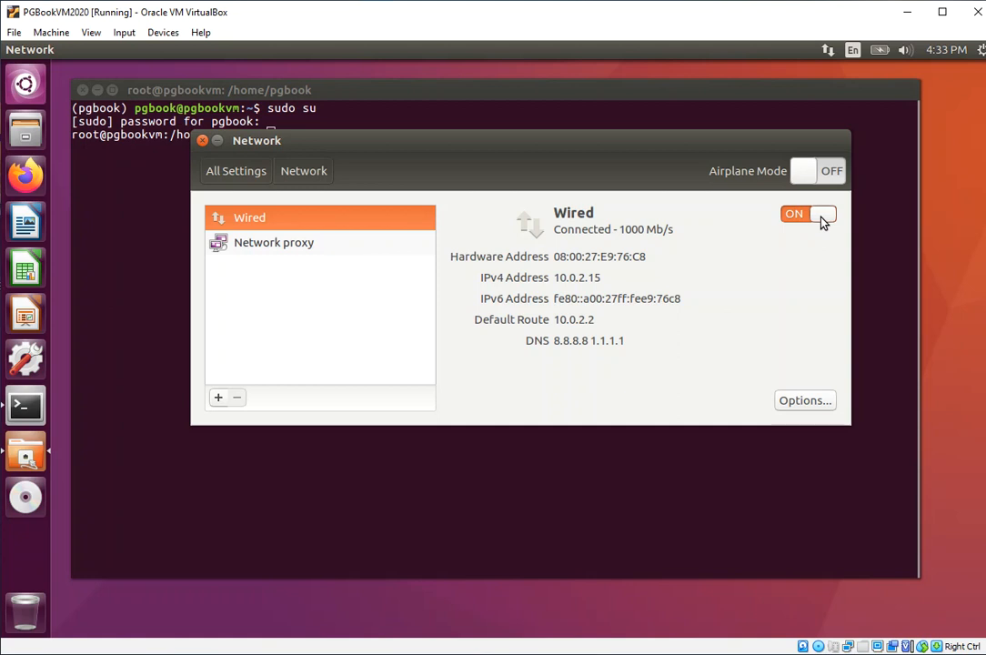
pyautogui.moveTo(229, 160)
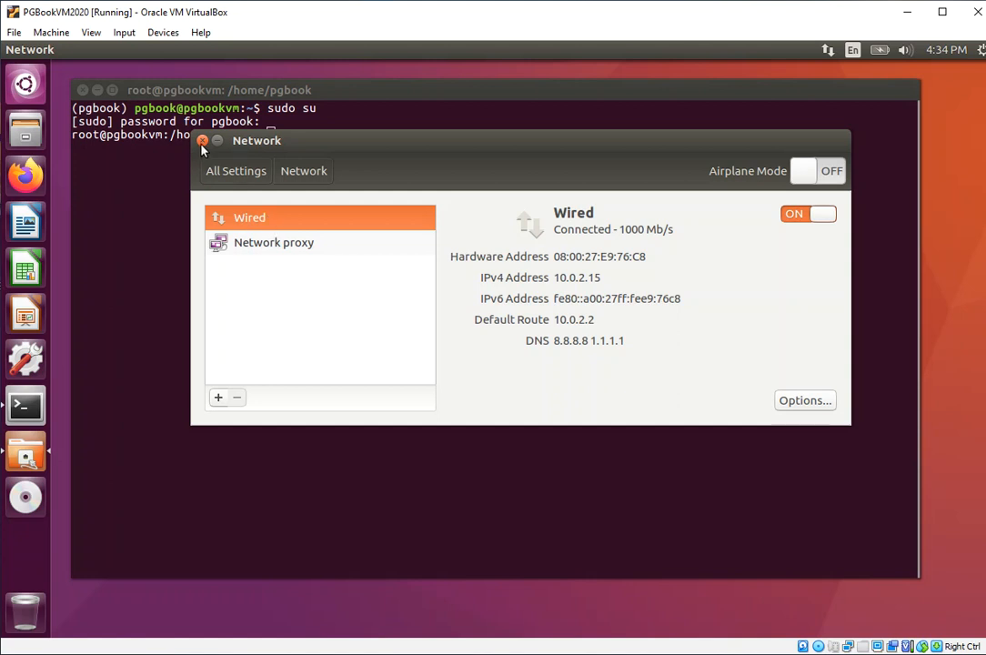
pyautogui.click(202, 140)
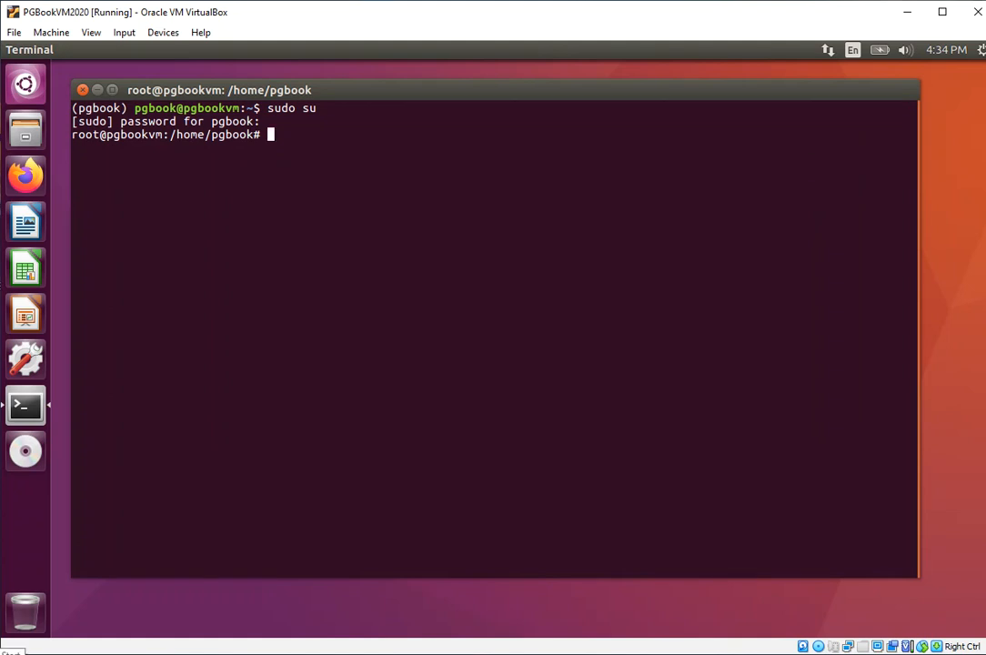
# Step: Ping 8.8.8.8, stop it after 22 replies with 0% loss, then clear the screen
pyautogui.write('pi')
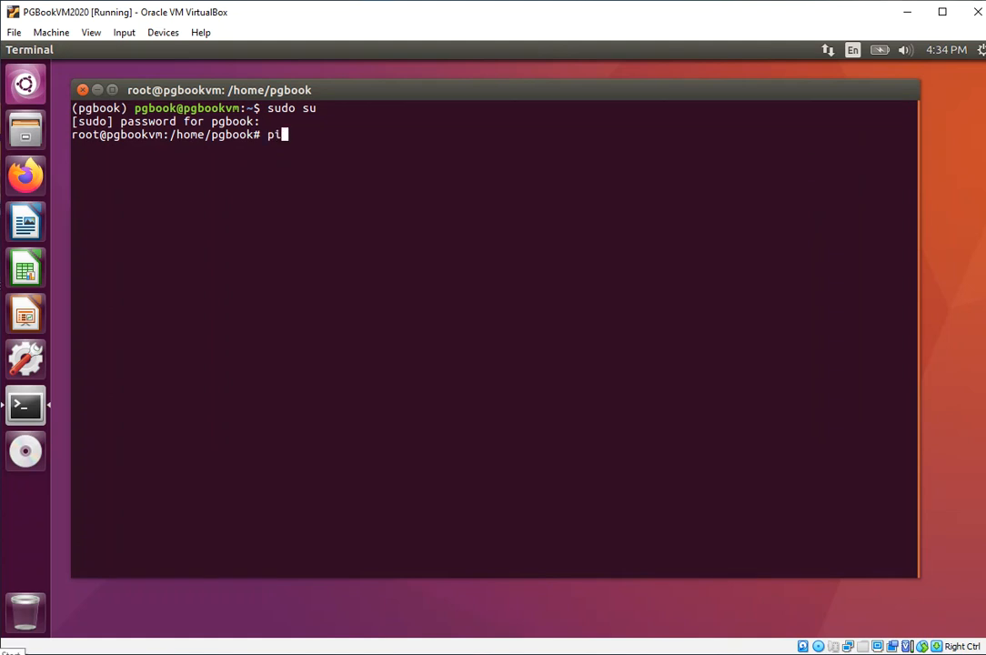
pyautogui.write('ng')
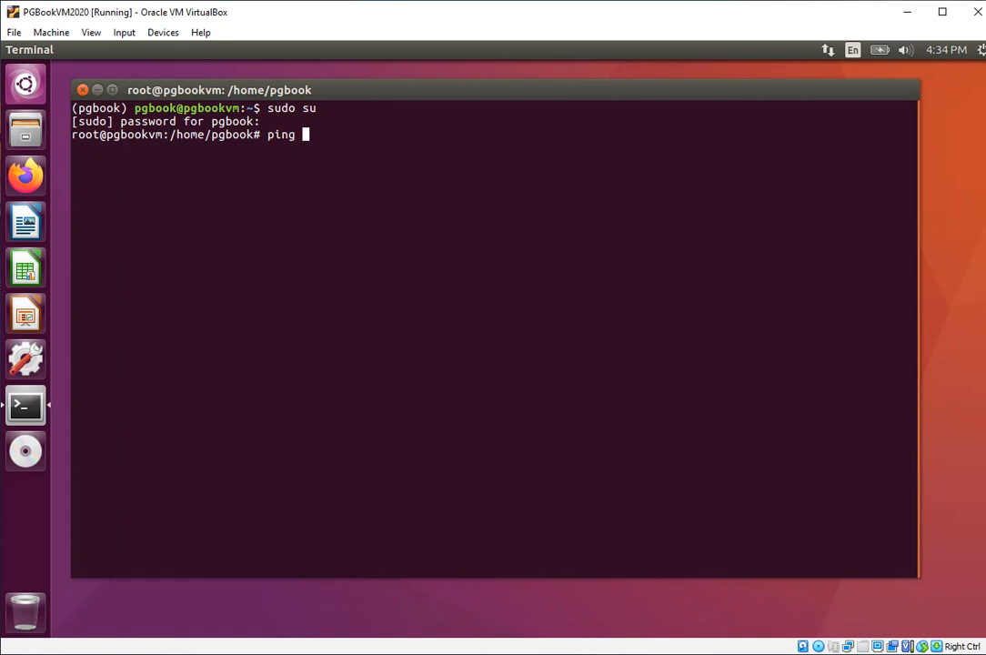
pyautogui.write('8.8.8')
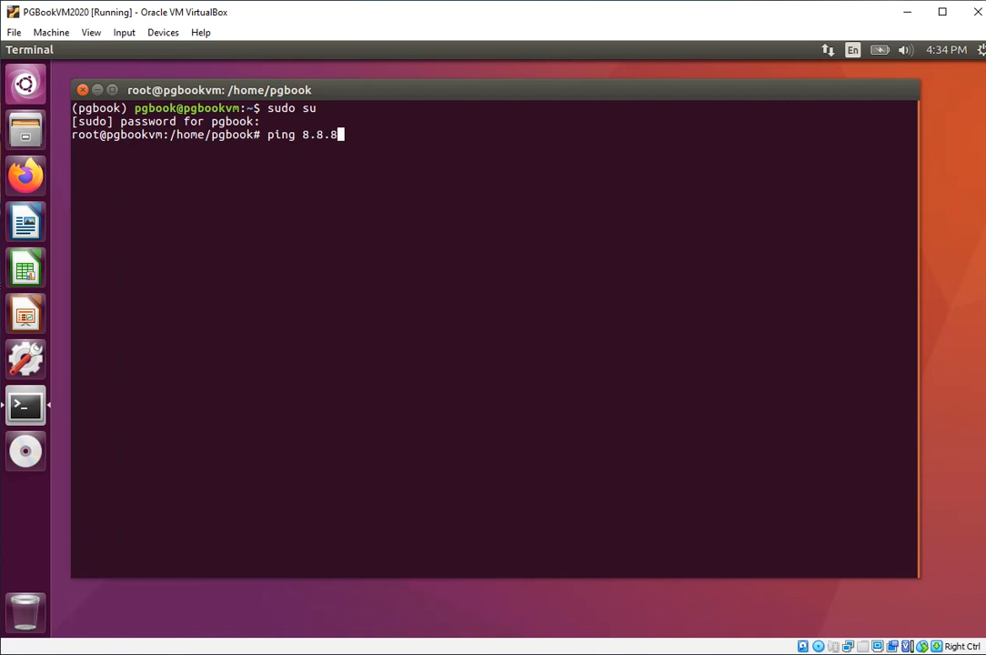
pyautogui.write('8')
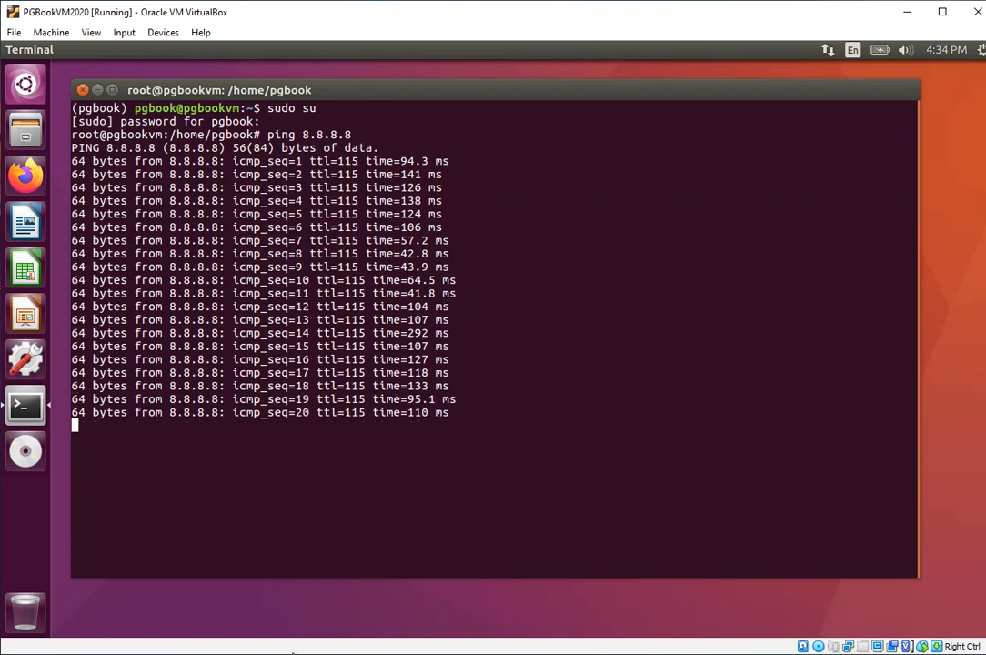
pyautogui.press('ctrl+c')
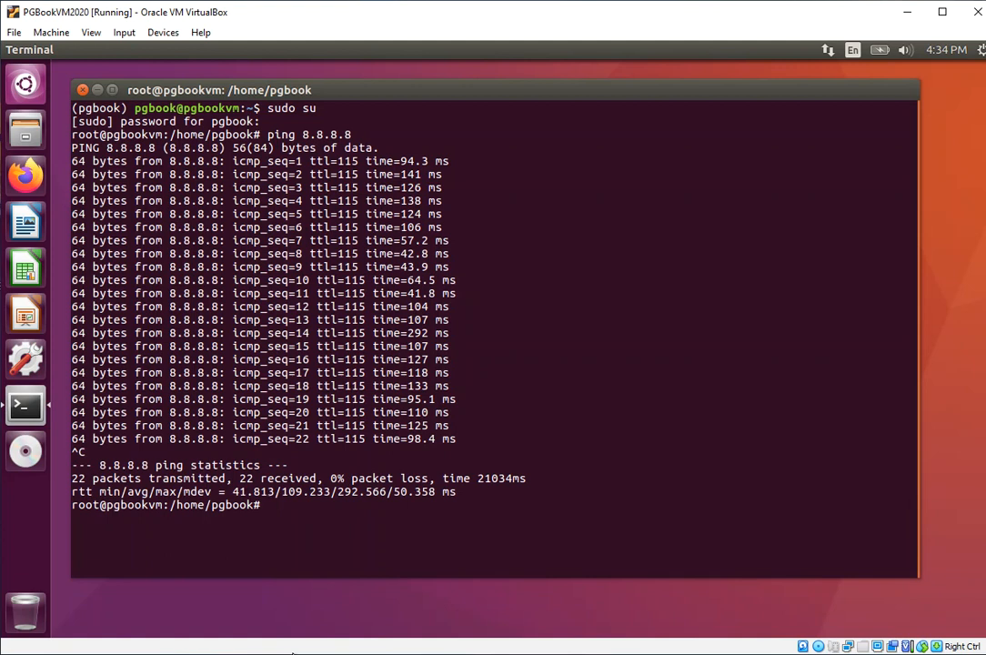
pyautogui.write('cl')
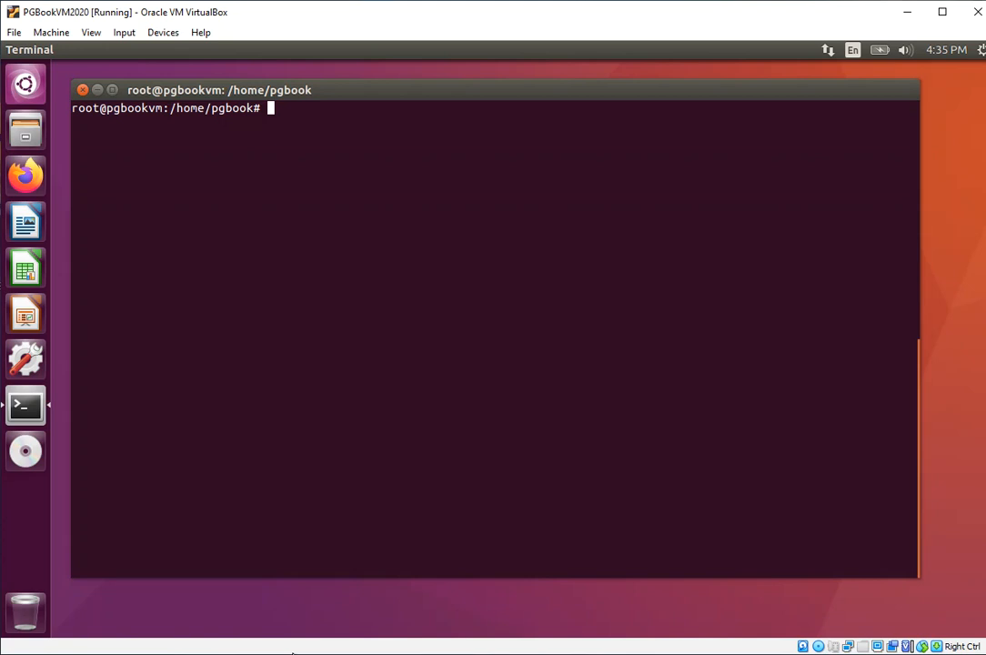
# Step: Run apt-get install ufw, which reports ufw is already the newest version
pyautogui.write('apt')
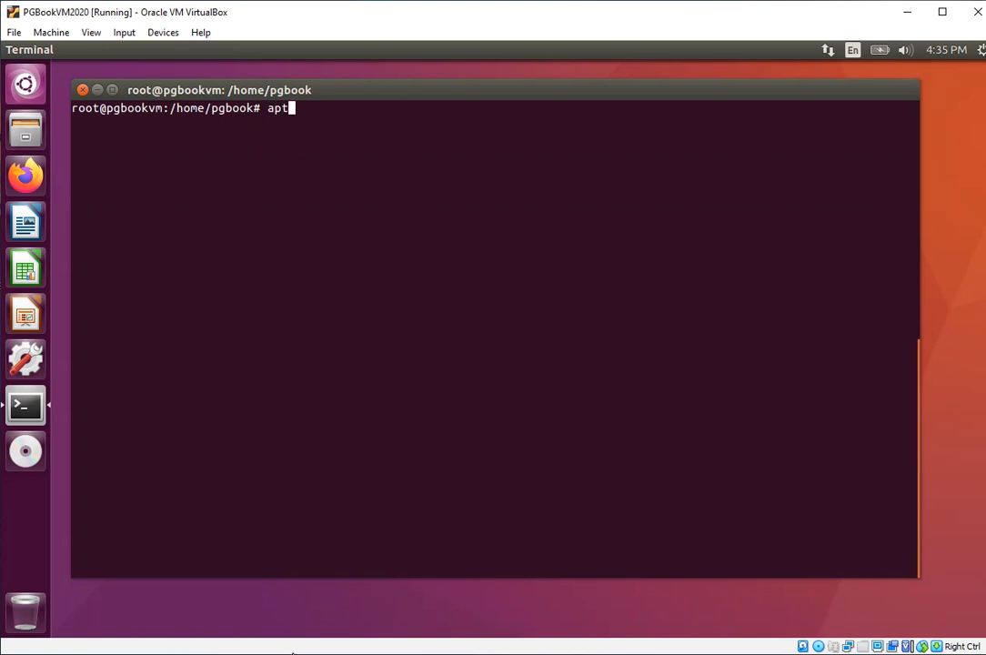
pyautogui.write('-get')
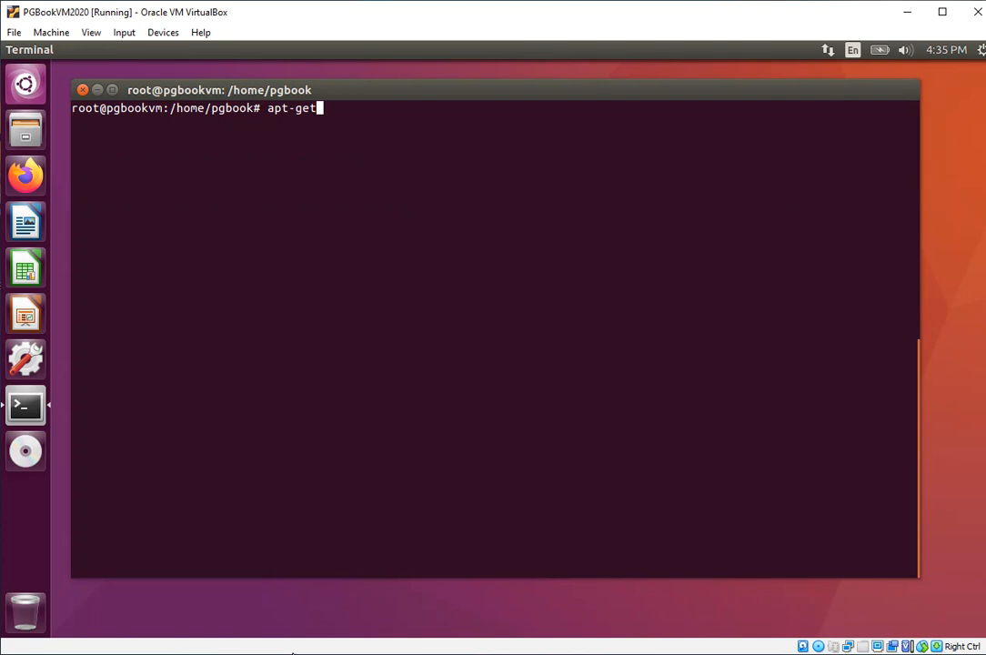
pyautogui.write('install')
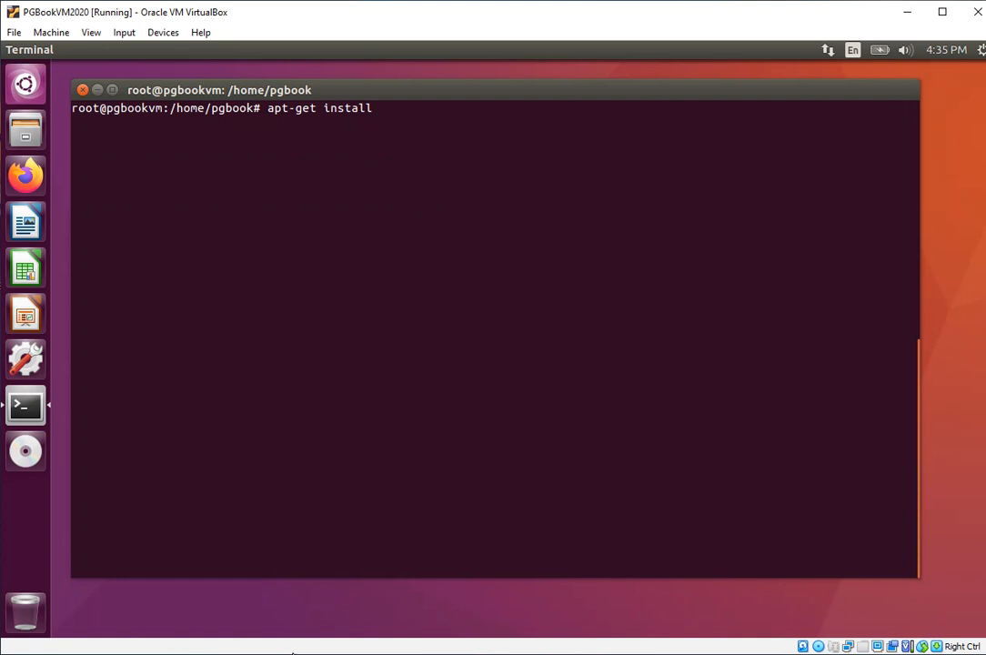
pyautogui.write('u')
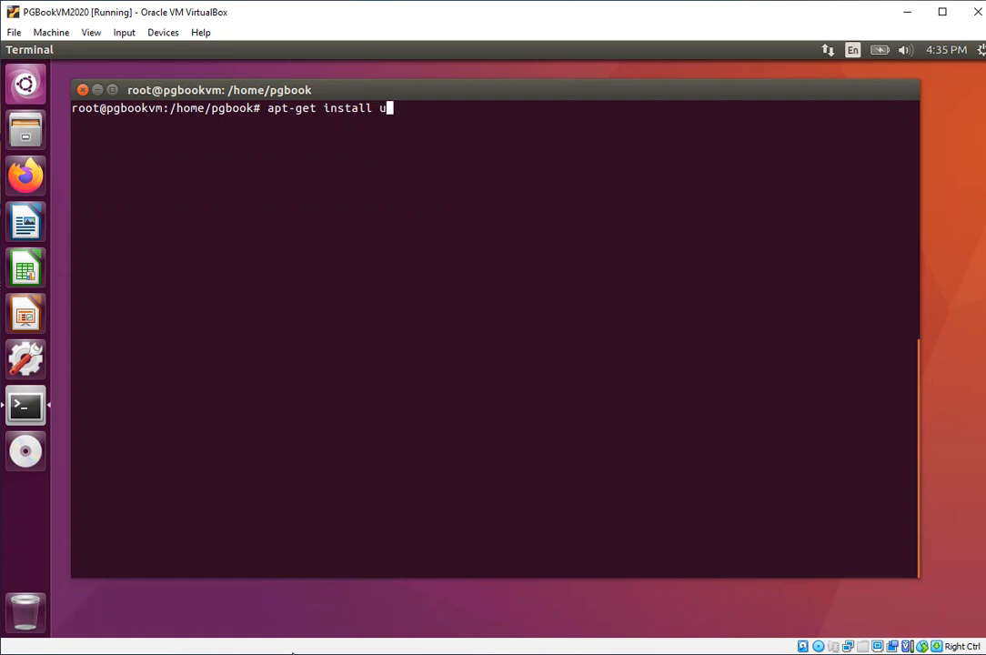
pyautogui.write('fw')
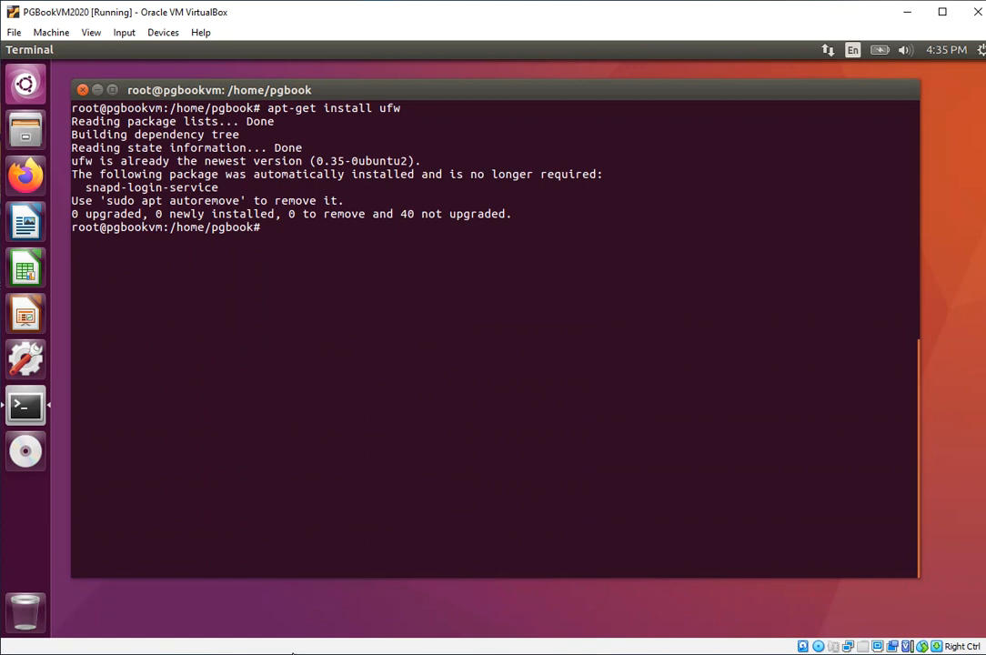
pyautogui.moveTo(794, 377)
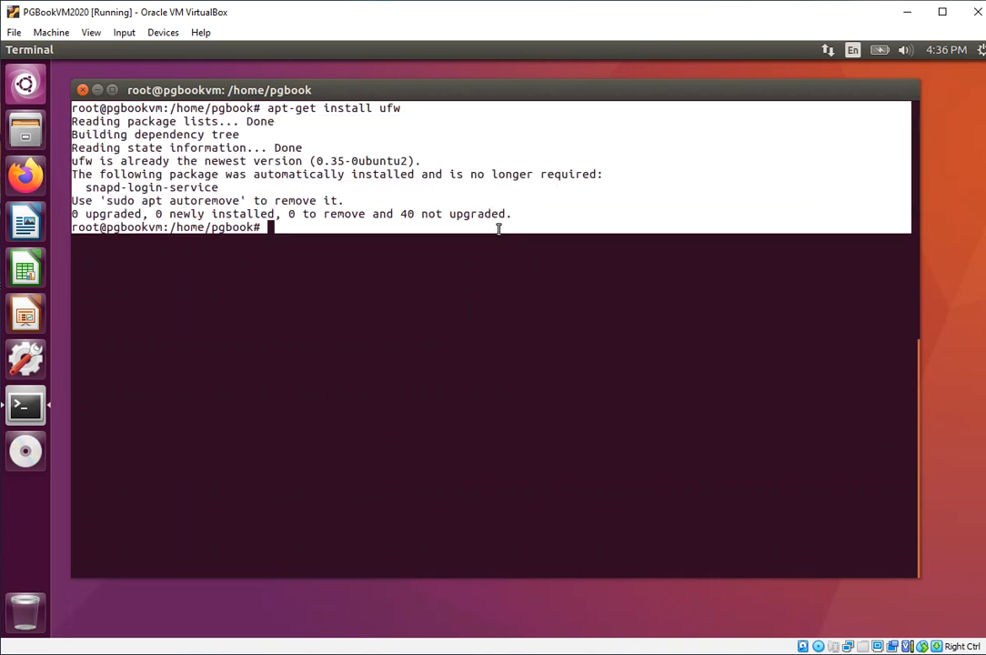
pyautogui.moveTo(495, 392)
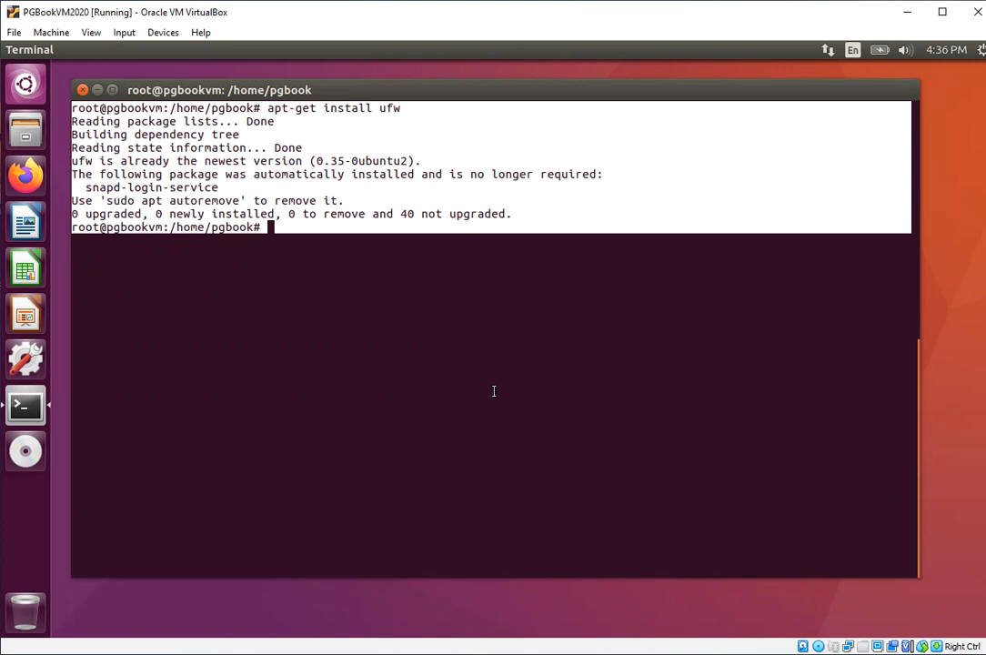
pyautogui.moveTo(240, 279)
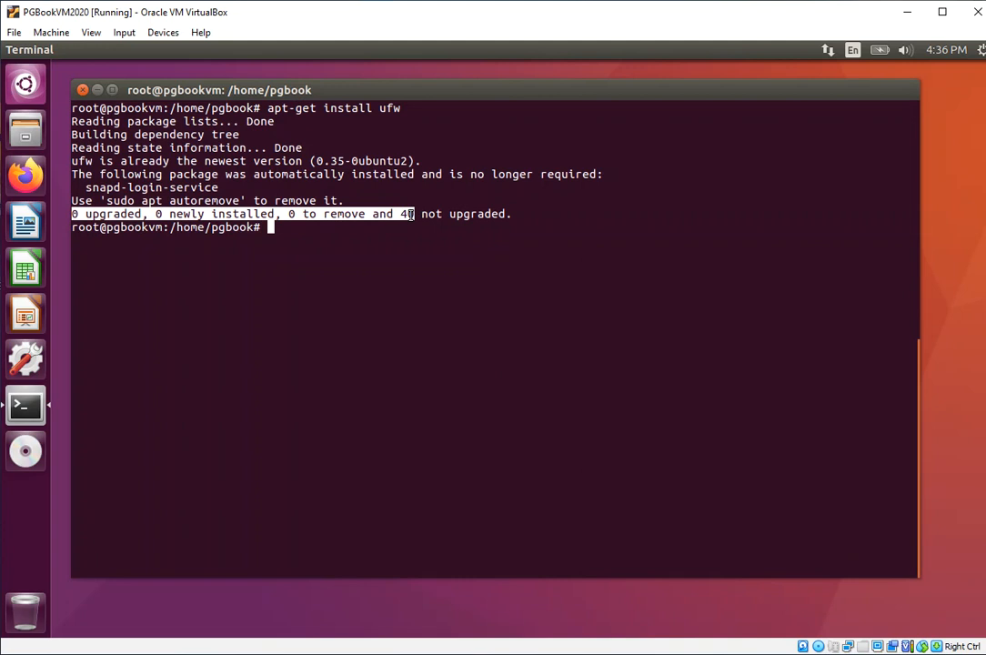
pyautogui.moveTo(364, 265)
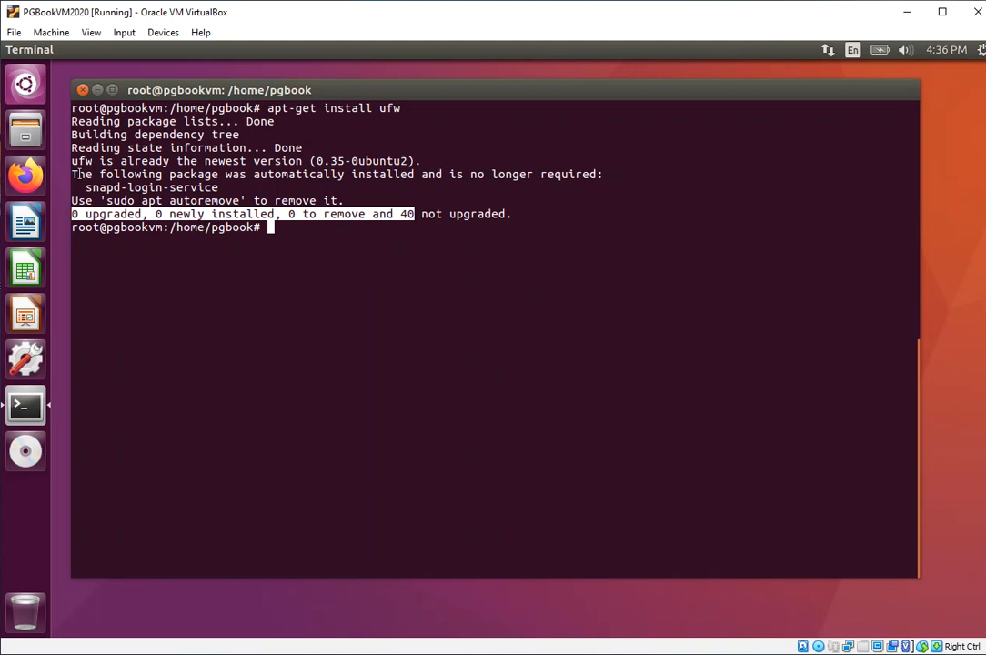
pyautogui.moveTo(75, 168)
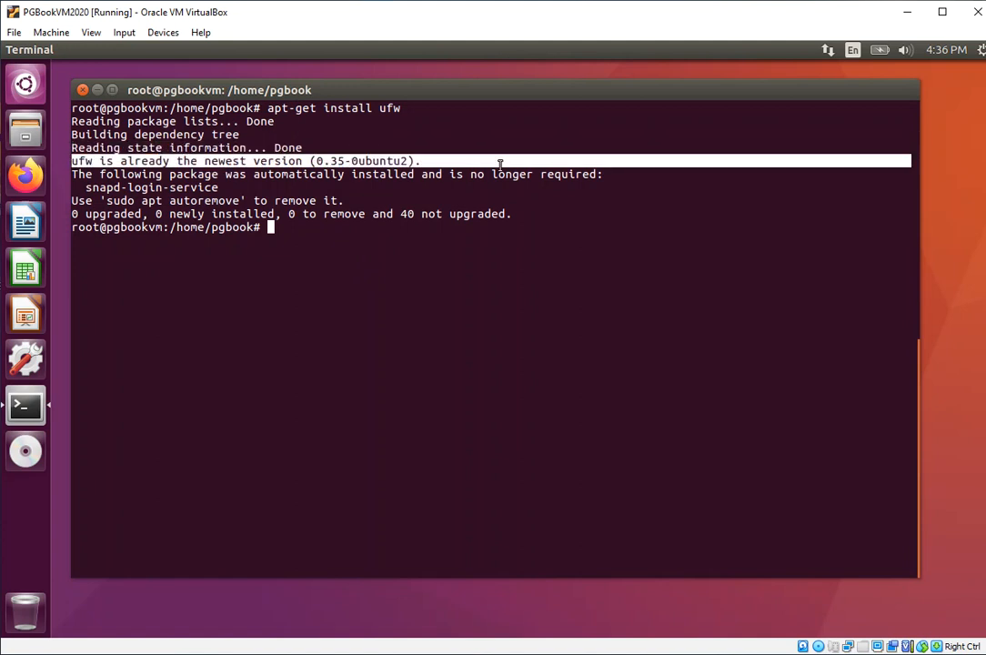
pyautogui.moveTo(477, 156)
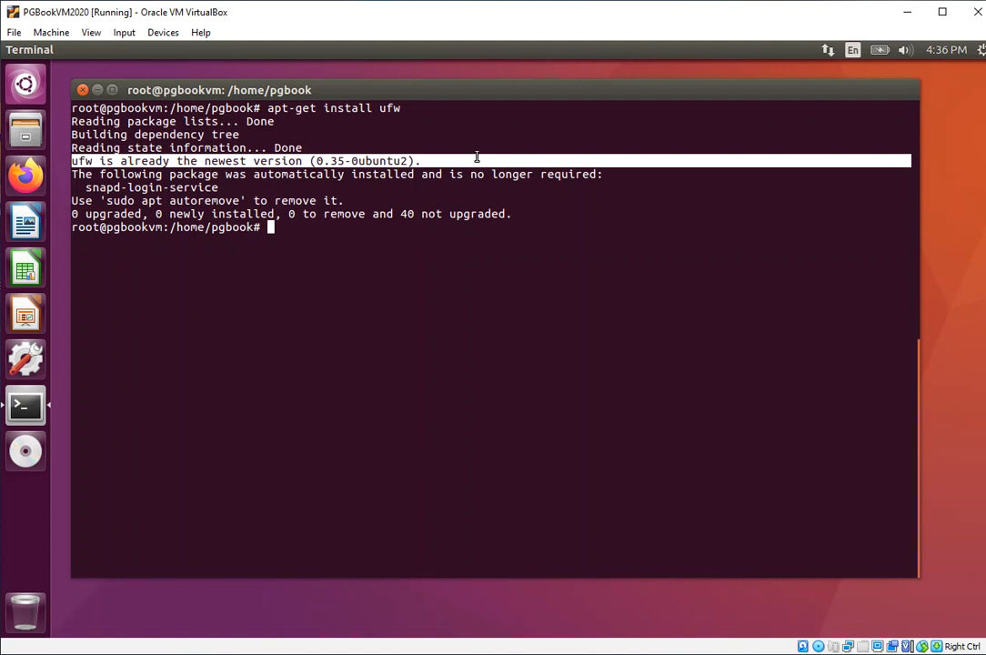
pyautogui.moveTo(356, 116)
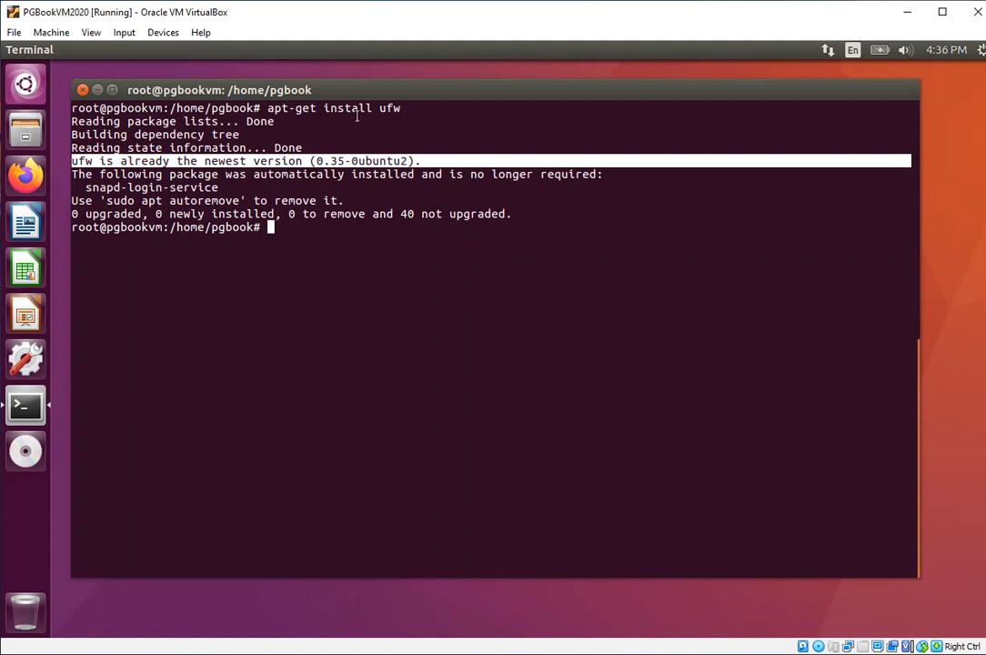
pyautogui.moveTo(346, 138)
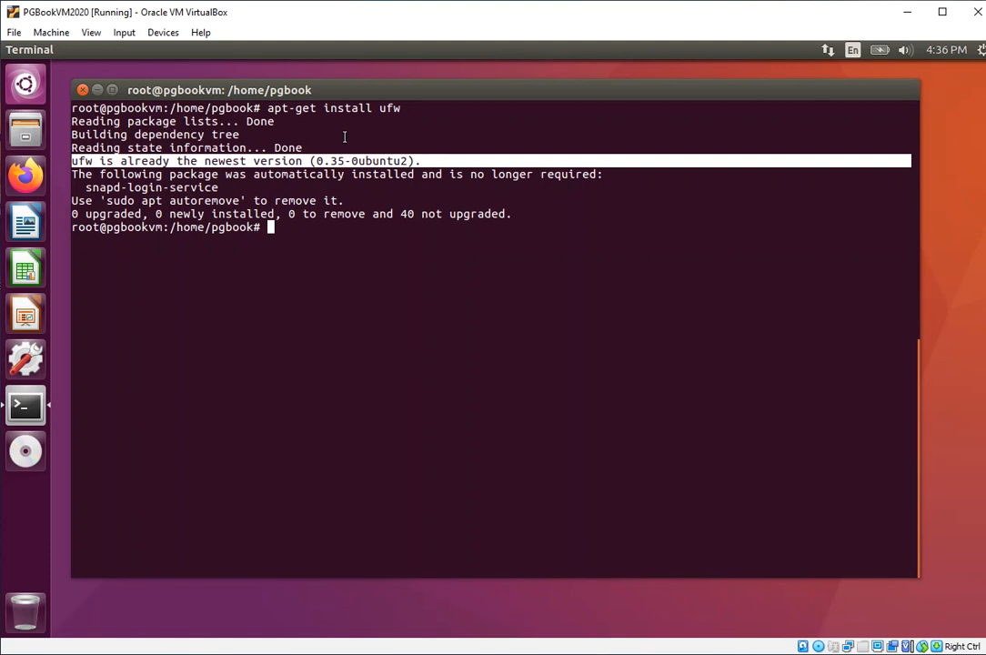
pyautogui.moveTo(262, 167)
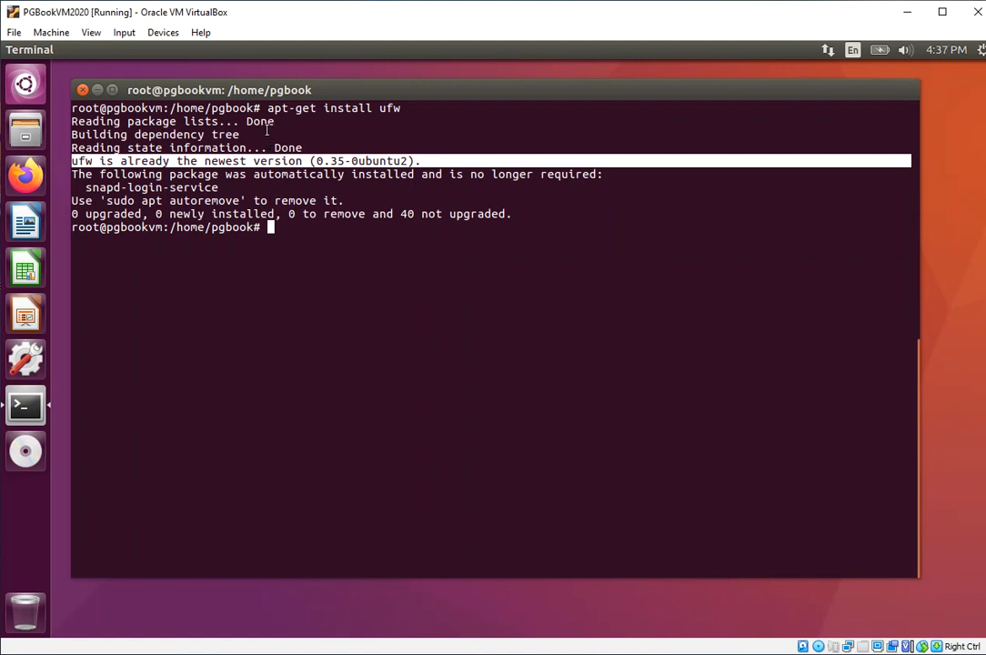
pyautogui.moveTo(299, 167)
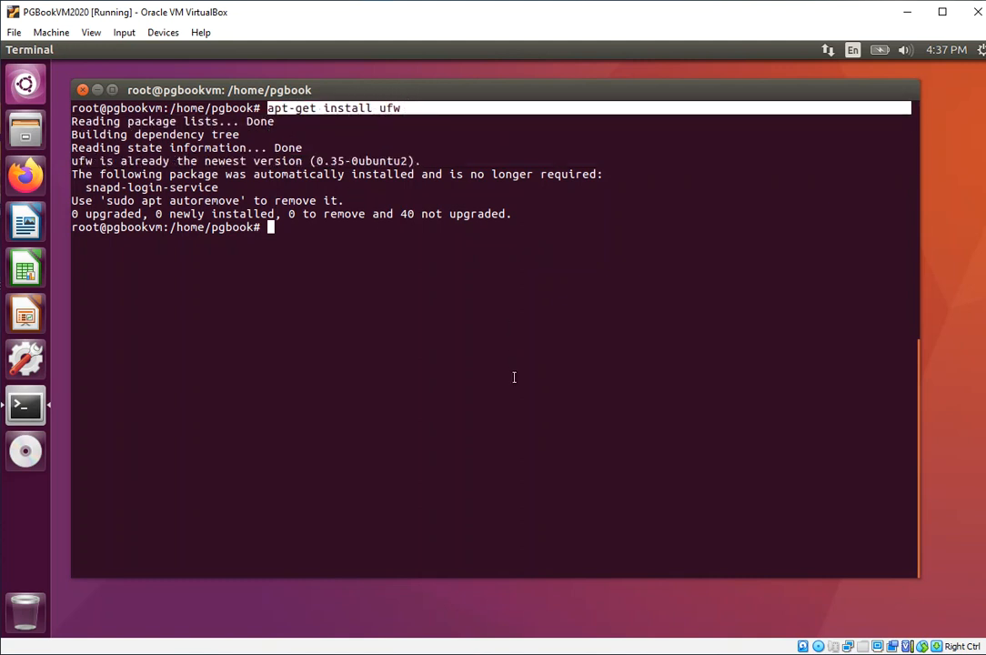
pyautogui.moveTo(520, 374)
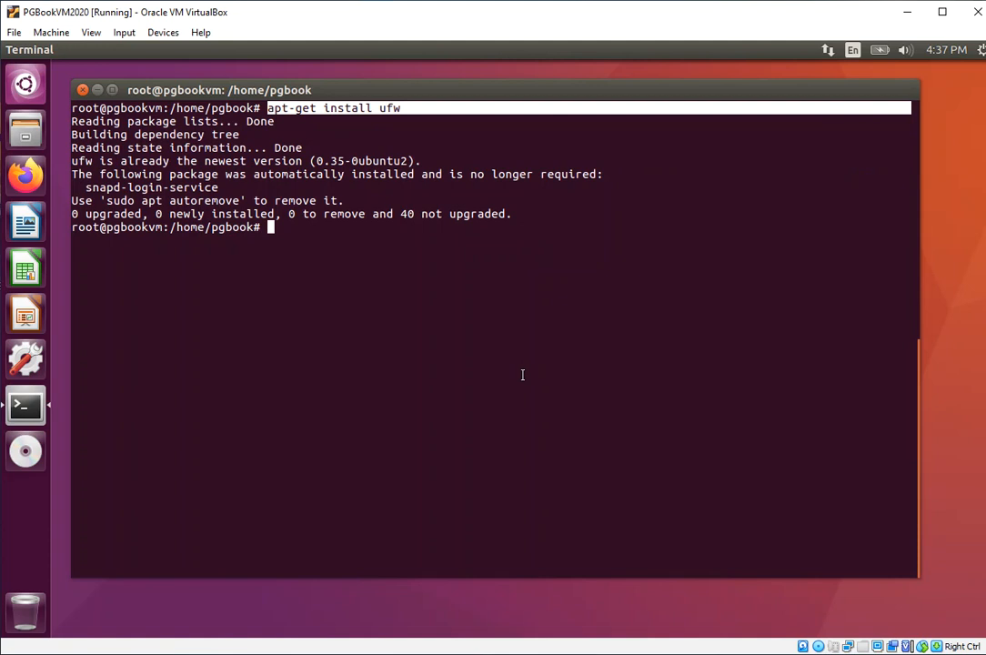
pyautogui.moveTo(264, 282)
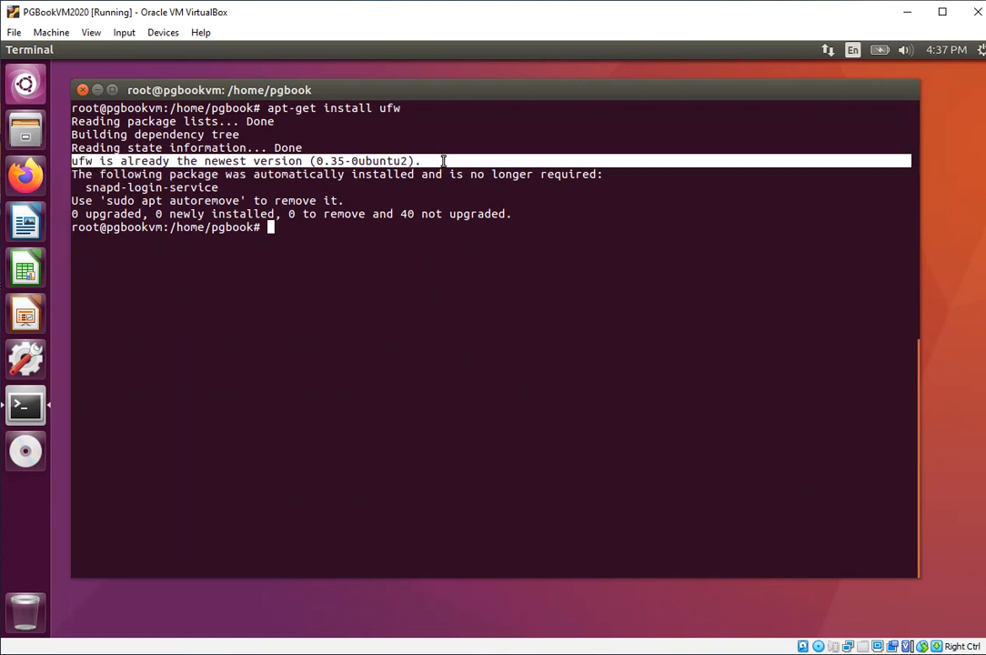
pyautogui.moveTo(523, 340)
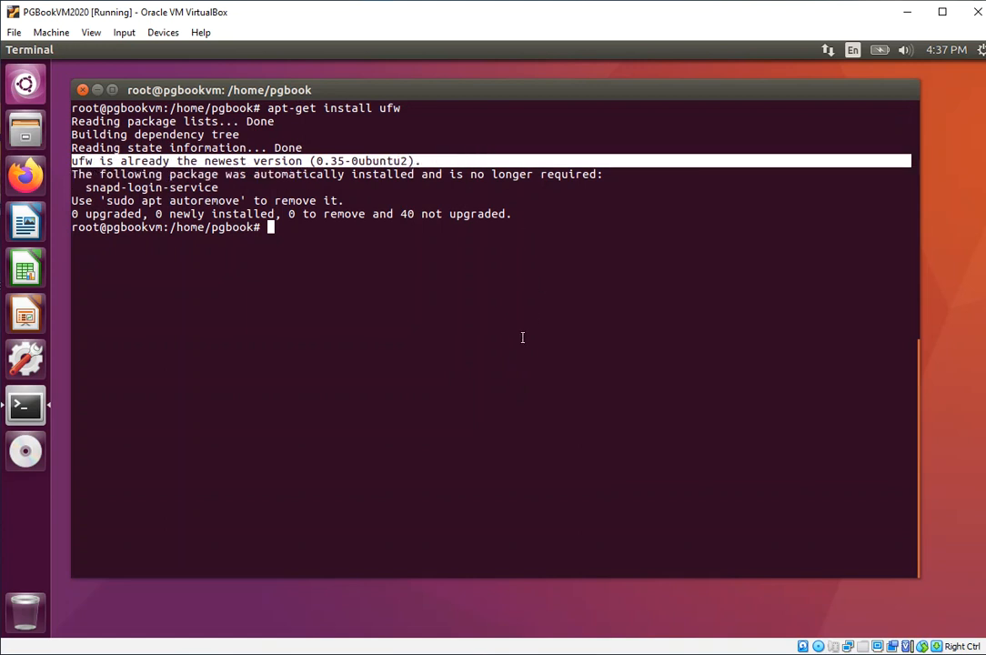
pyautogui.moveTo(135, 179)
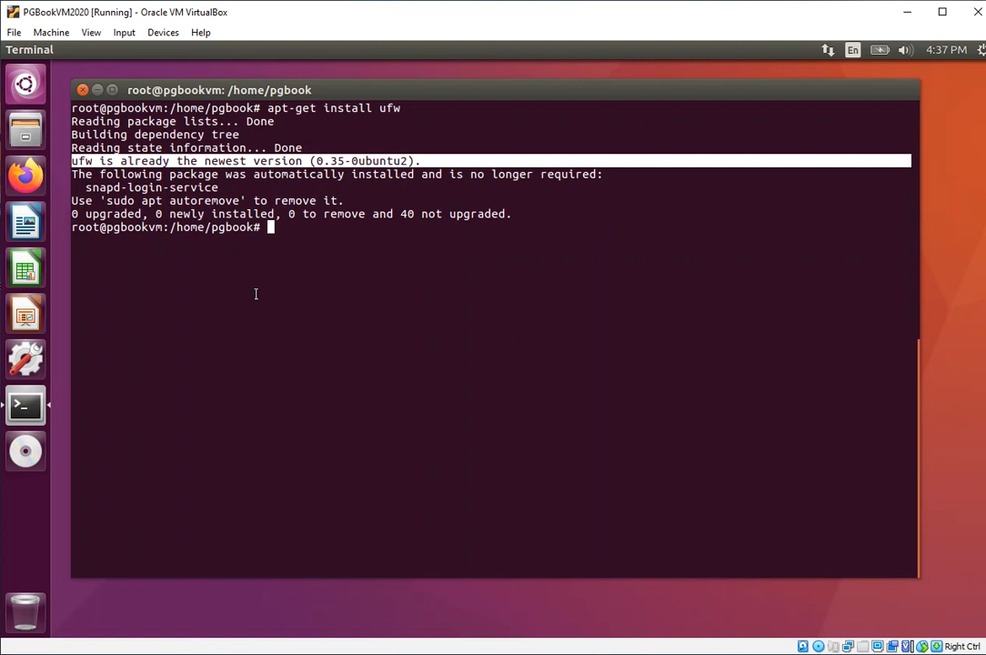
pyautogui.moveTo(258, 304)
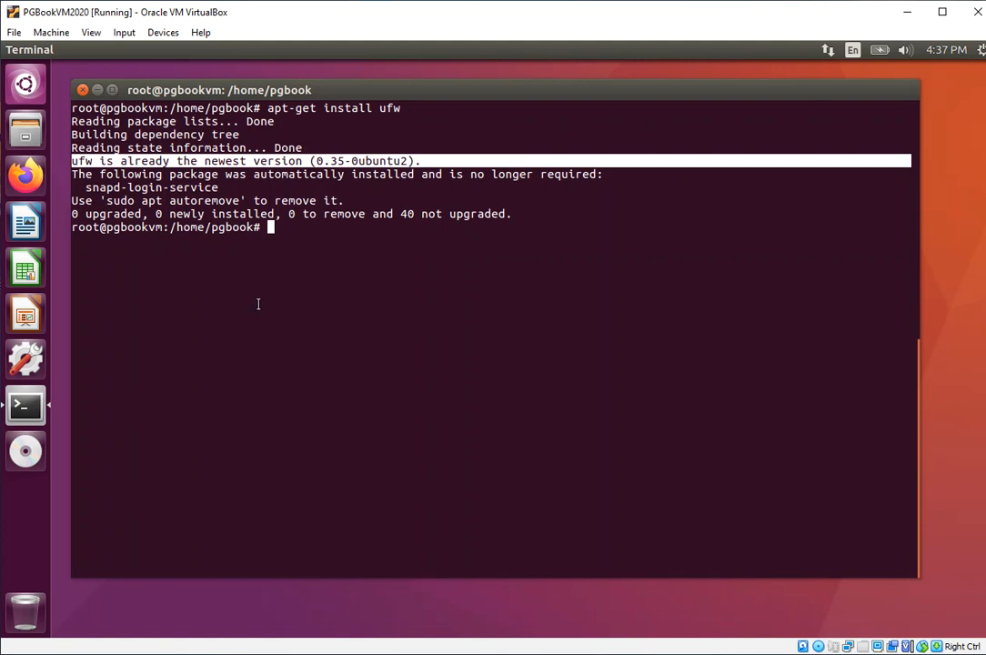
pyautogui.moveTo(335, 346)
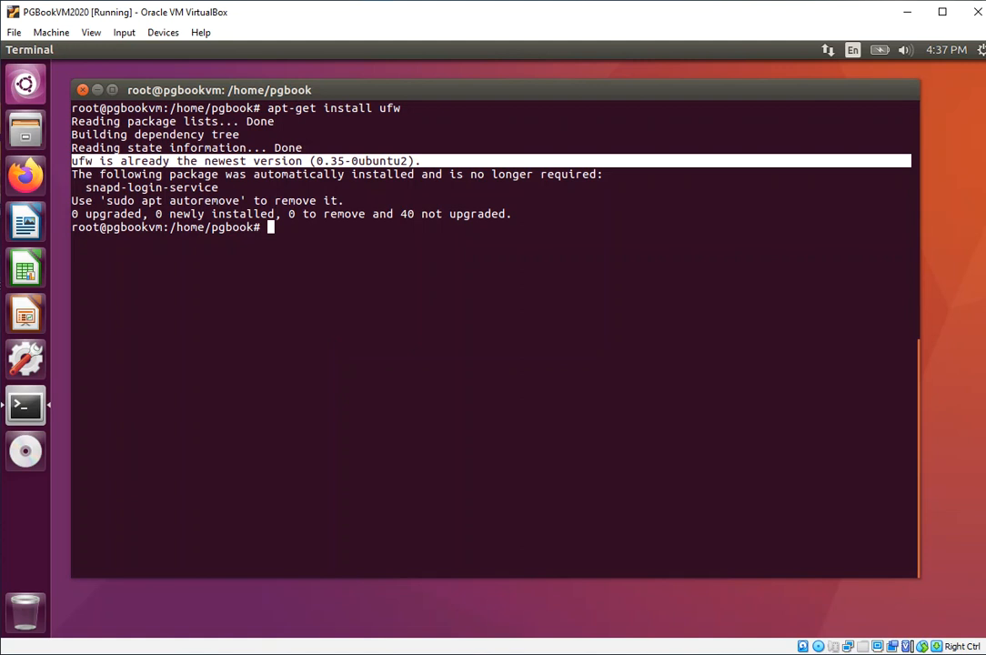
# Step: Ping 146.226.249.53 and stop it: 10 sent, 7 received, 30% loss
pyautogui.write('ping')
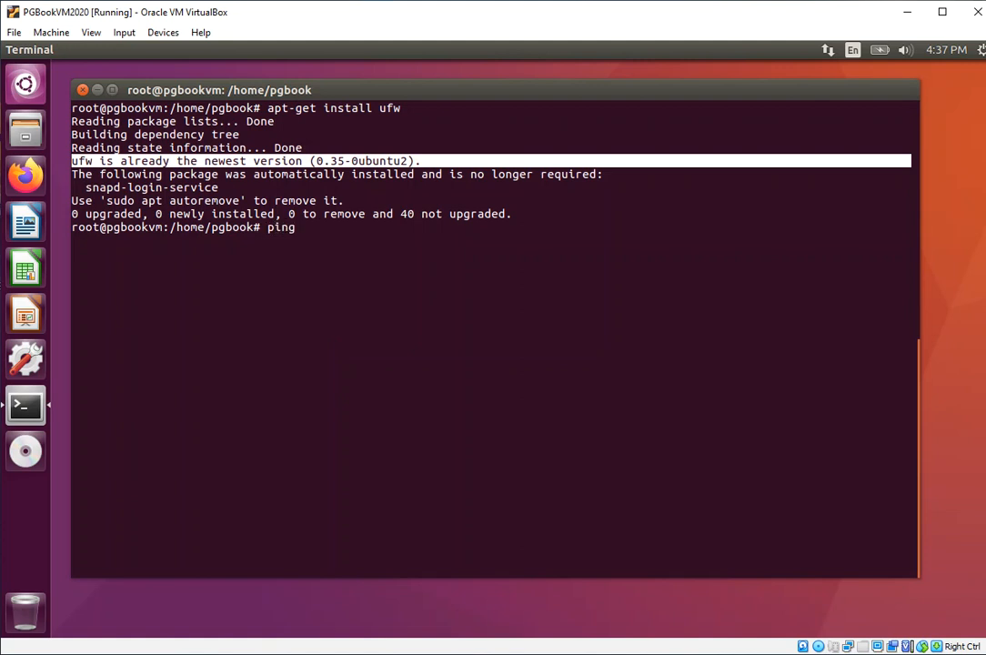
pyautogui.write('146.')
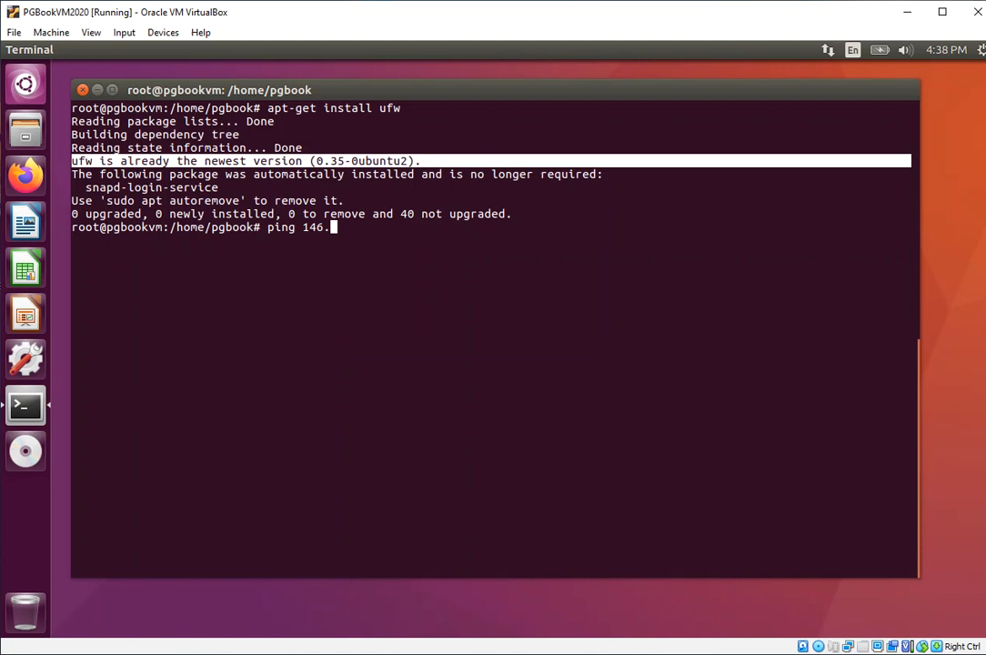
pyautogui.write('226.')
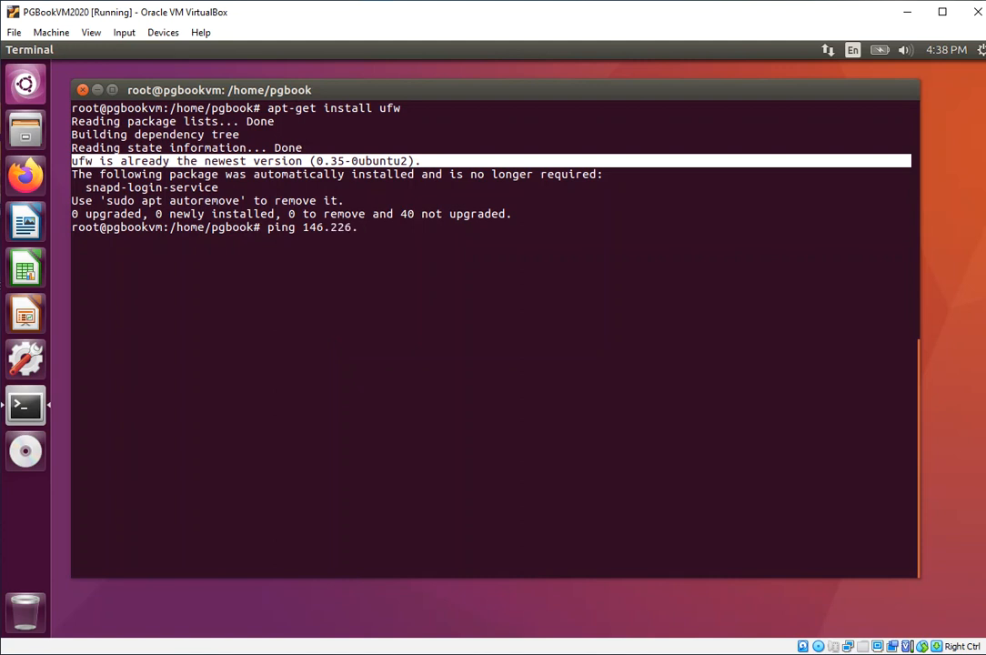
pyautogui.write('24')
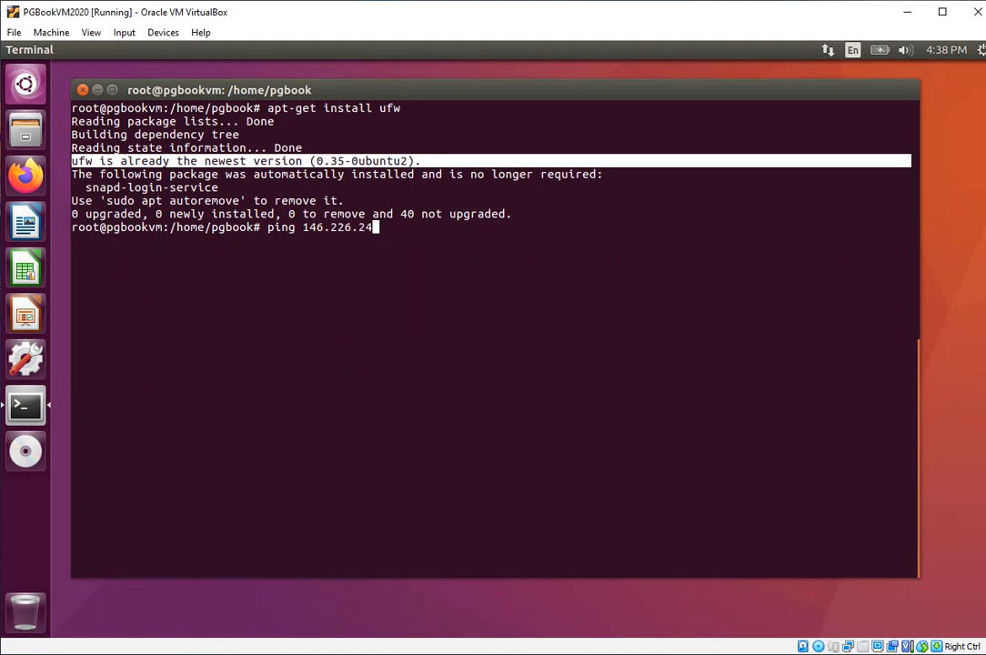
pyautogui.write('9.')
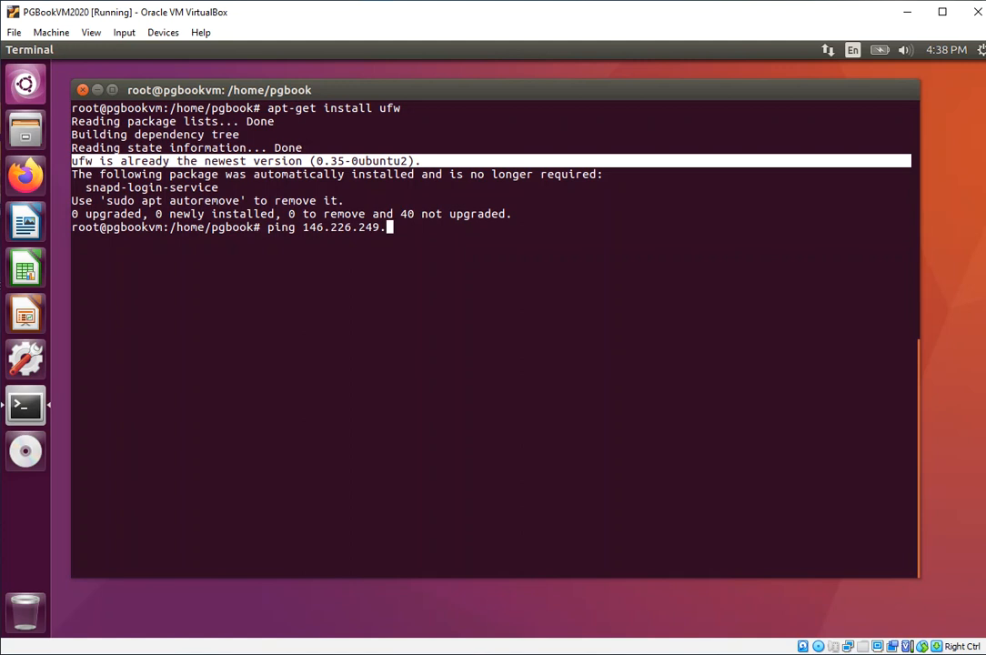
pyautogui.write('53')
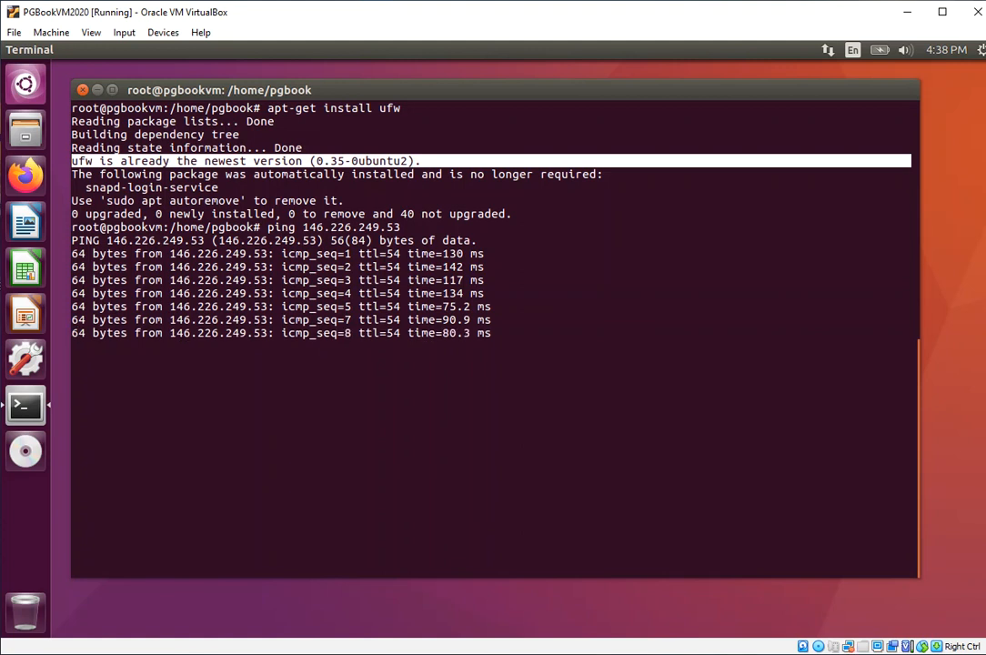
pyautogui.press('ctrl+c')
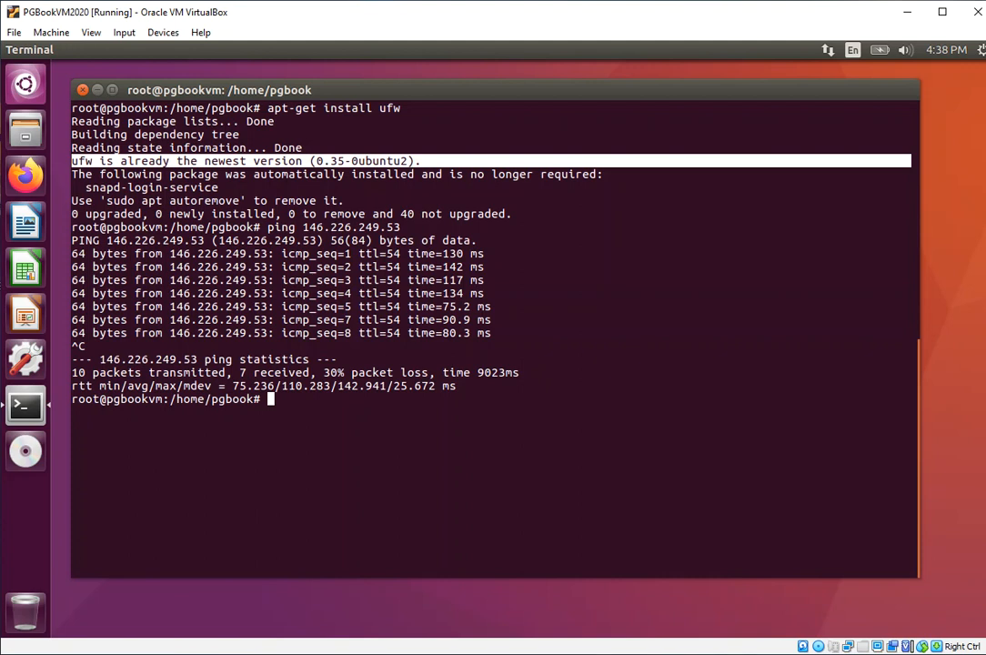
# Step: Check ufw status, which reports the firewall inactive, and start a man command
pyautogui.write('man')
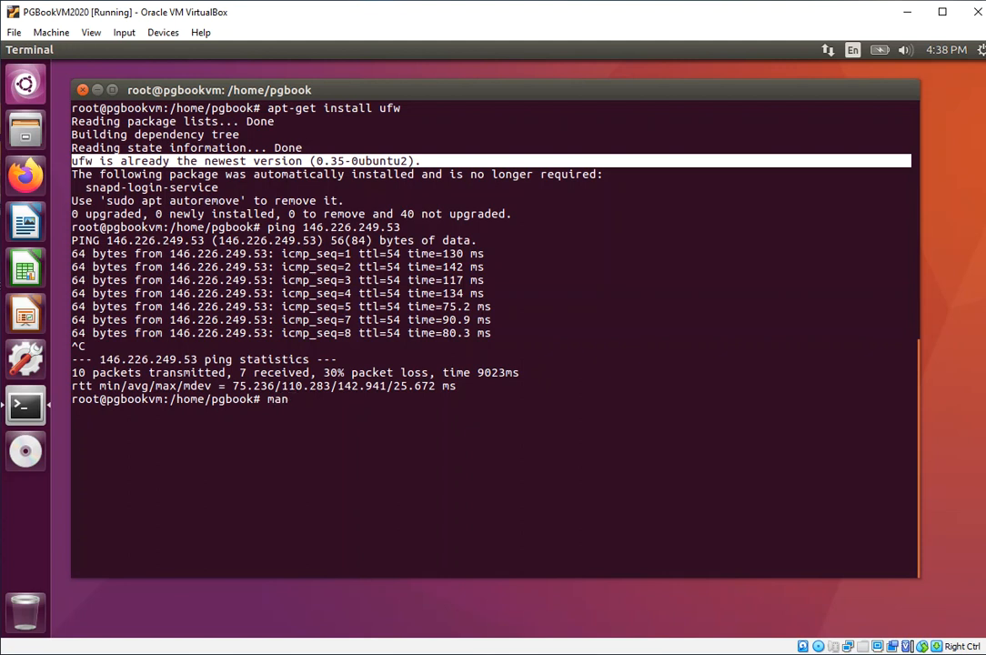
pyautogui.press('space')
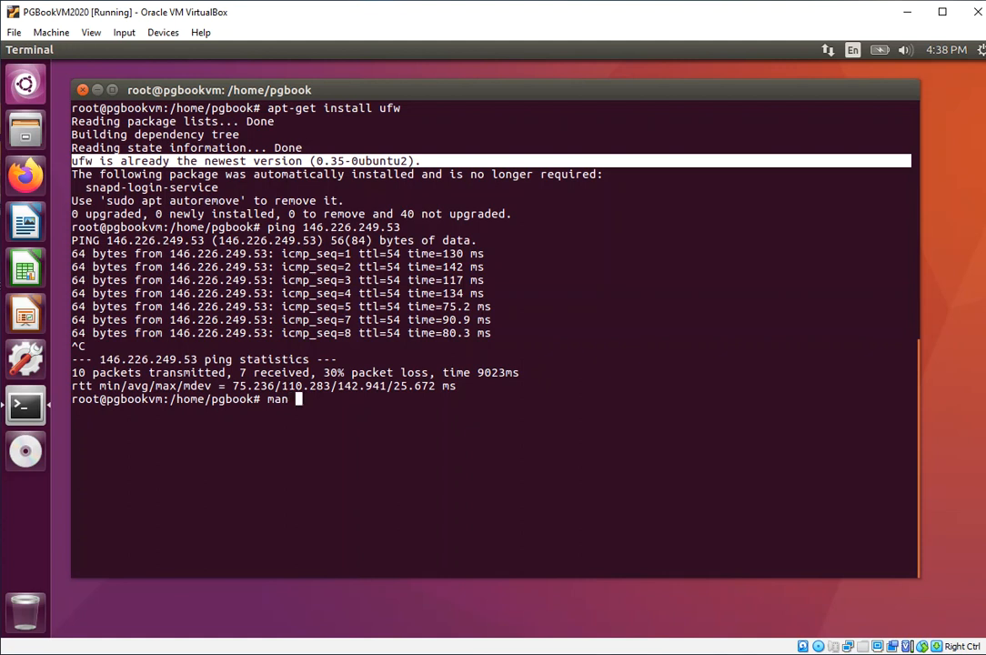
pyautogui.write('ufw')
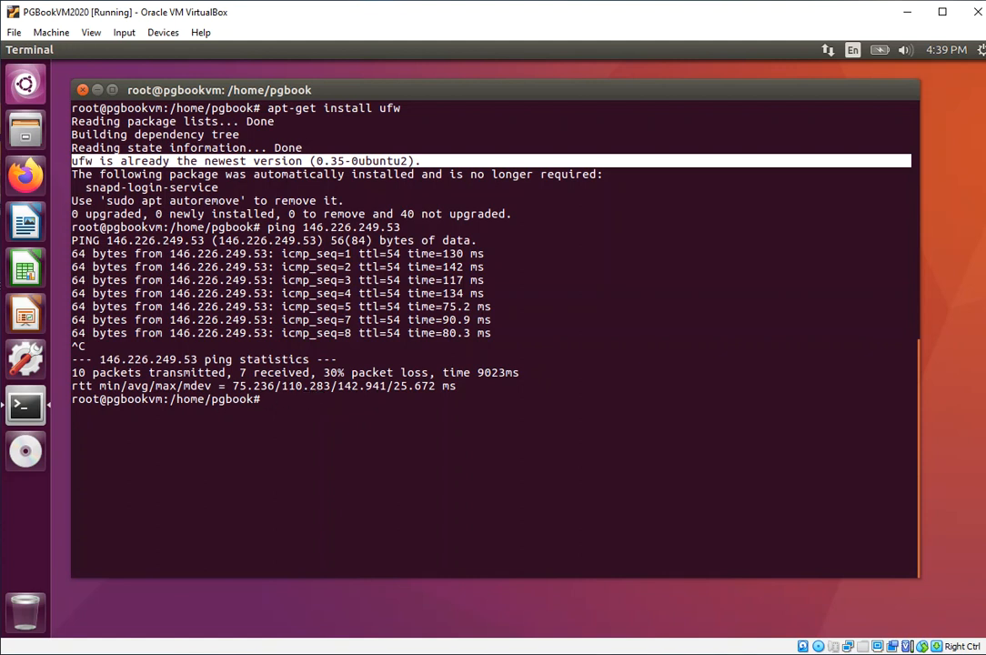
pyautogui.write('ufw')
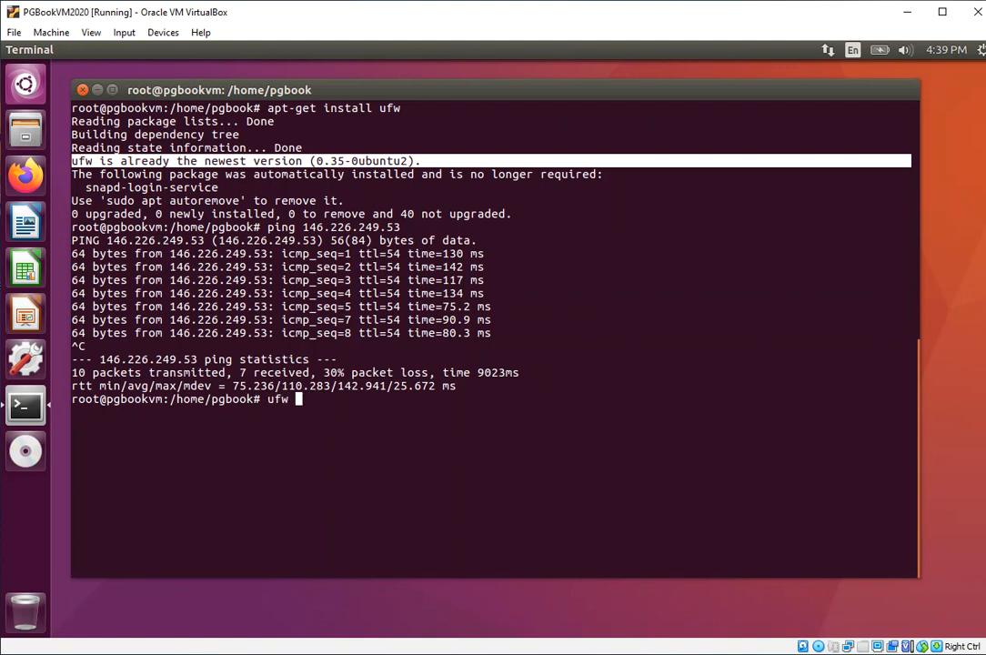
pyautogui.write('sa')
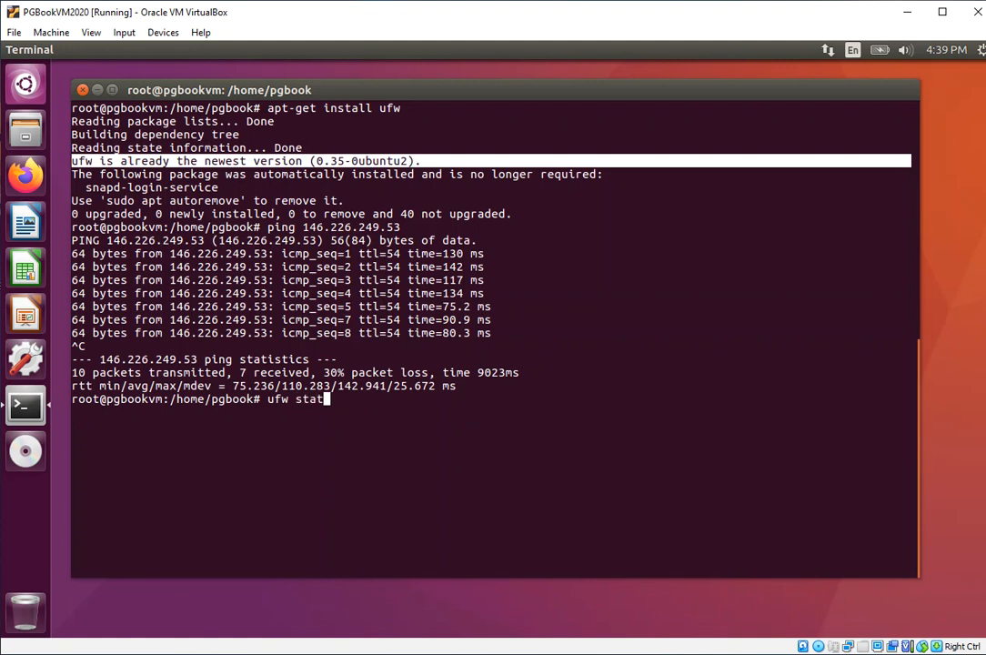
pyautogui.press('Return')
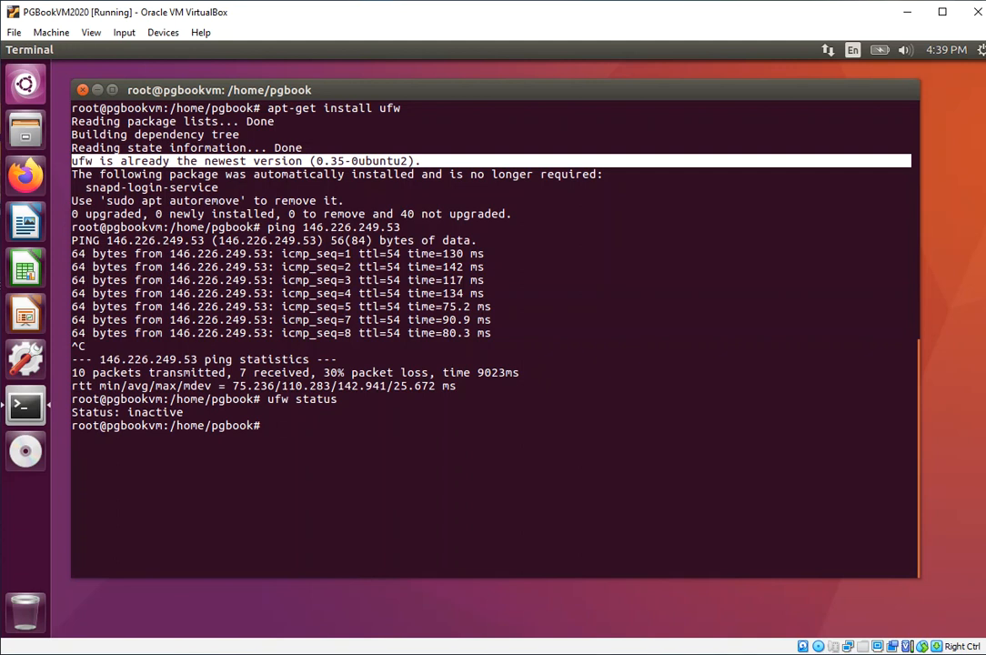
pyautogui.write('m')
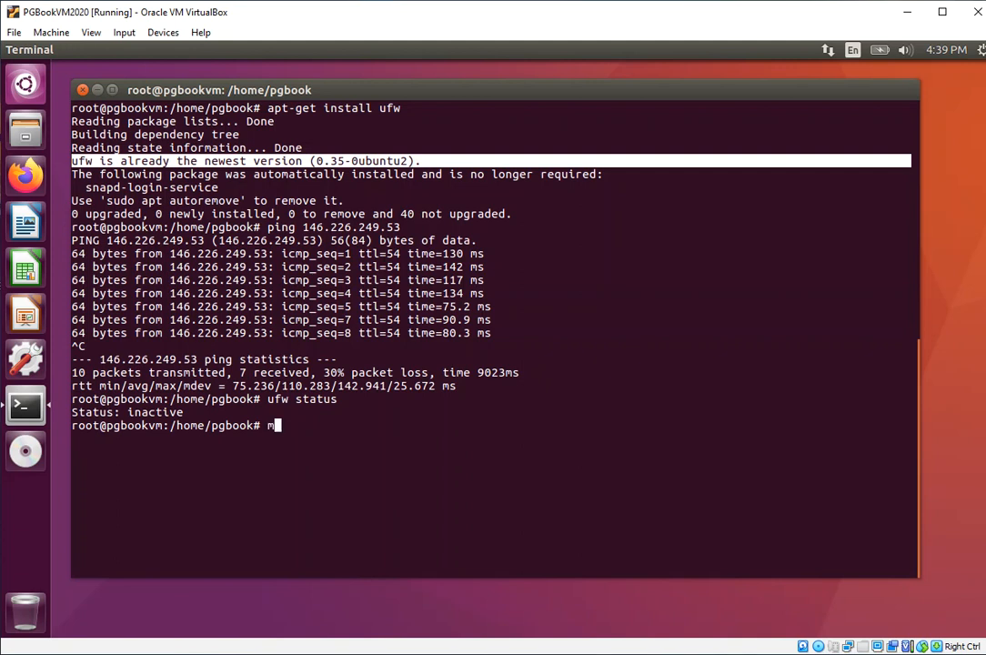
pyautogui.write('an')
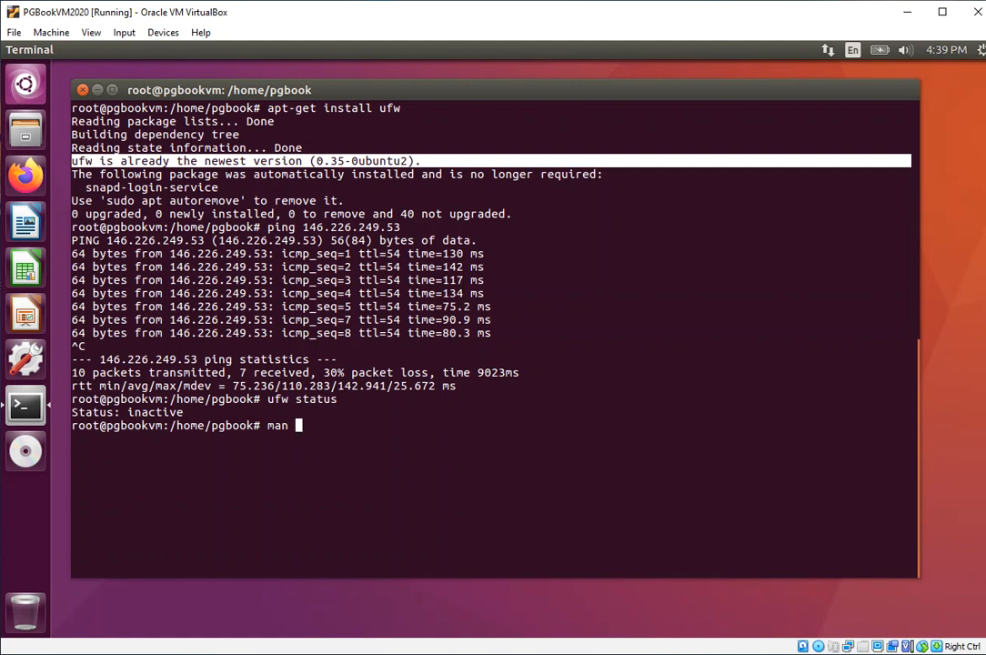
# Step: View the ufw manual page, marking the enable option and paging down through rule syntax
pyautogui.write('ufw')
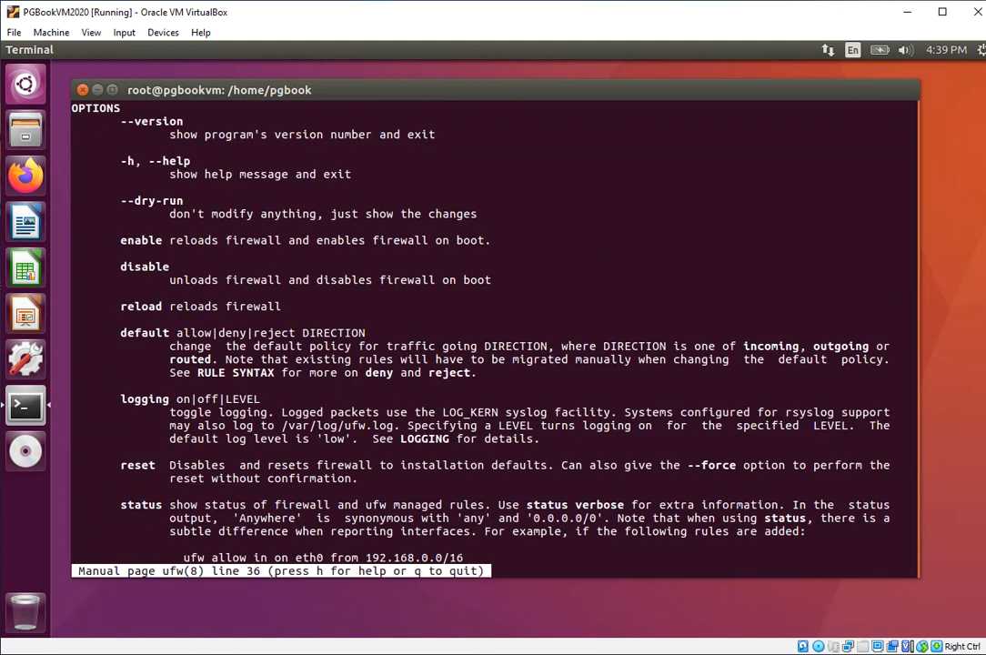
pyautogui.moveTo(531, 31)
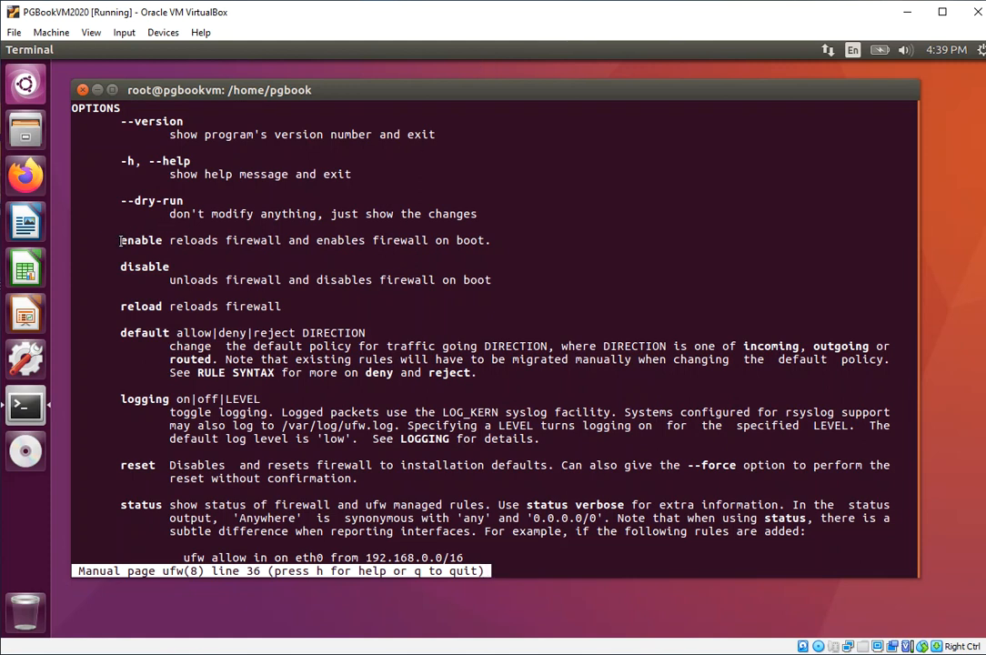
pyautogui.doubleClick(142, 240)
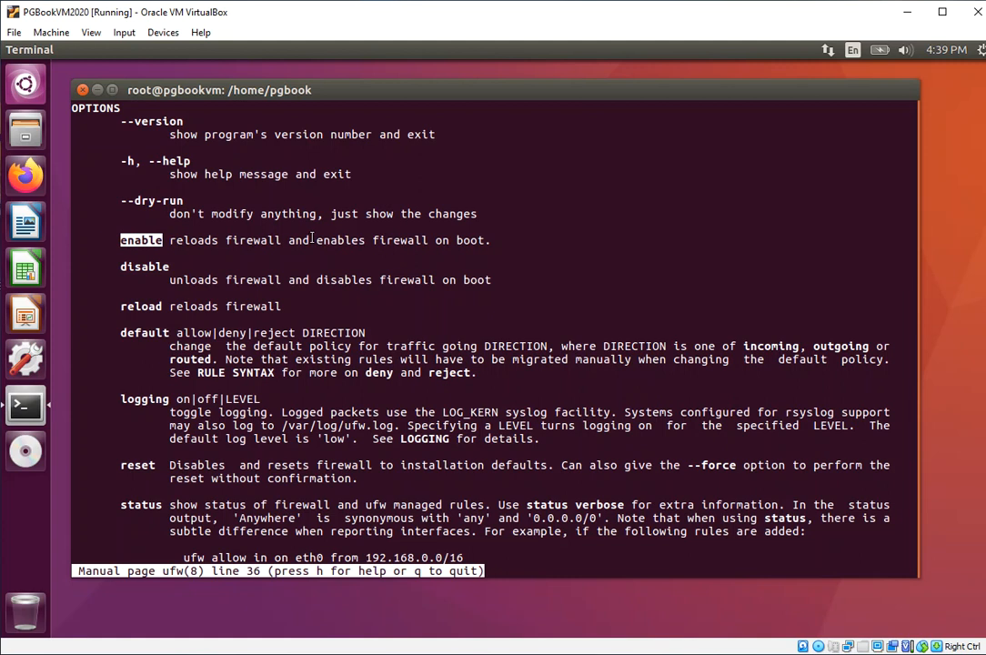
pyautogui.scroll(-3)
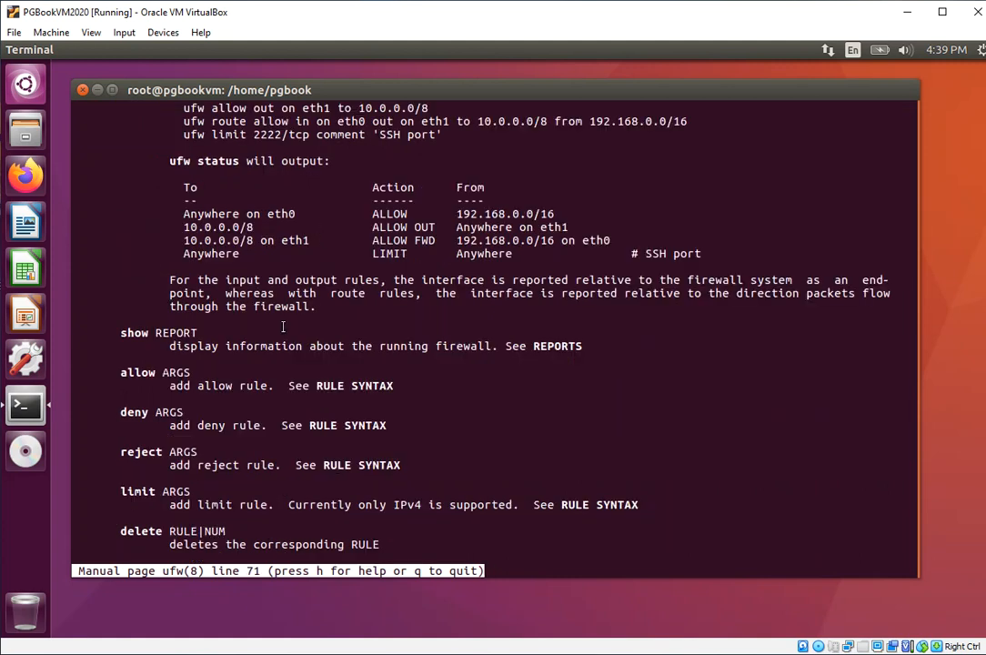
pyautogui.scroll(-3)
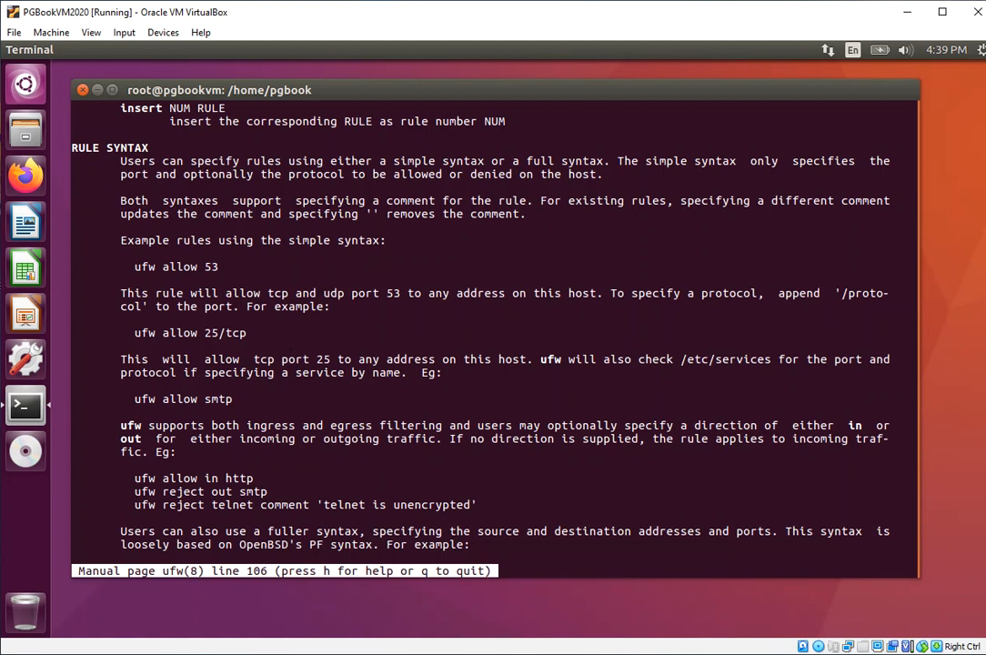
pyautogui.scroll(-3)
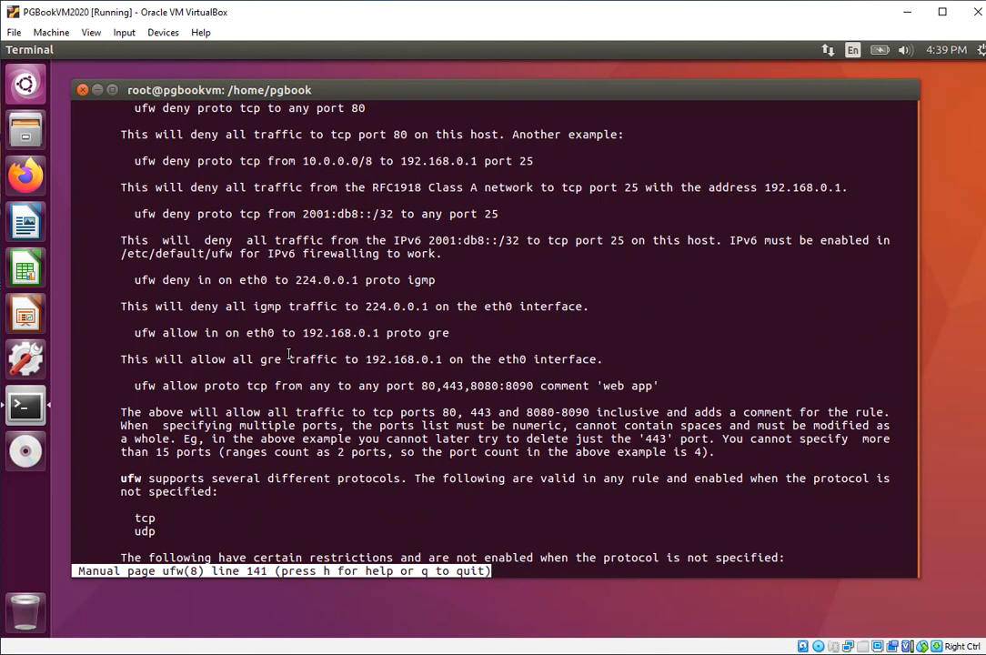
pyautogui.scroll(-3)
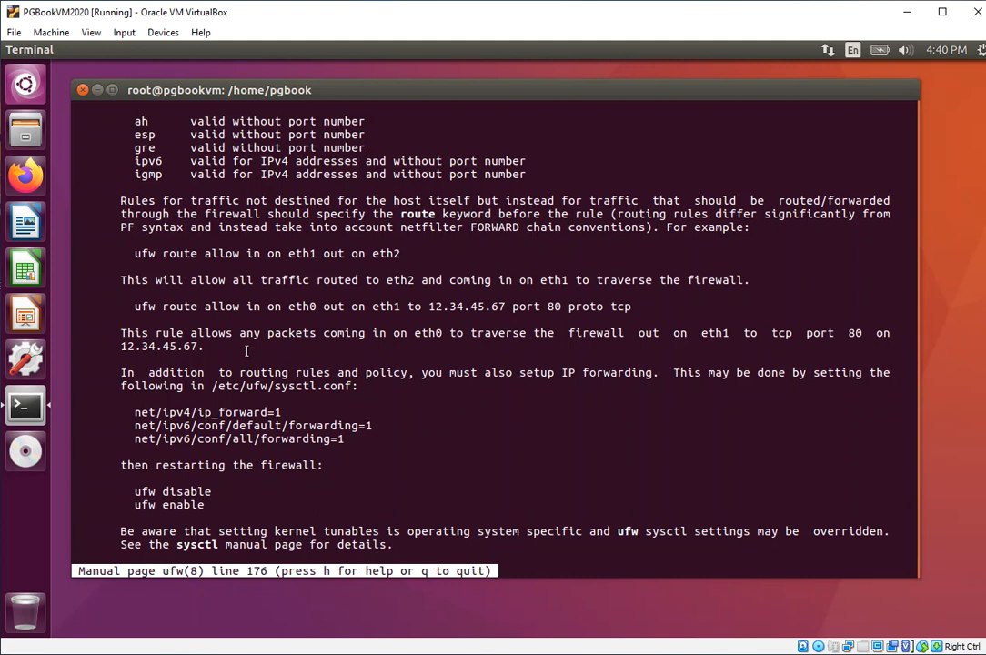
pyautogui.moveTo(139, 506)
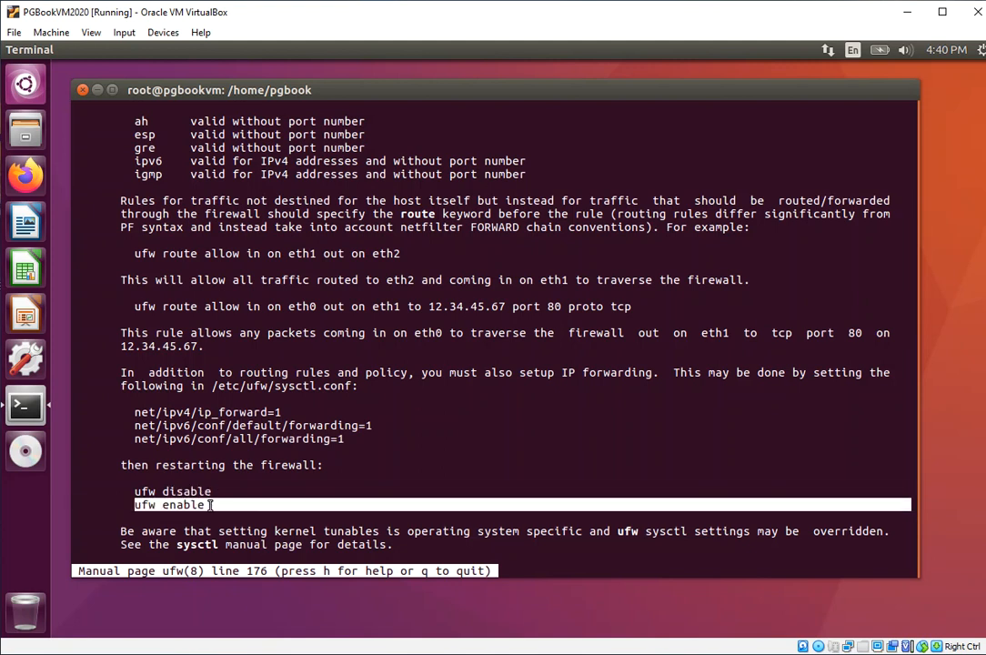
pyautogui.moveTo(262, 425)
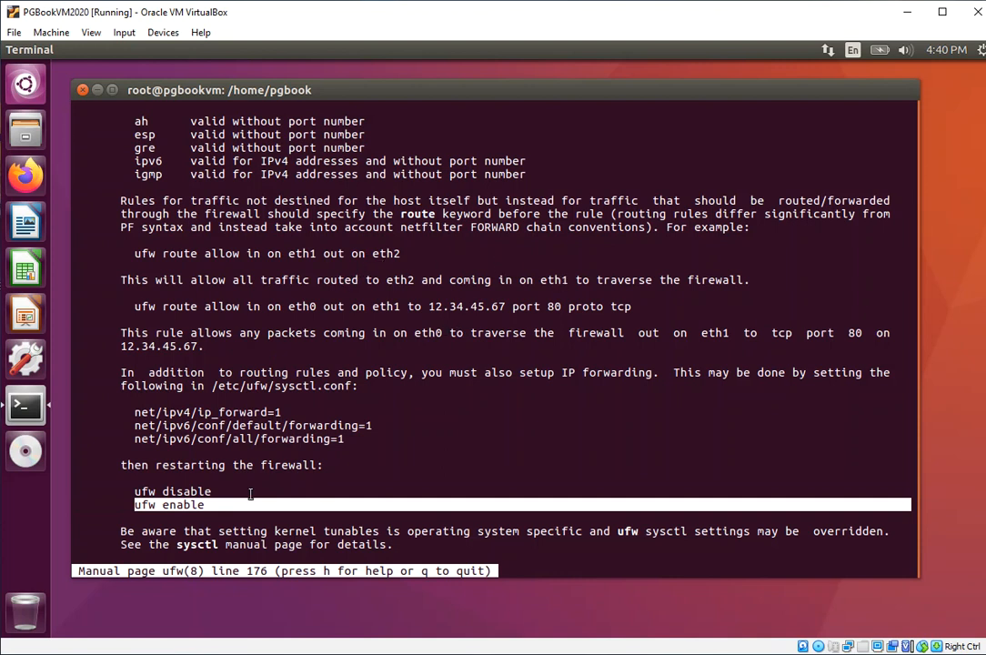
# Step: Quit the manual and run ufw enable, confirming the firewall is active on startup
pyautogui.press('q')
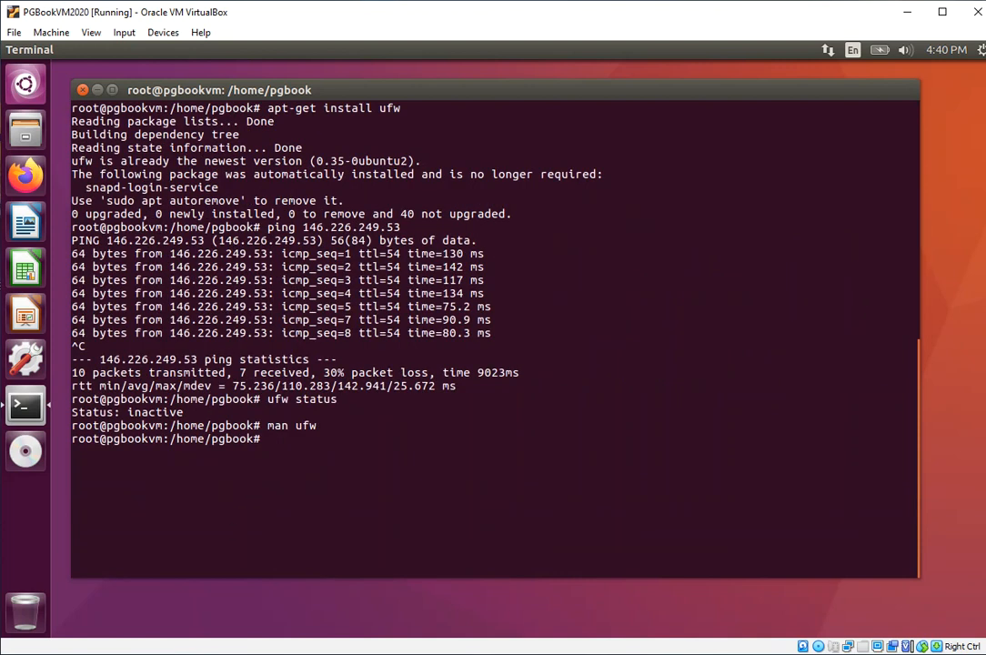
pyautogui.write('ufw enab')
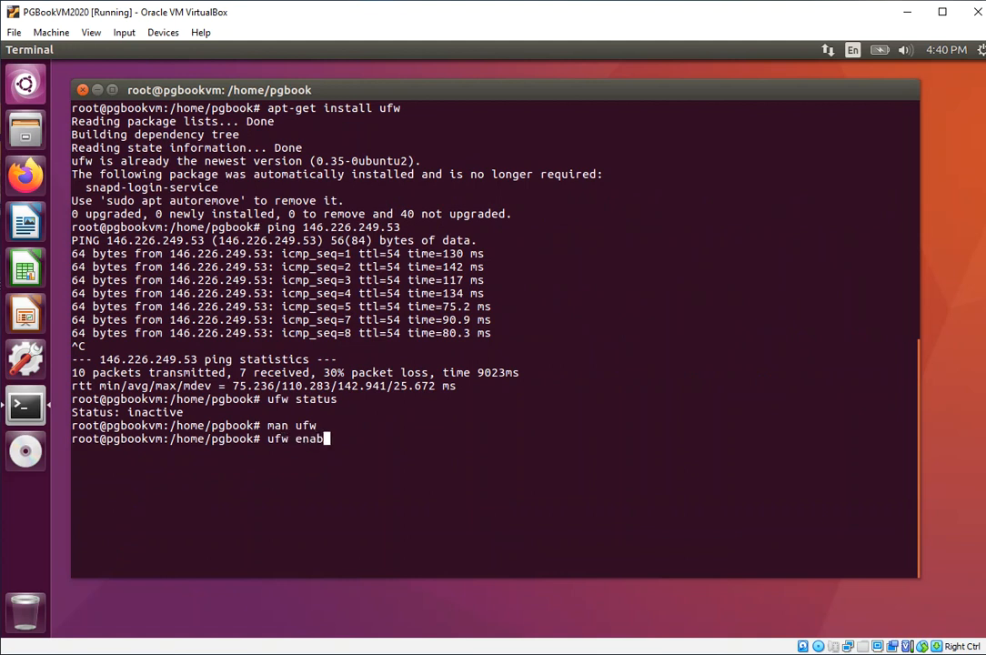
pyautogui.write('le')
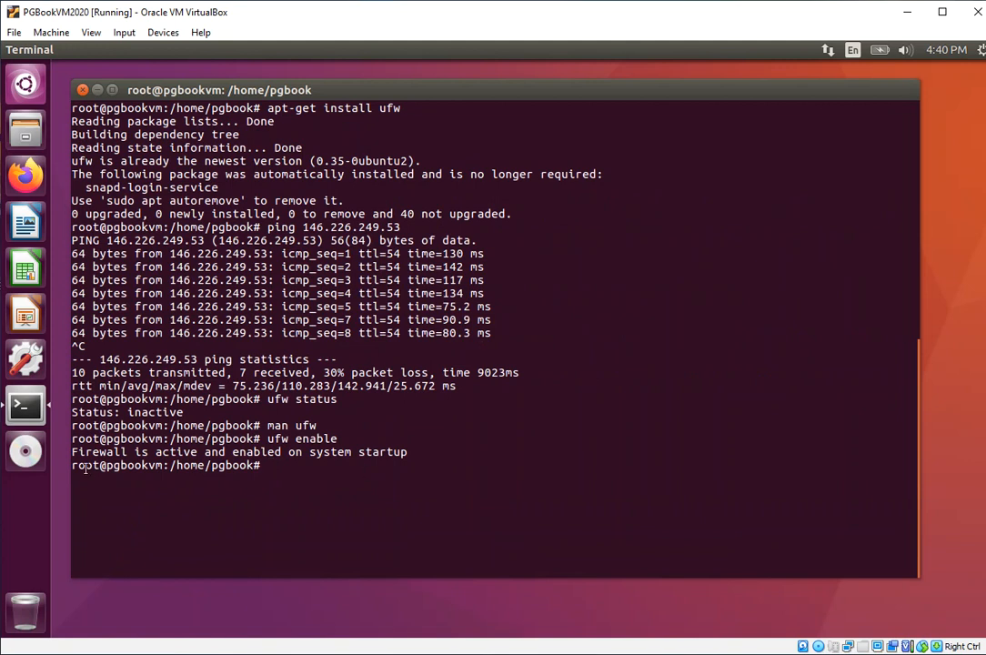
pyautogui.tripleClick(240, 451)
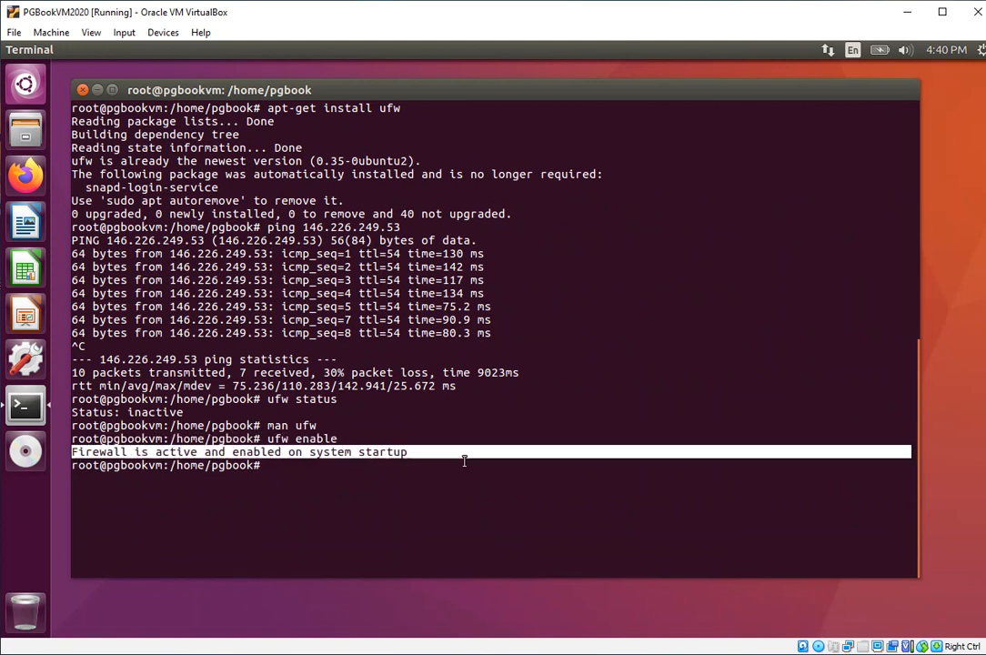
pyautogui.moveTo(524, 520)
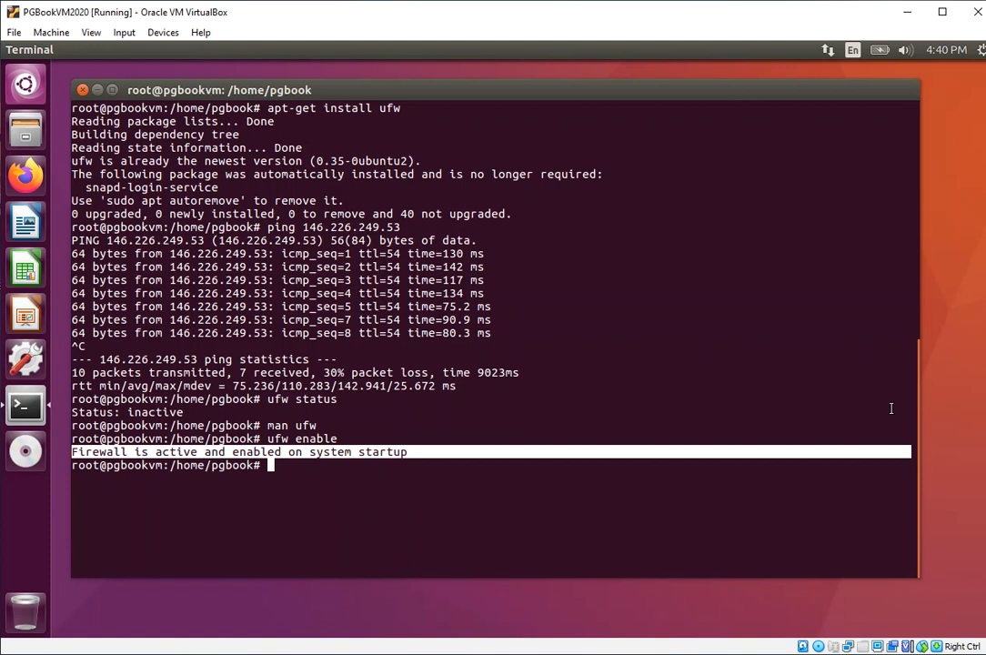
pyautogui.moveTo(647, 484)
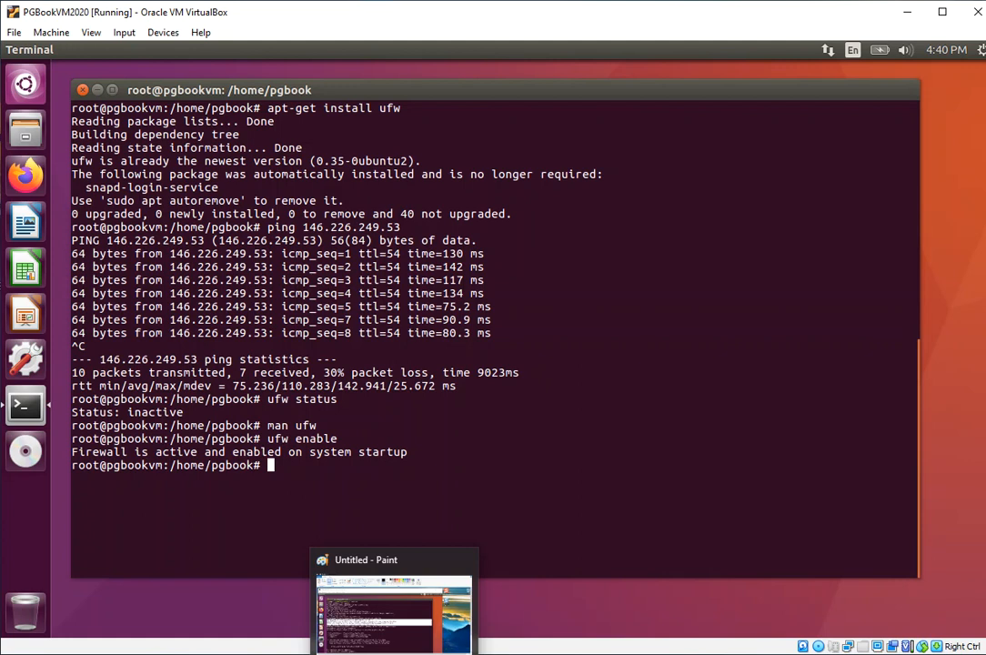
# Step: Re-check ufw status and re-ping 146.226.249.53, receiving all 10 packets with 0% loss
pyautogui.write('ufw status')
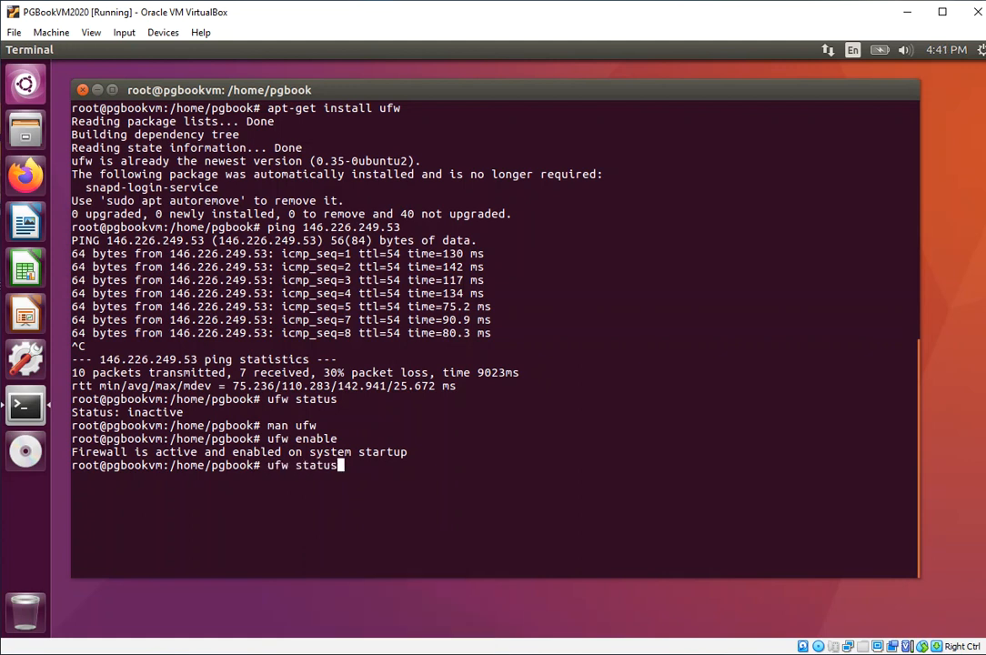
pyautogui.write('ping 146.226.249.53')
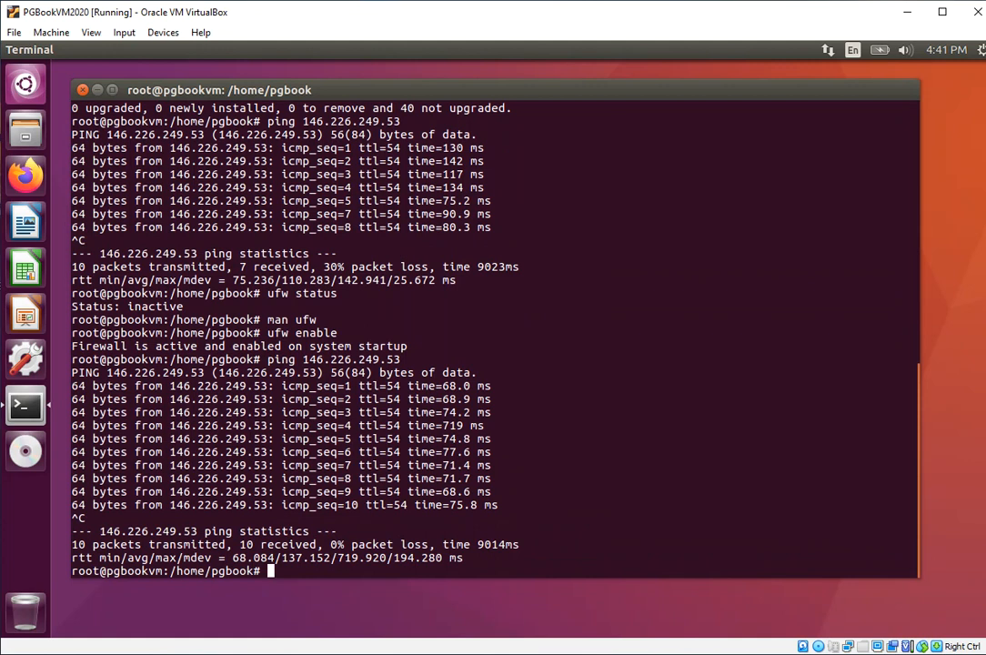
pyautogui.write('s')
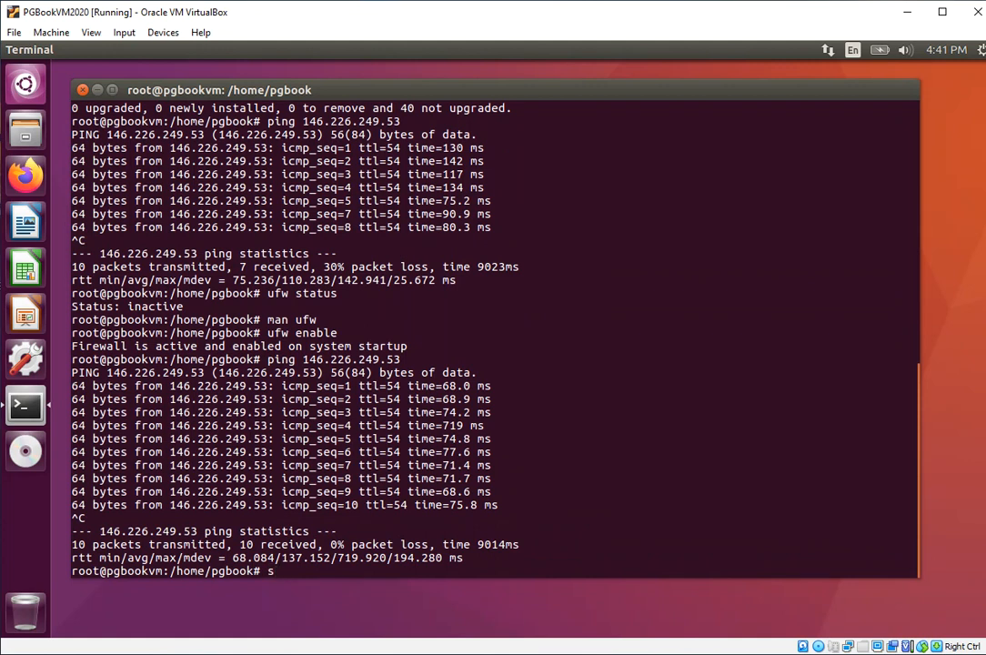
pyautogui.write('sh')
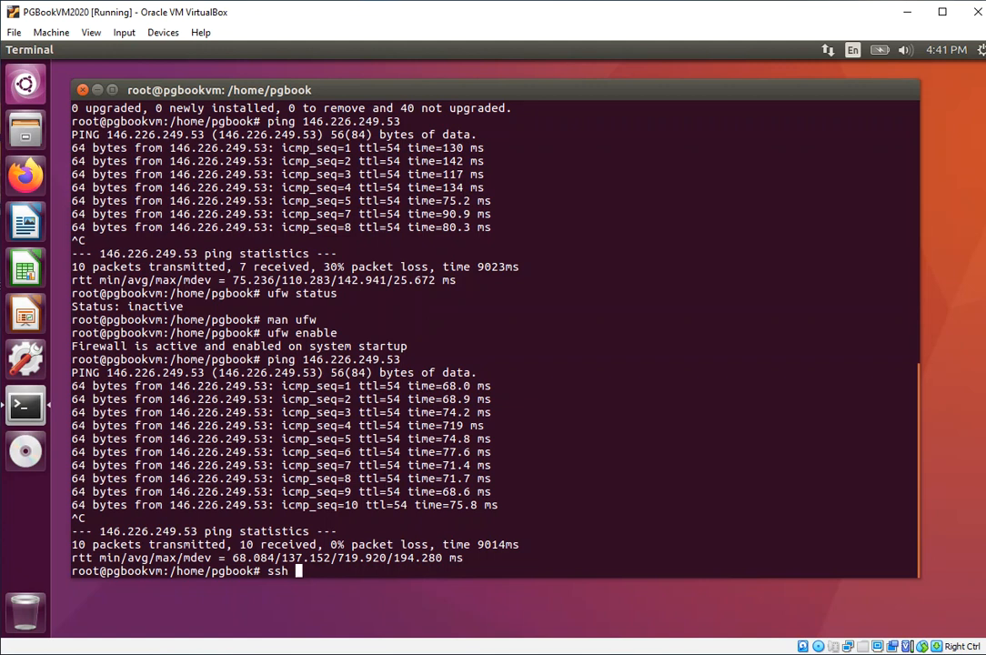
pyautogui.write('p')
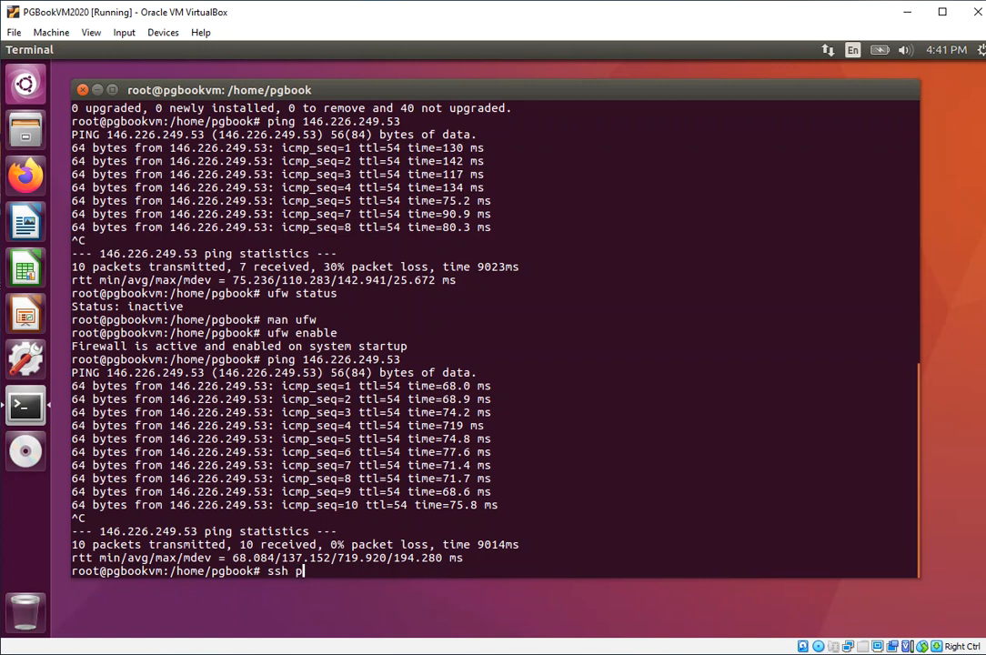
pyautogui.write('gboo')
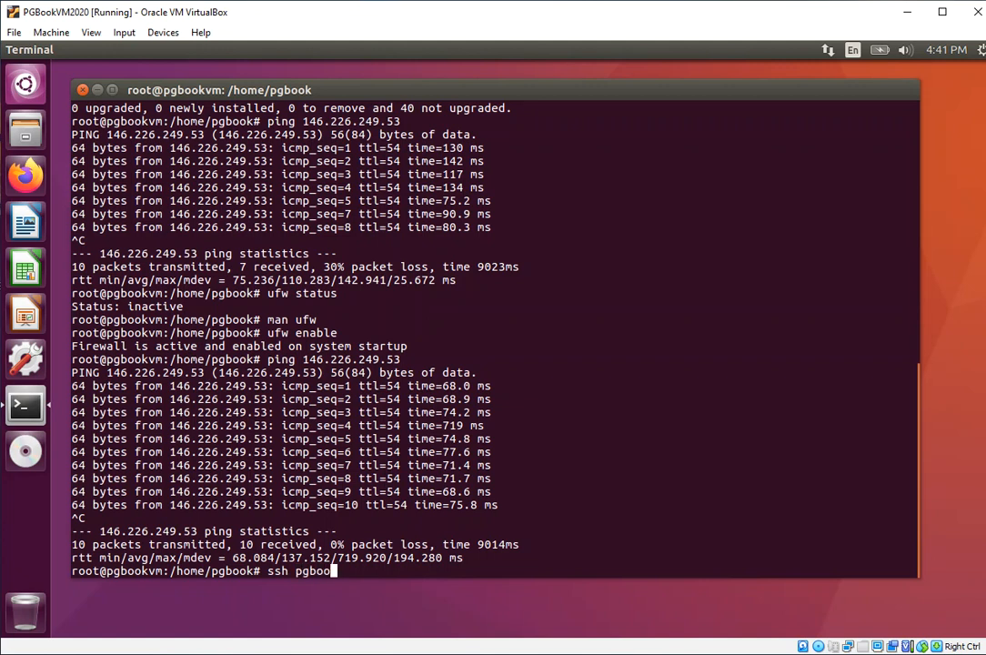
pyautogui.write('!')
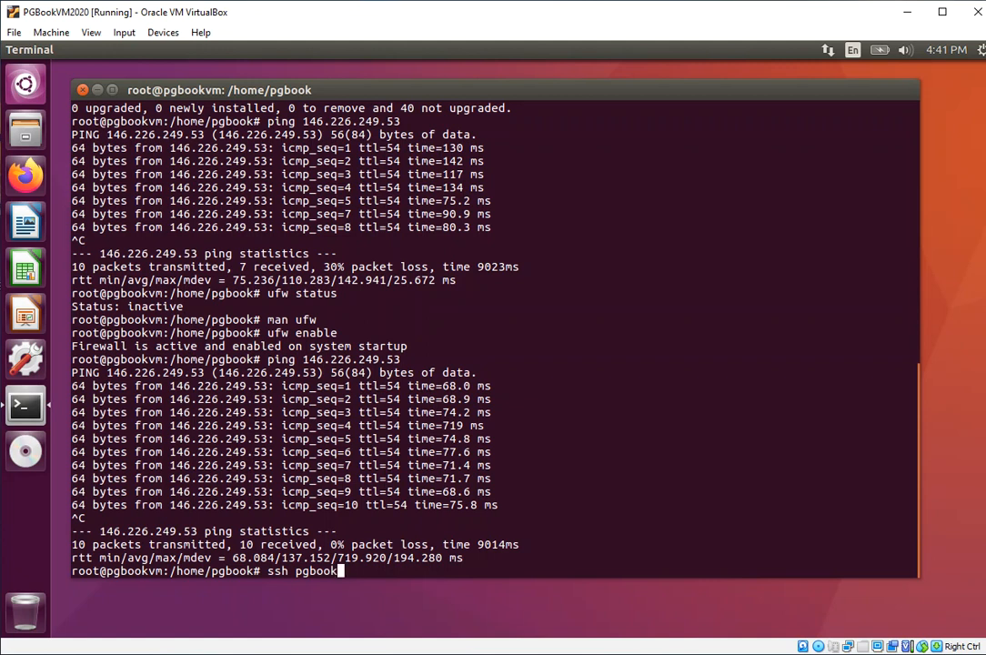
pyautogui.write('@14')
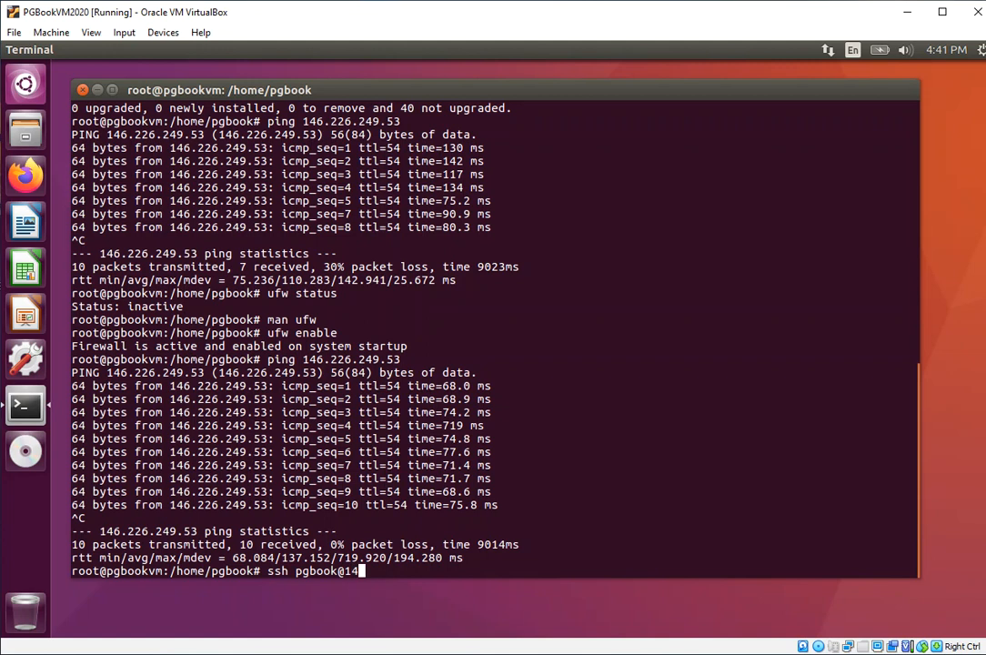
pyautogui.write('.226')
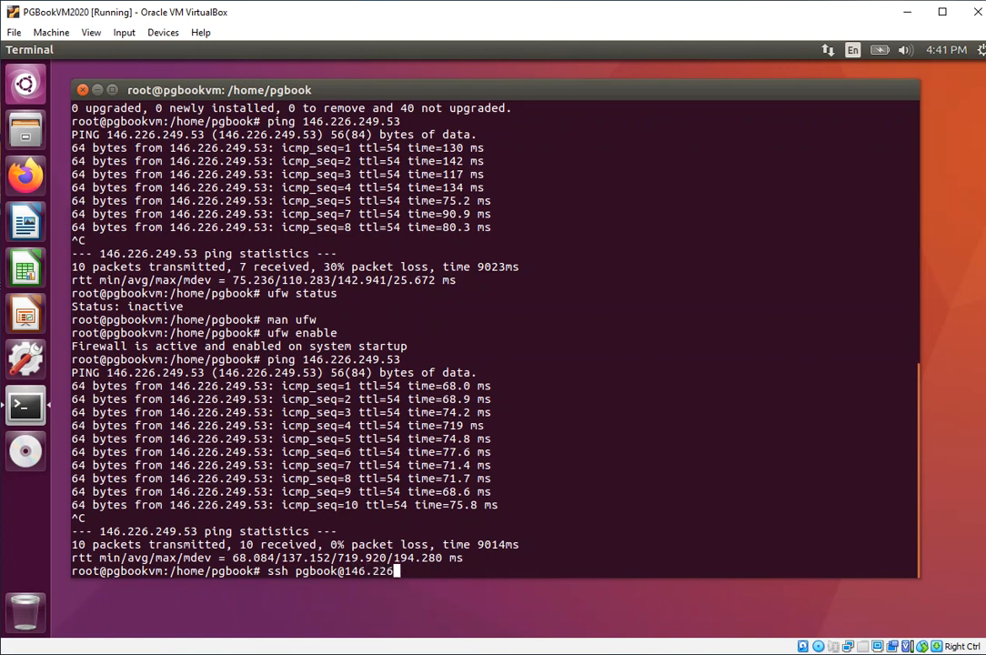
pyautogui.write('2')
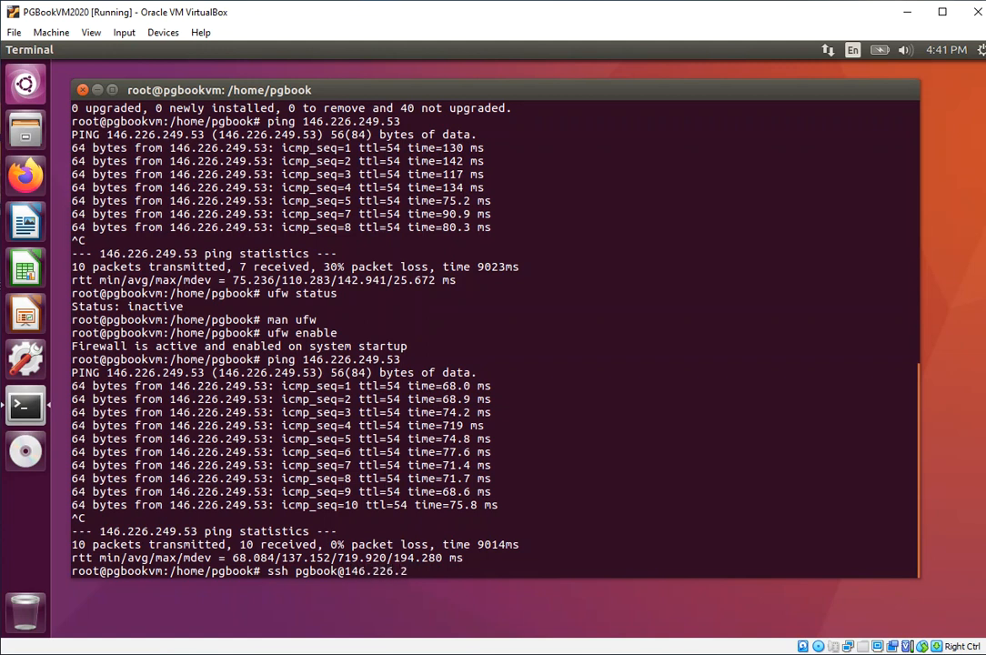
pyautogui.write('49.53')
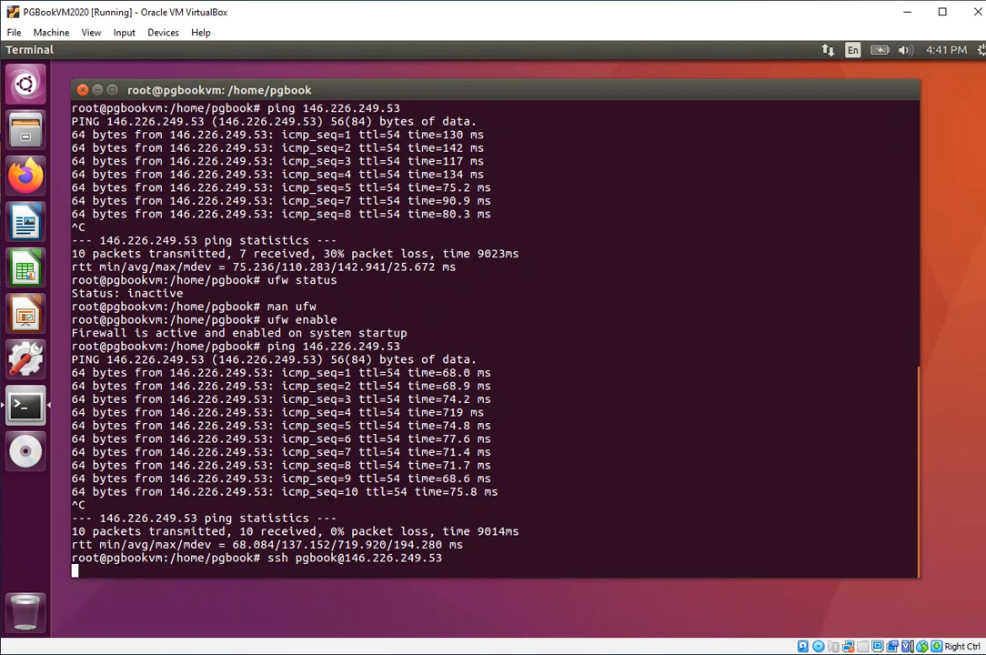
pyautogui.press('Return')
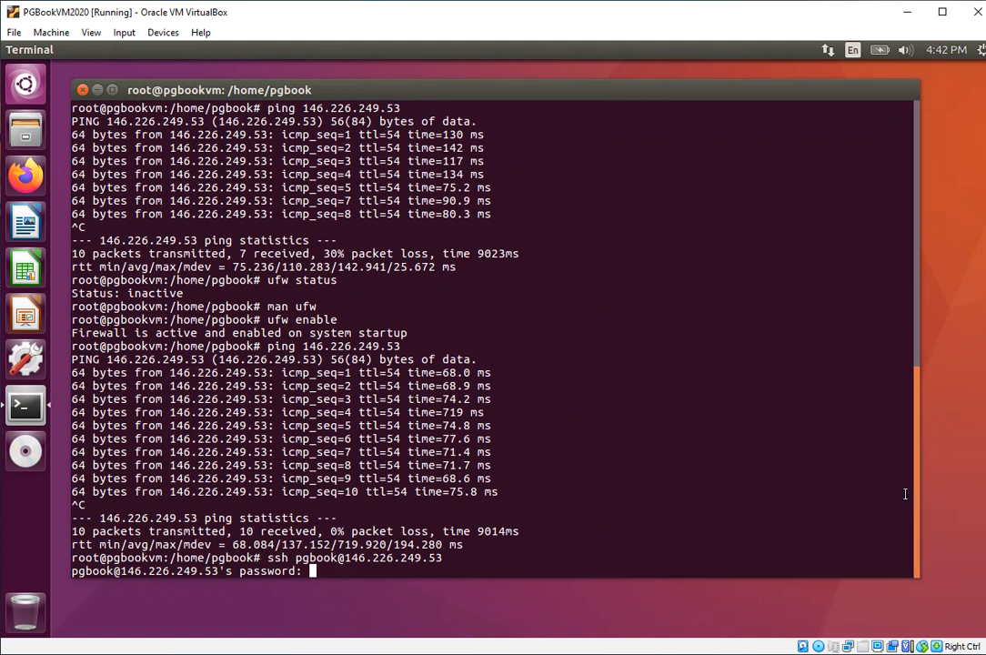
pyautogui.moveTo(755, 511)
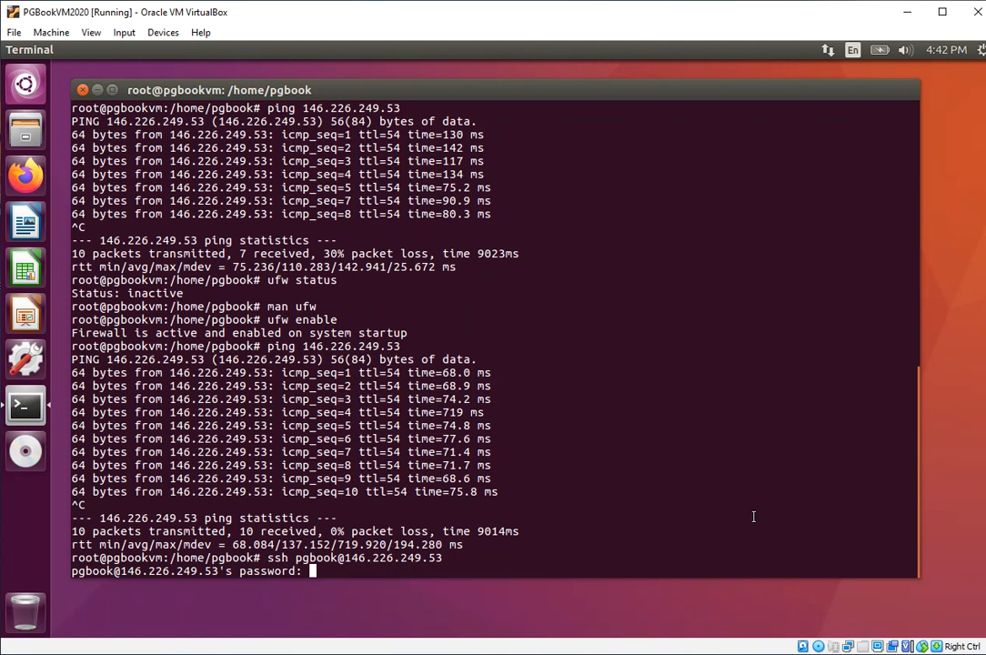
pyautogui.moveTo(746, 578)
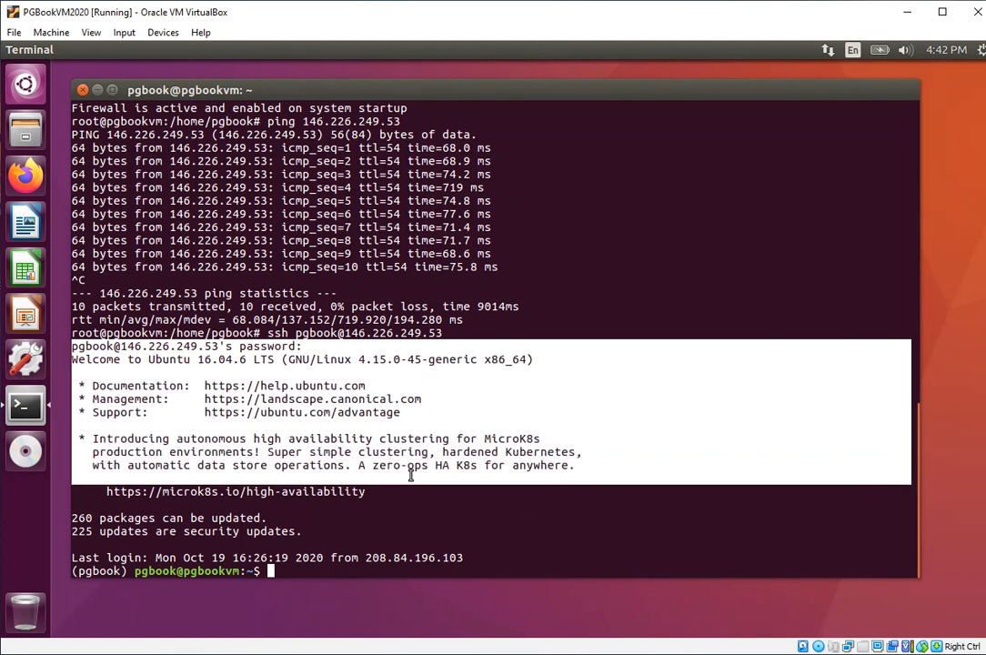
pyautogui.moveTo(417, 484)
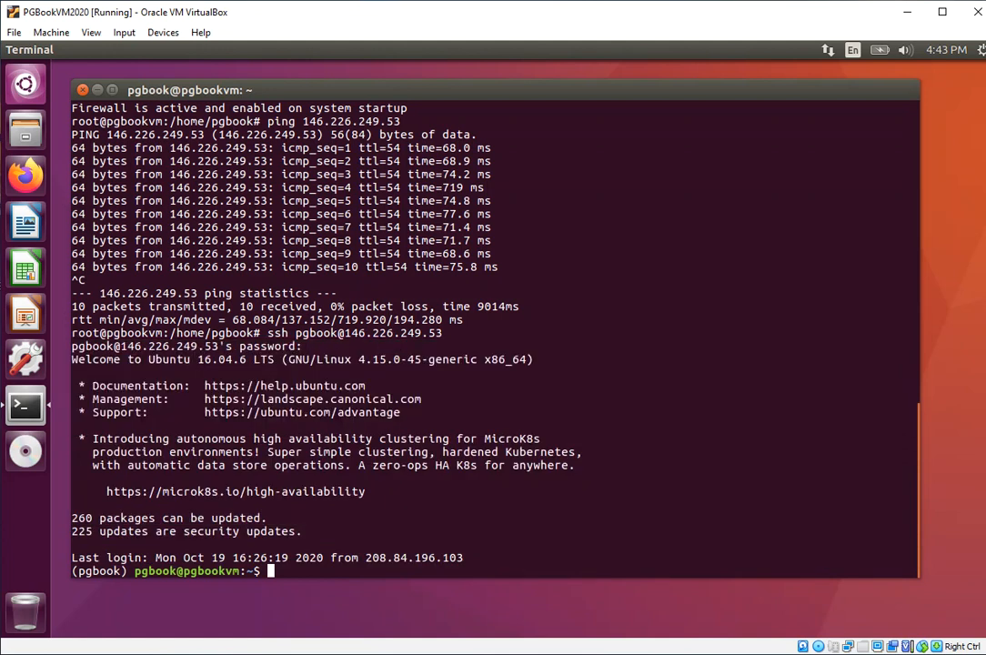
# Step: Change into Mod2Solution on the remote host, correcting the mistyped Mod2Solutions
pyautogui.write('cd')
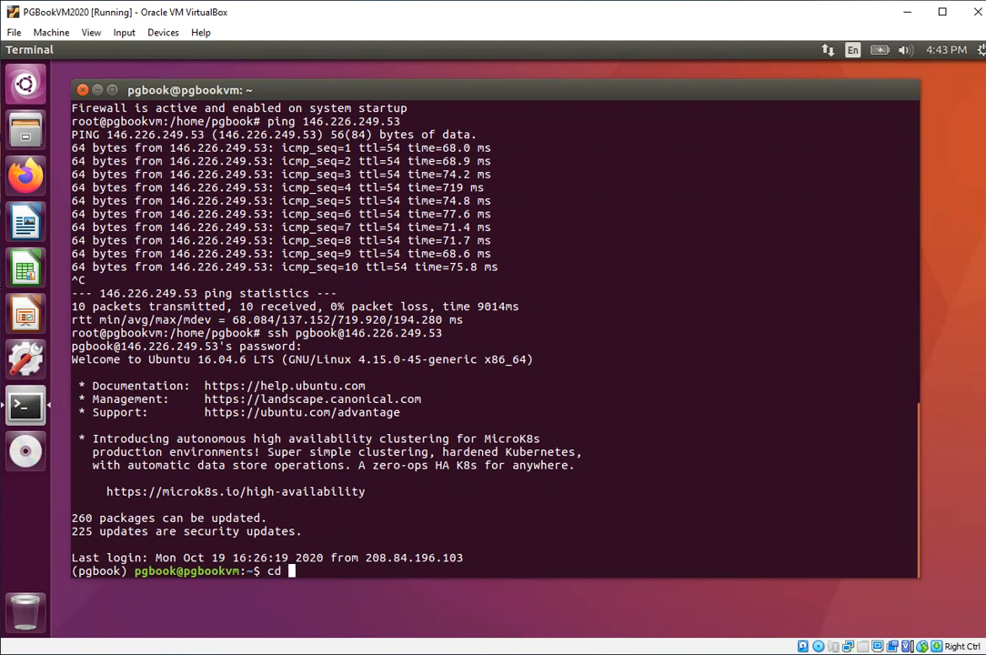
pyautogui.write('Mod')
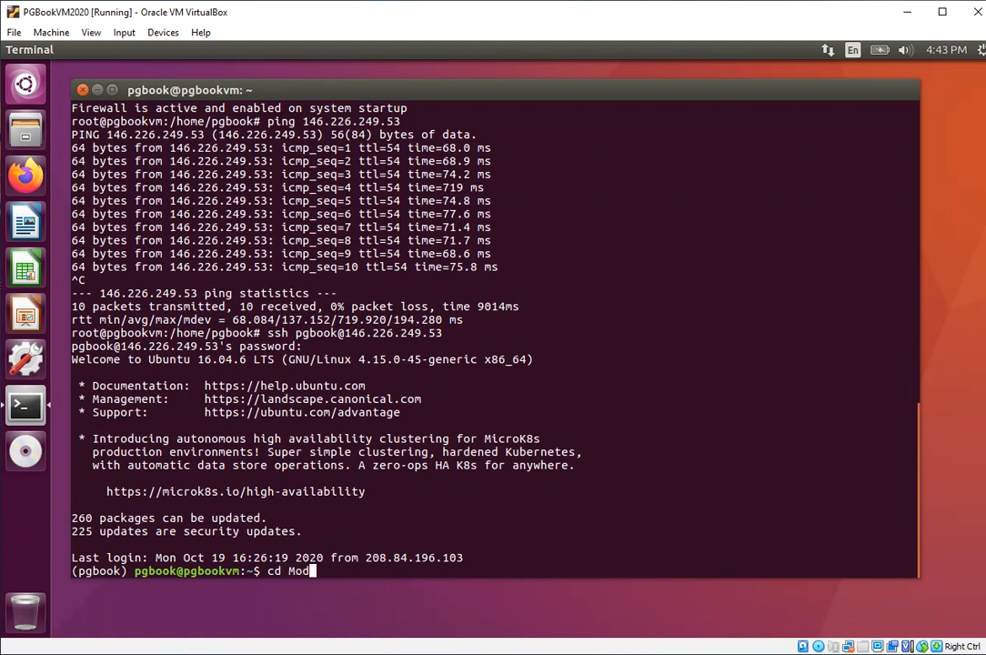
pyautogui.write('2Solutions')
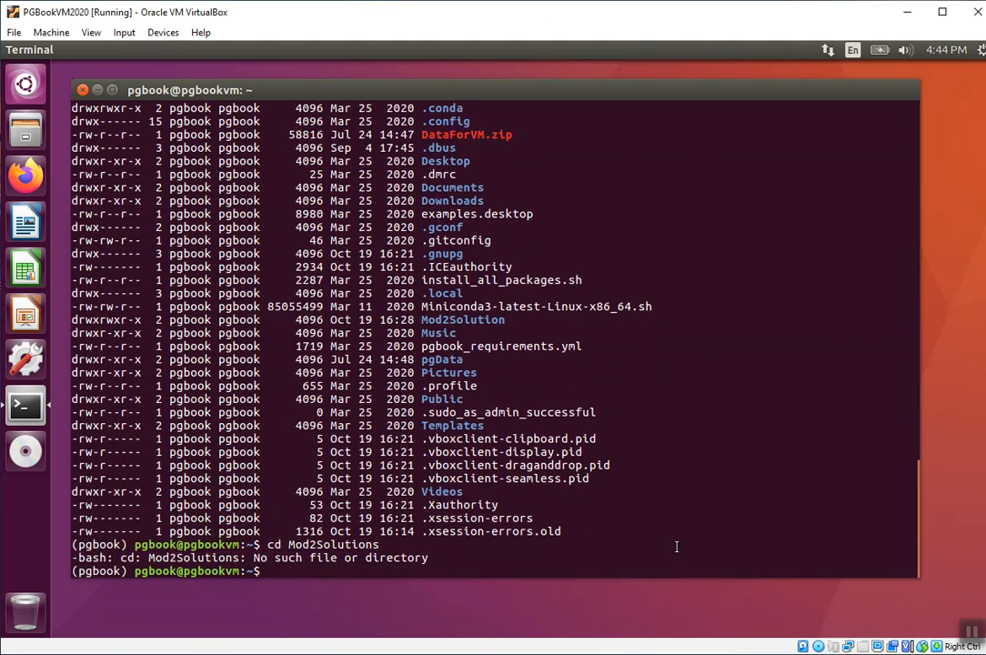
pyautogui.write('cd Mod2Solutions')
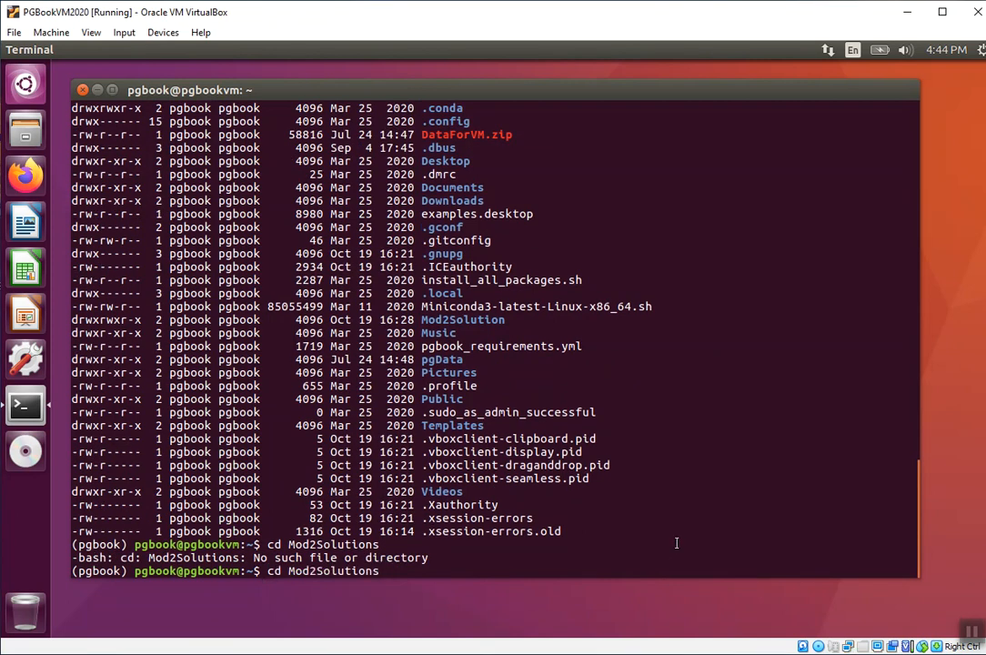
pyautogui.press('BackSpace')
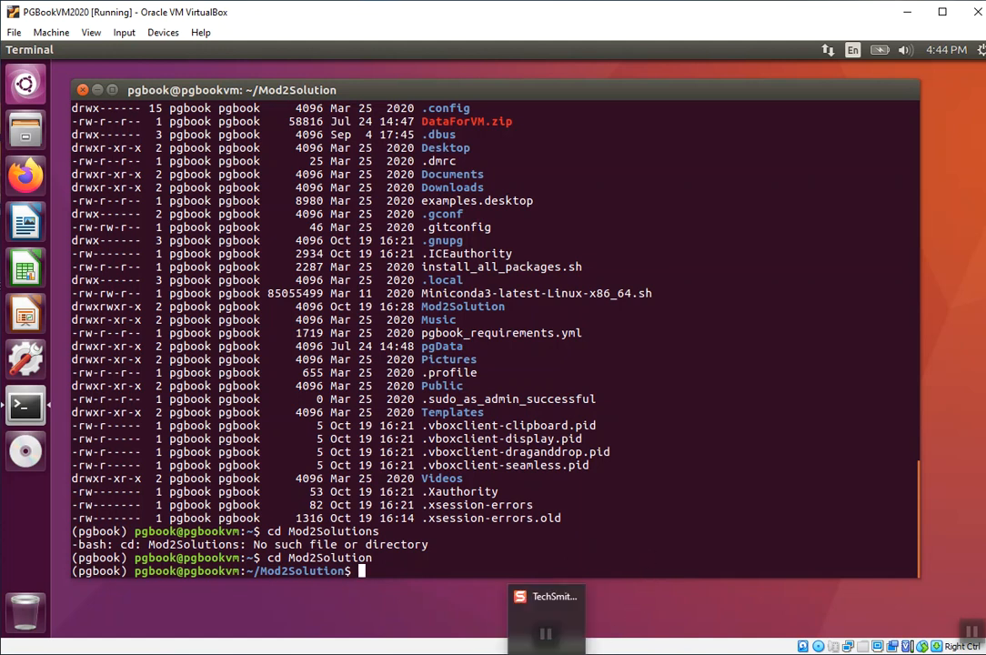
pyautogui.moveTo(546, 596)
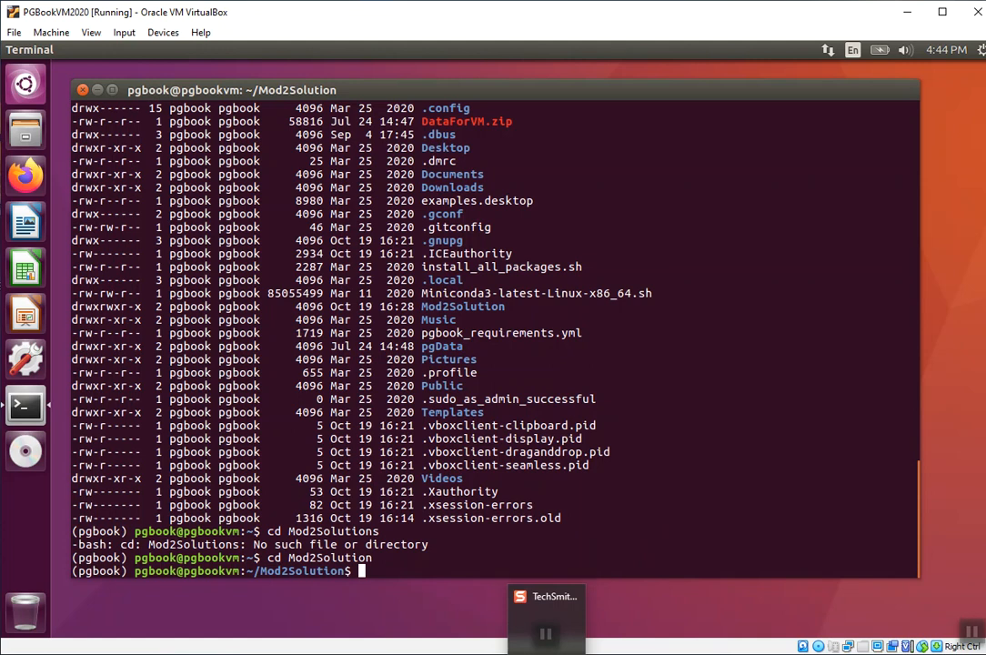
# Step: Create the TKentopp directory inside Mod2Solution with mkdir
pyautogui.write('R')
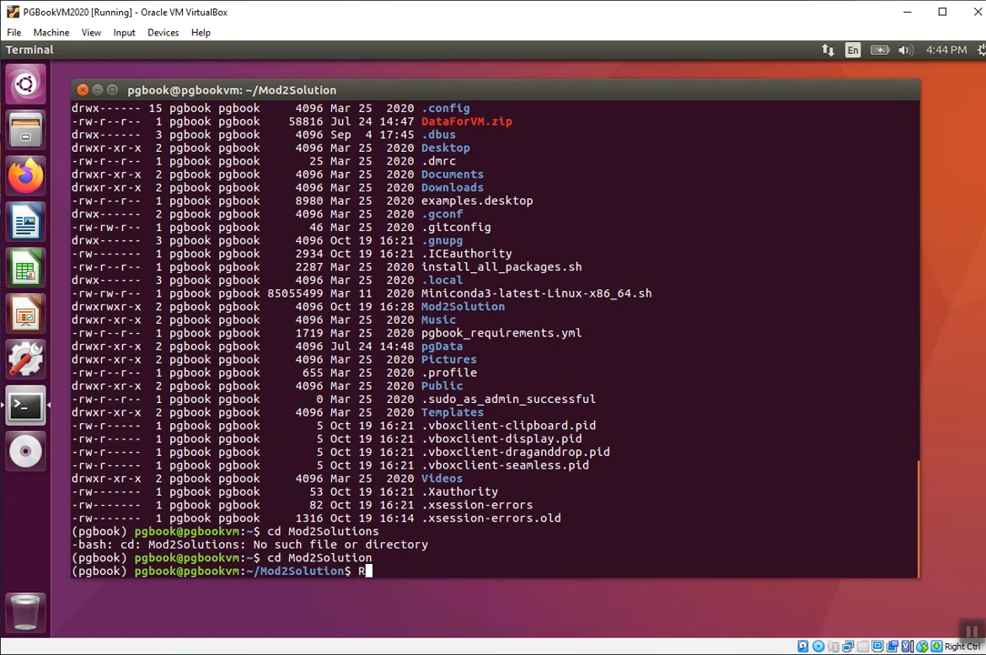
pyautogui.press('Backspace')
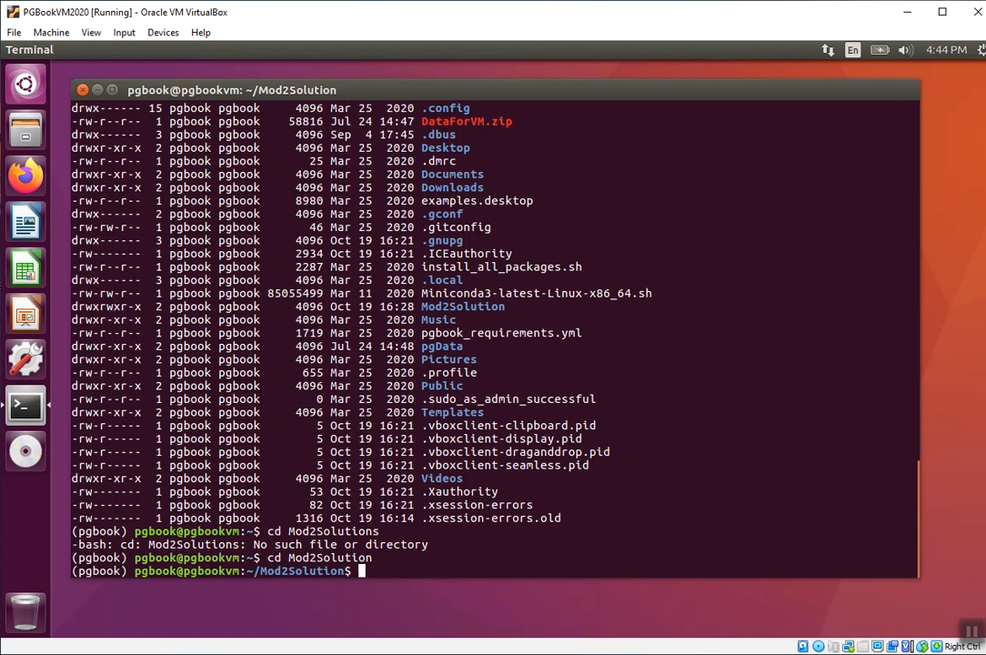
pyautogui.write('mkdir')
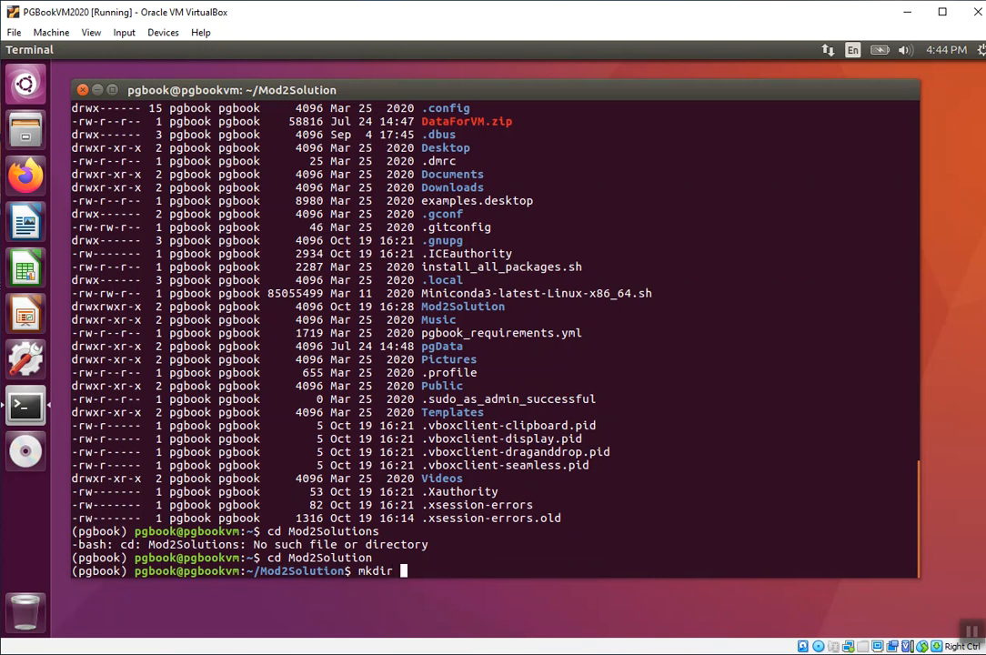
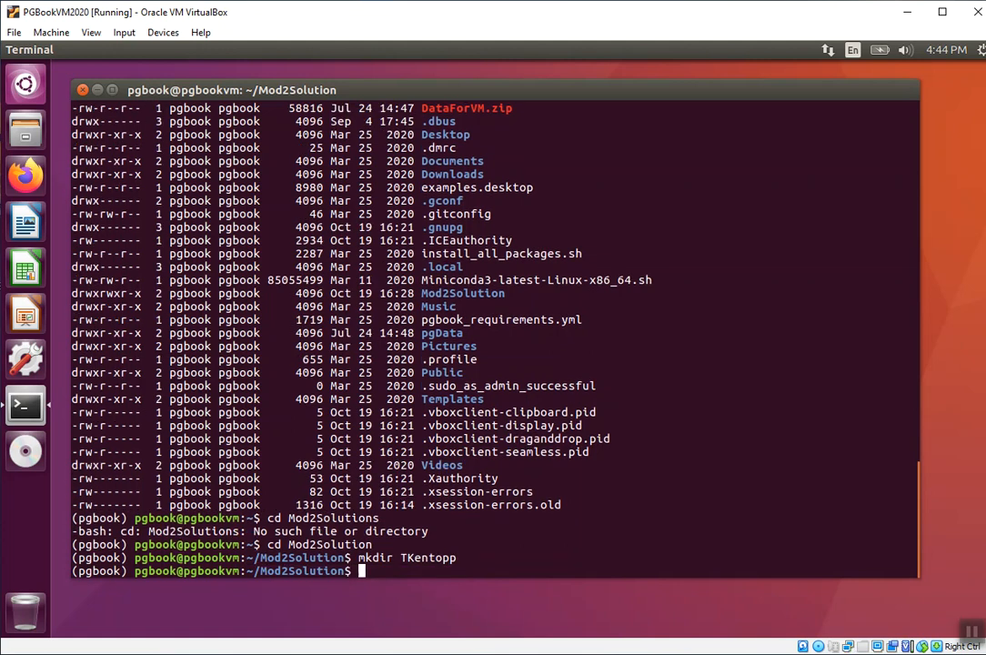
pyautogui.write('ls')
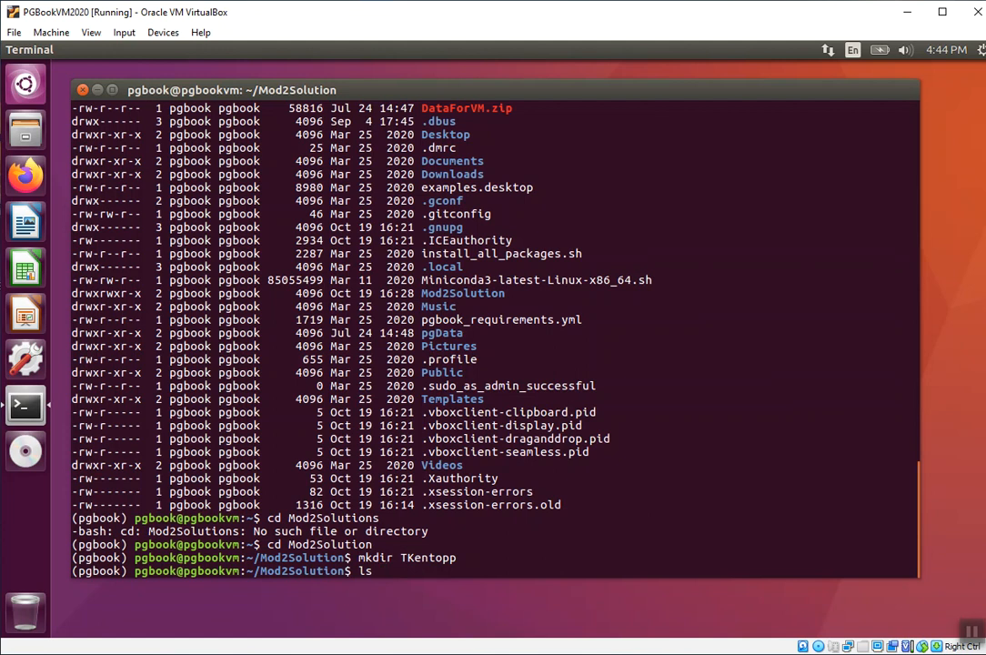
pyautogui.write('-al')
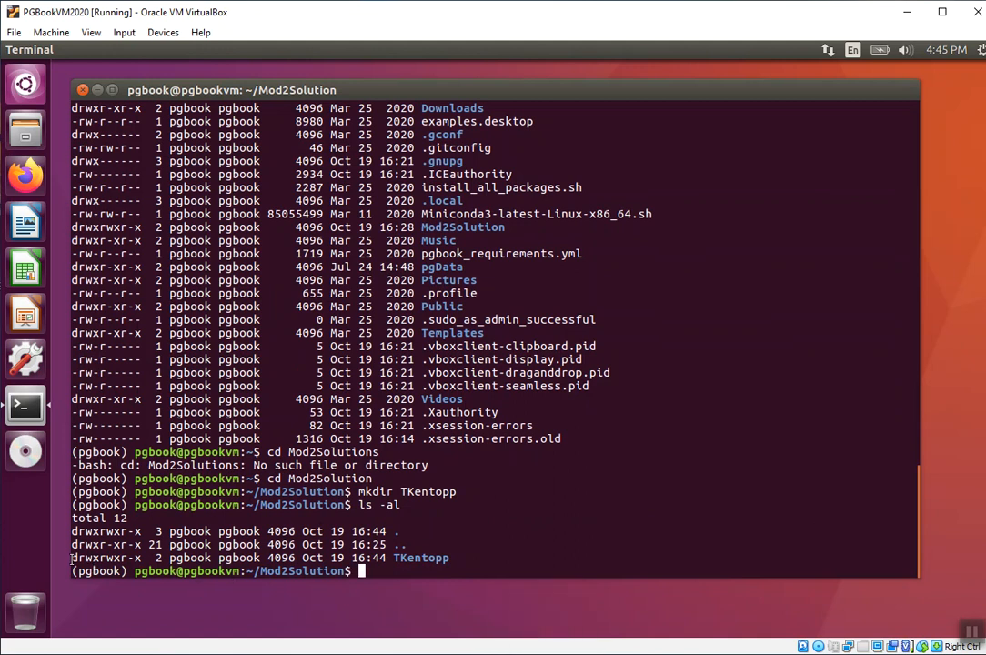
pyautogui.doubleClick(420, 556)
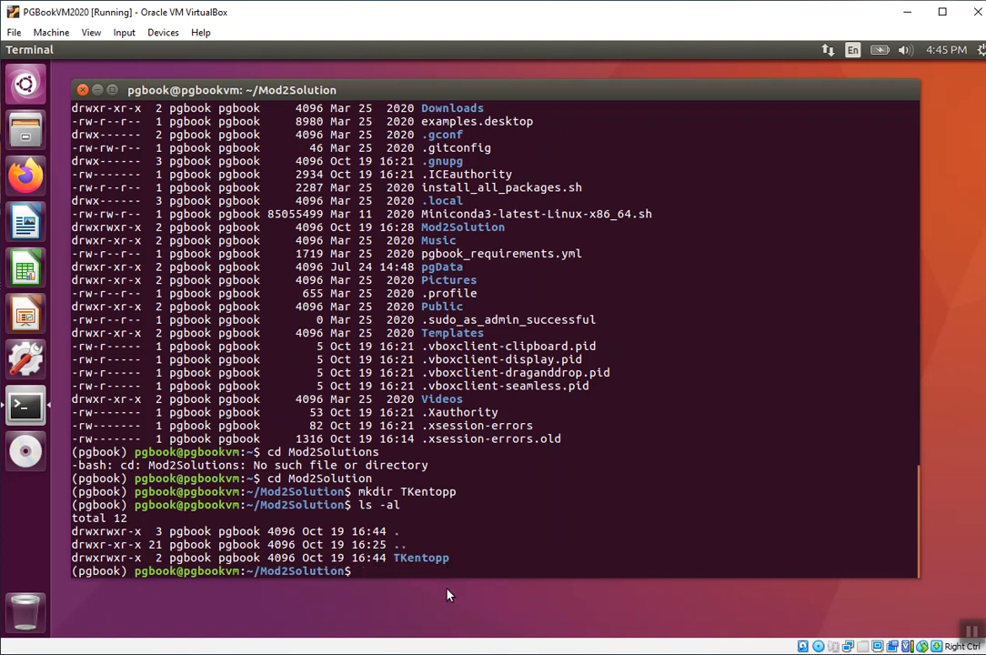
pyautogui.write('exit')
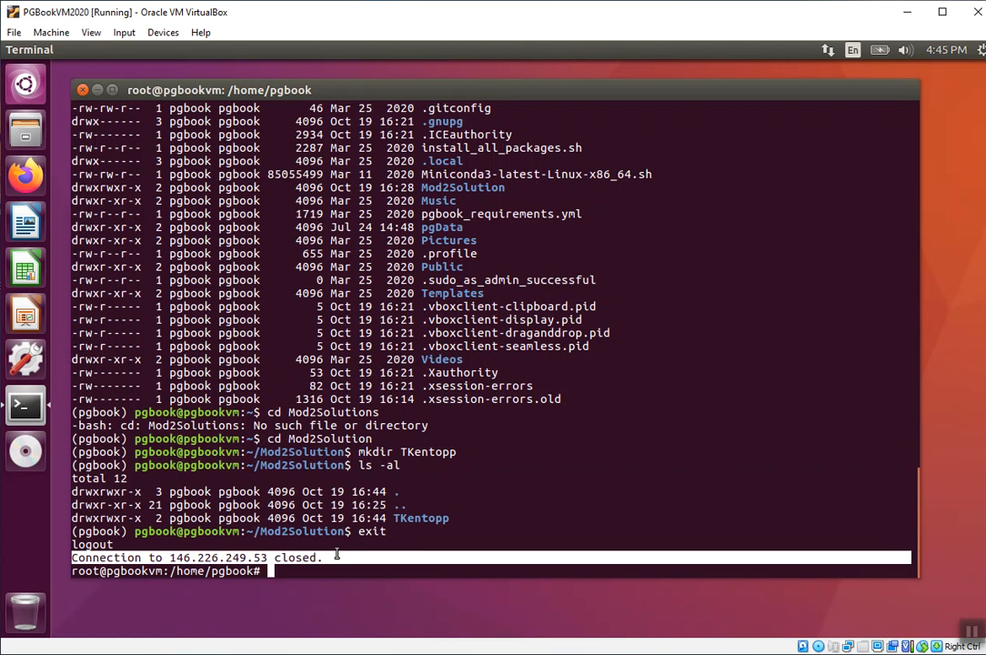
pyautogui.moveTo(82, 513)
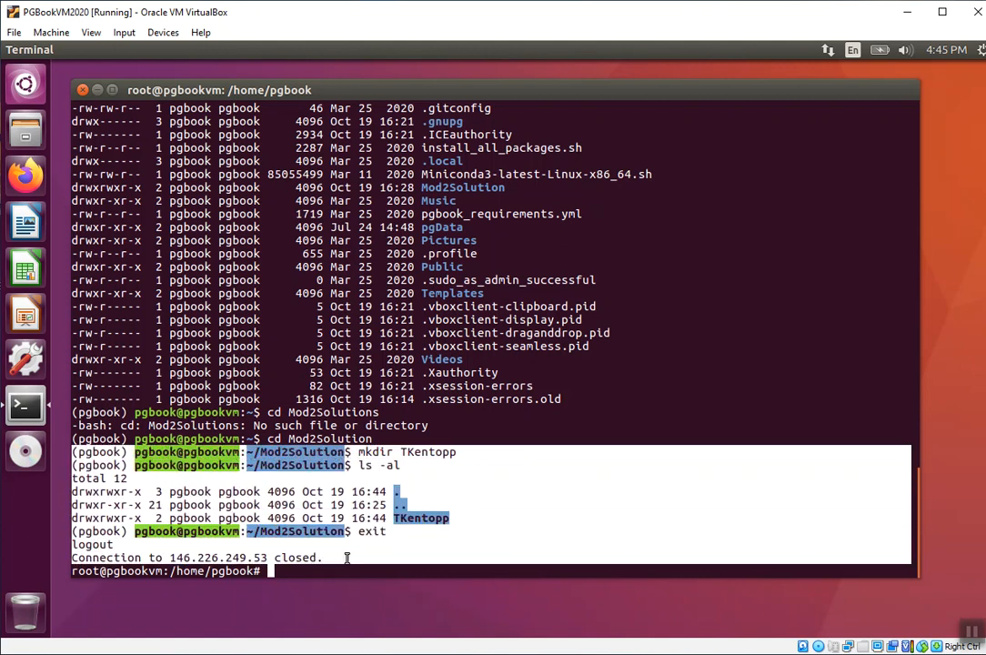
pyautogui.moveTo(593, 528)
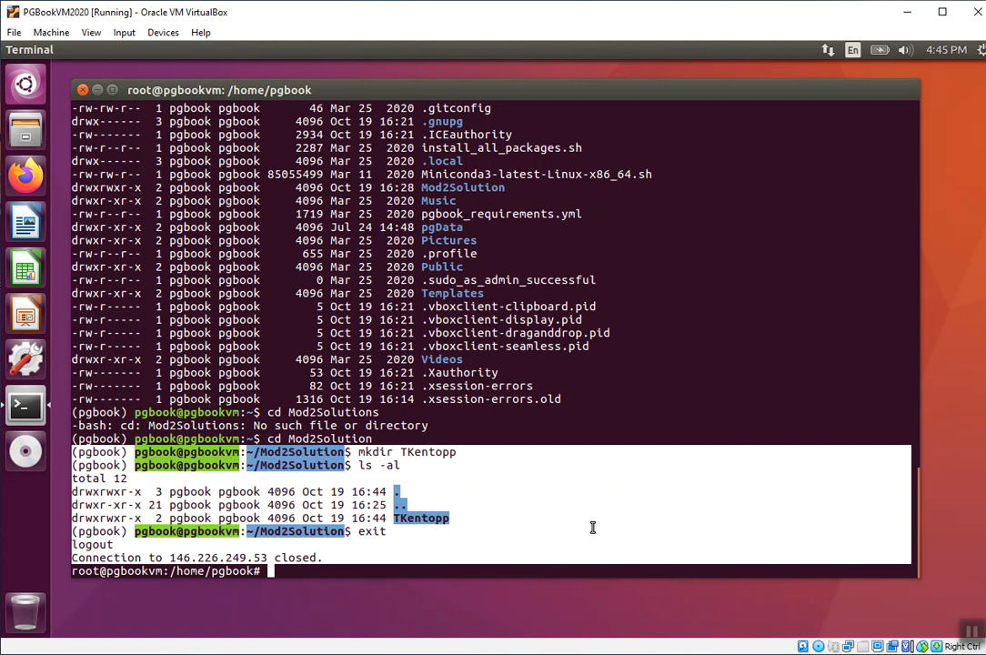
pyautogui.moveTo(664, 628)
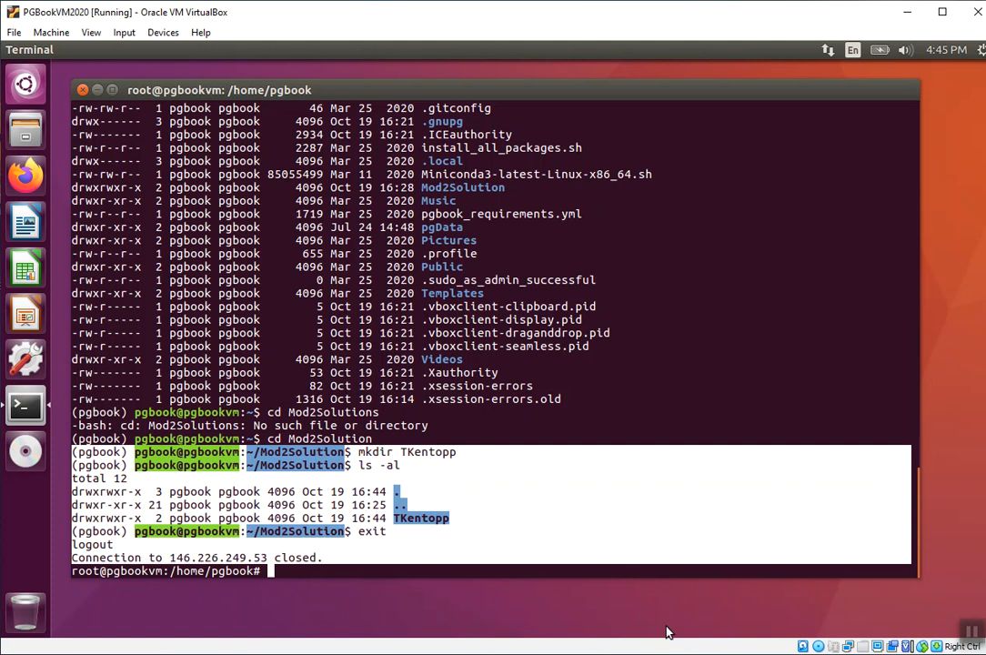
pyautogui.moveTo(669, 634)
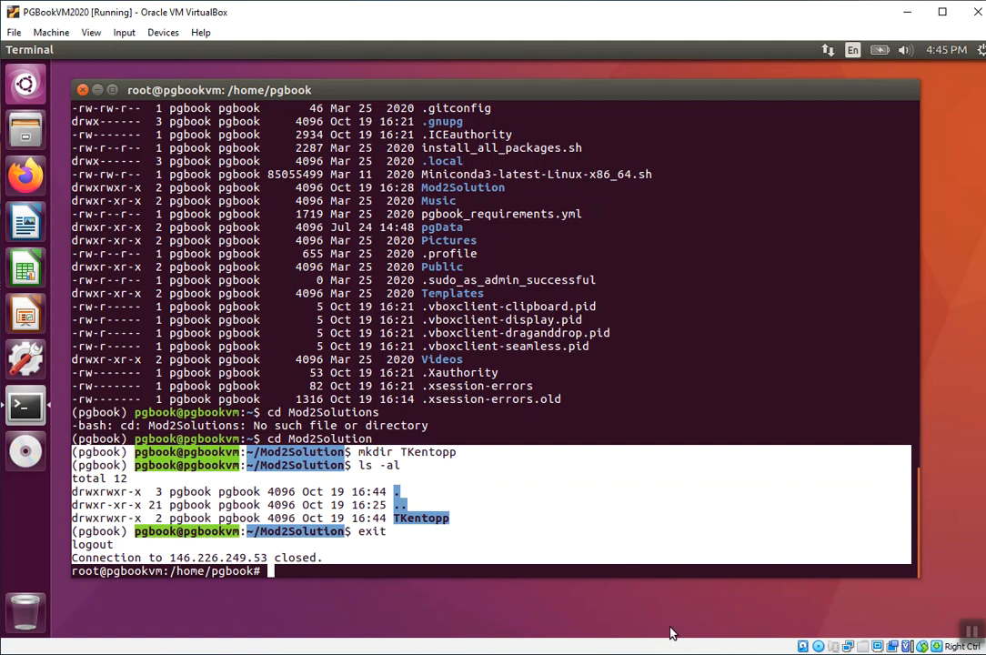